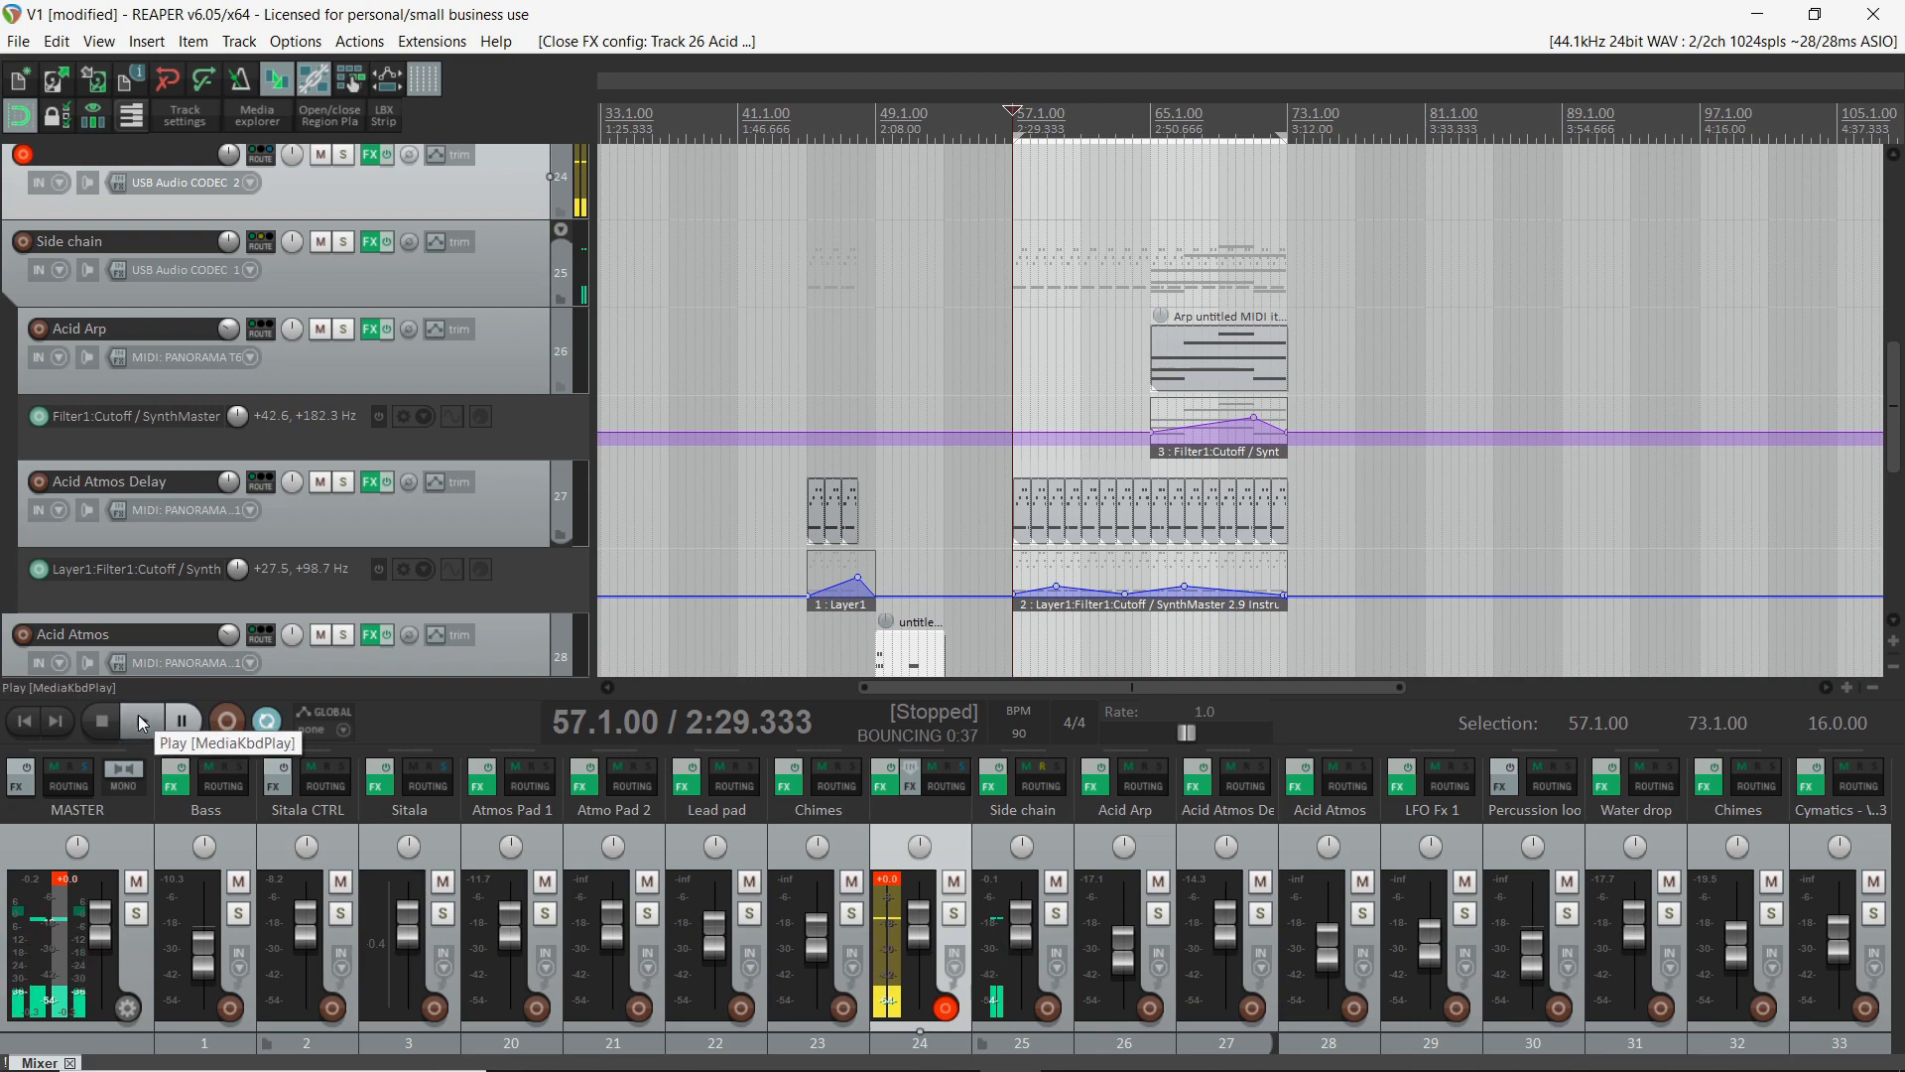
- Play the selected section through once, then stop playback
left_click(139, 720)
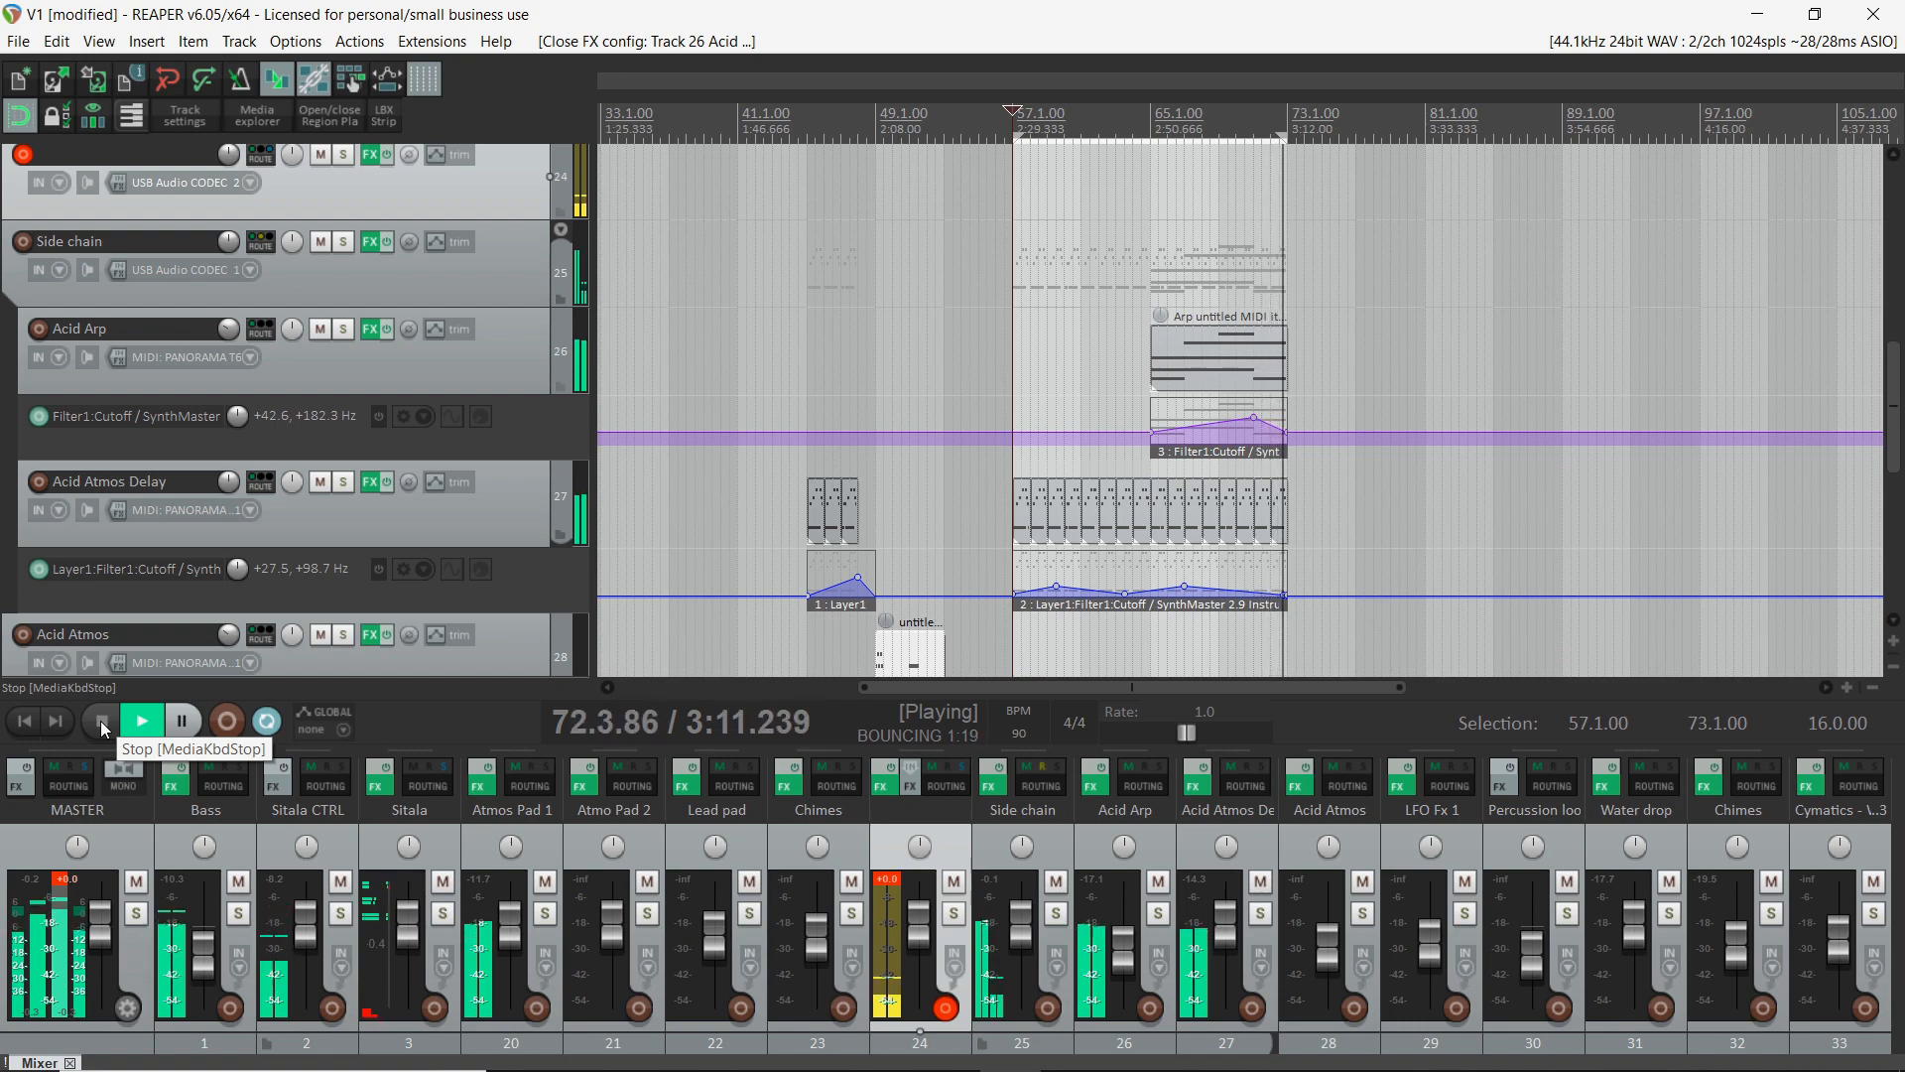
left_click(101, 720)
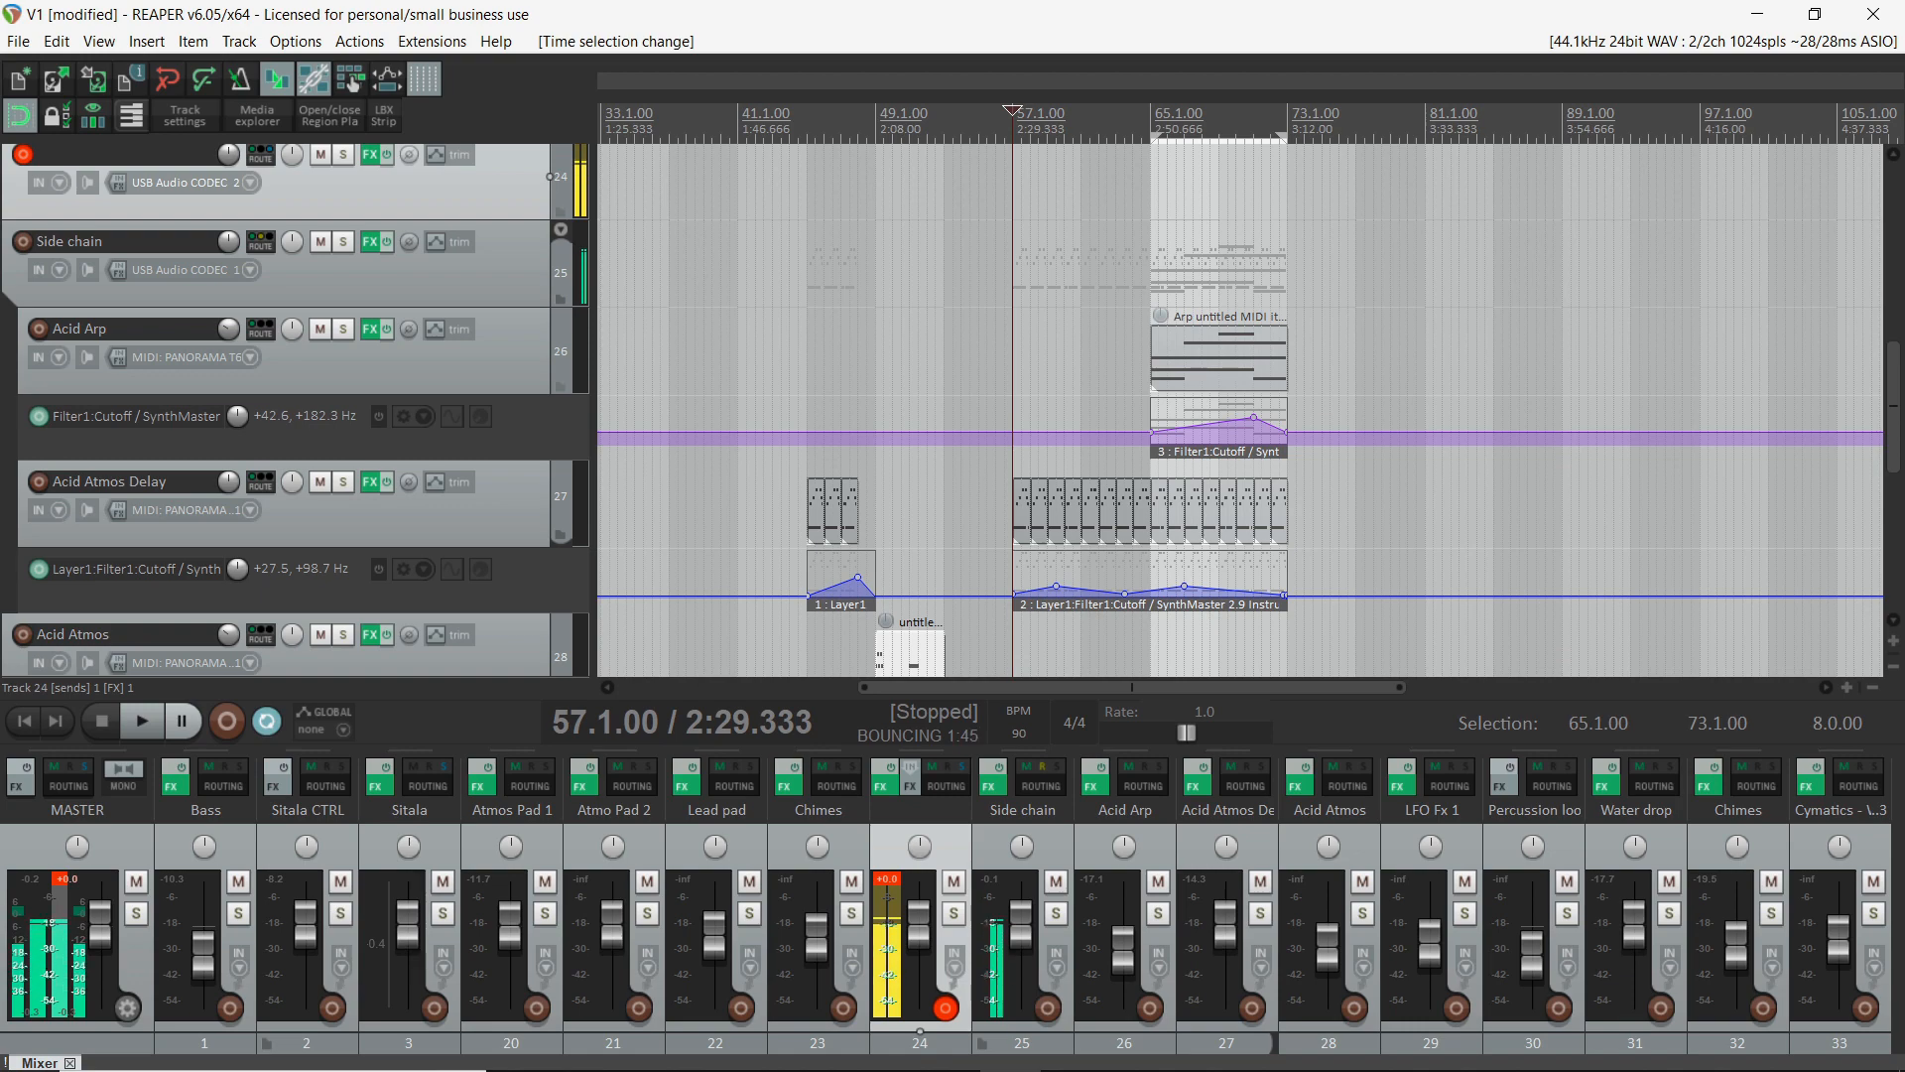
- Show the ReaEQ windows for tracks 27 and 26 and start playback to compare
left_click(374, 482)
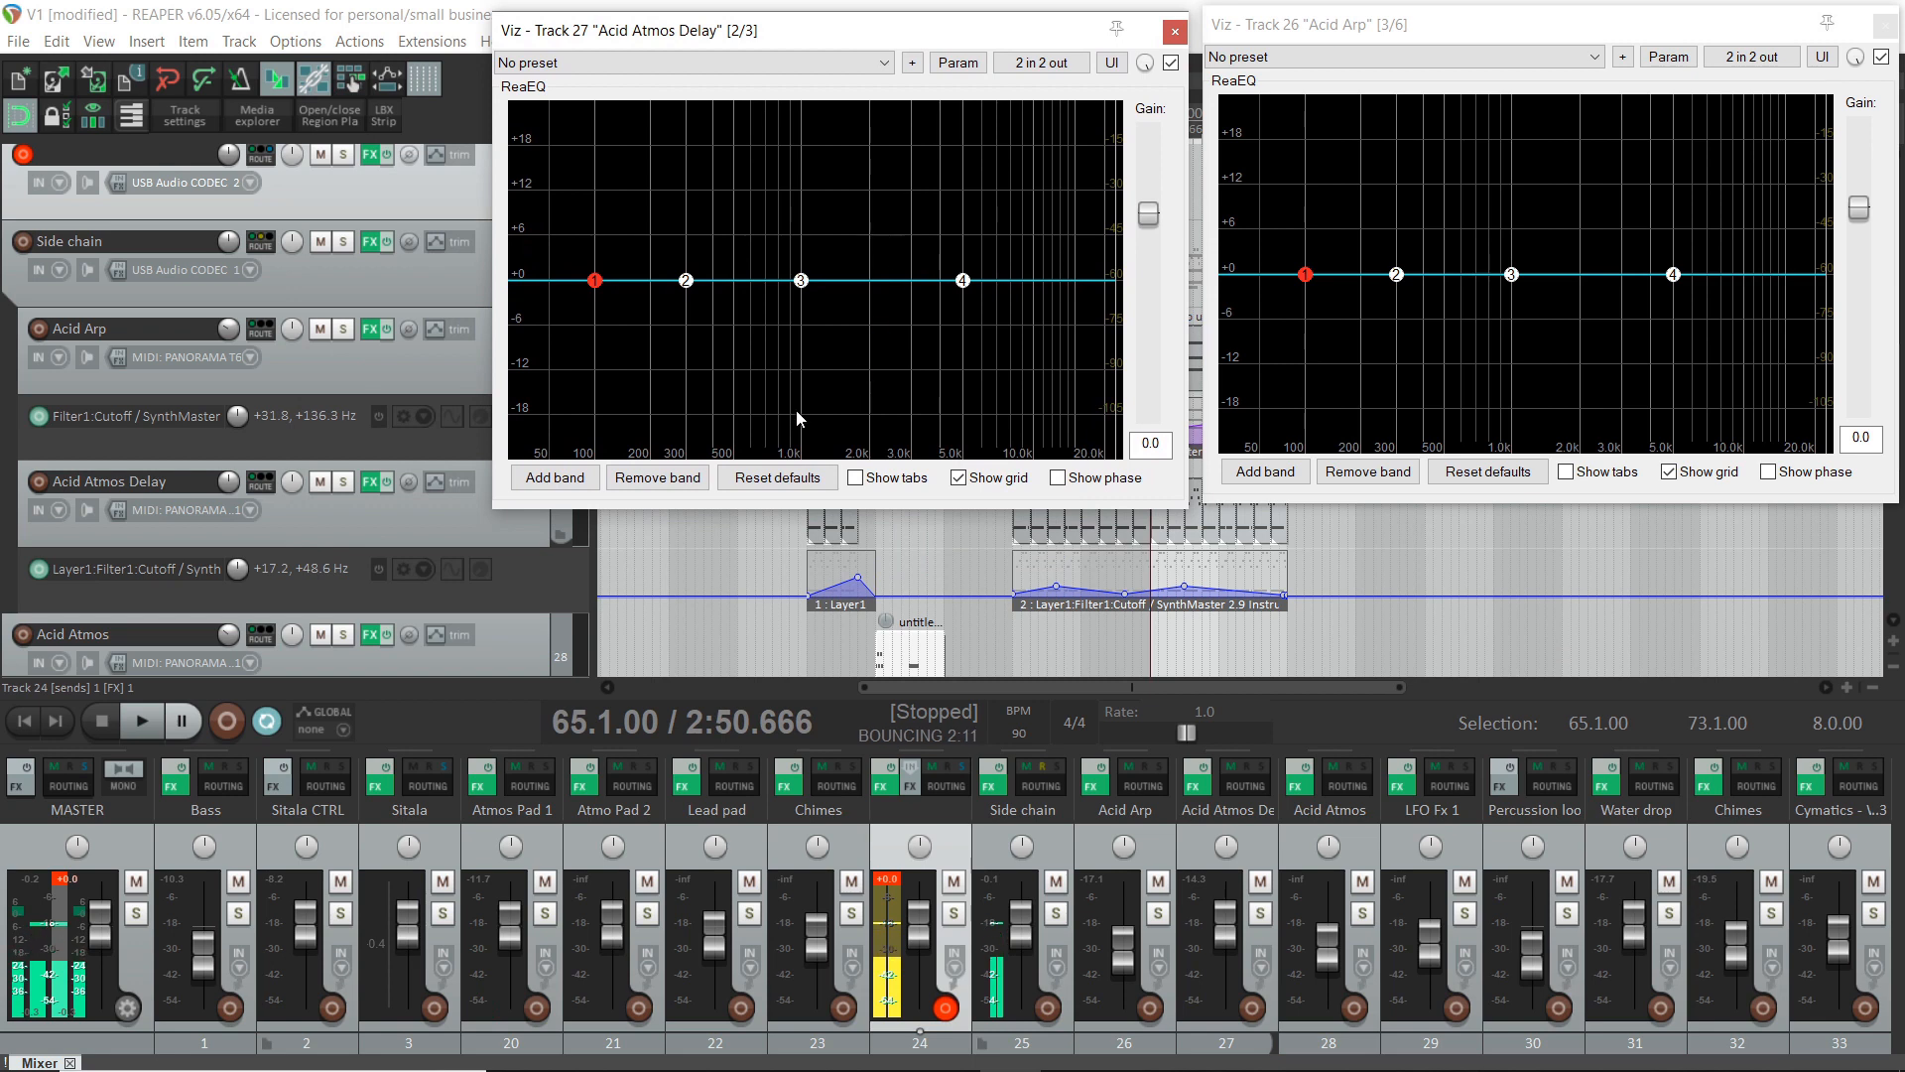
mouse_move(139, 719)
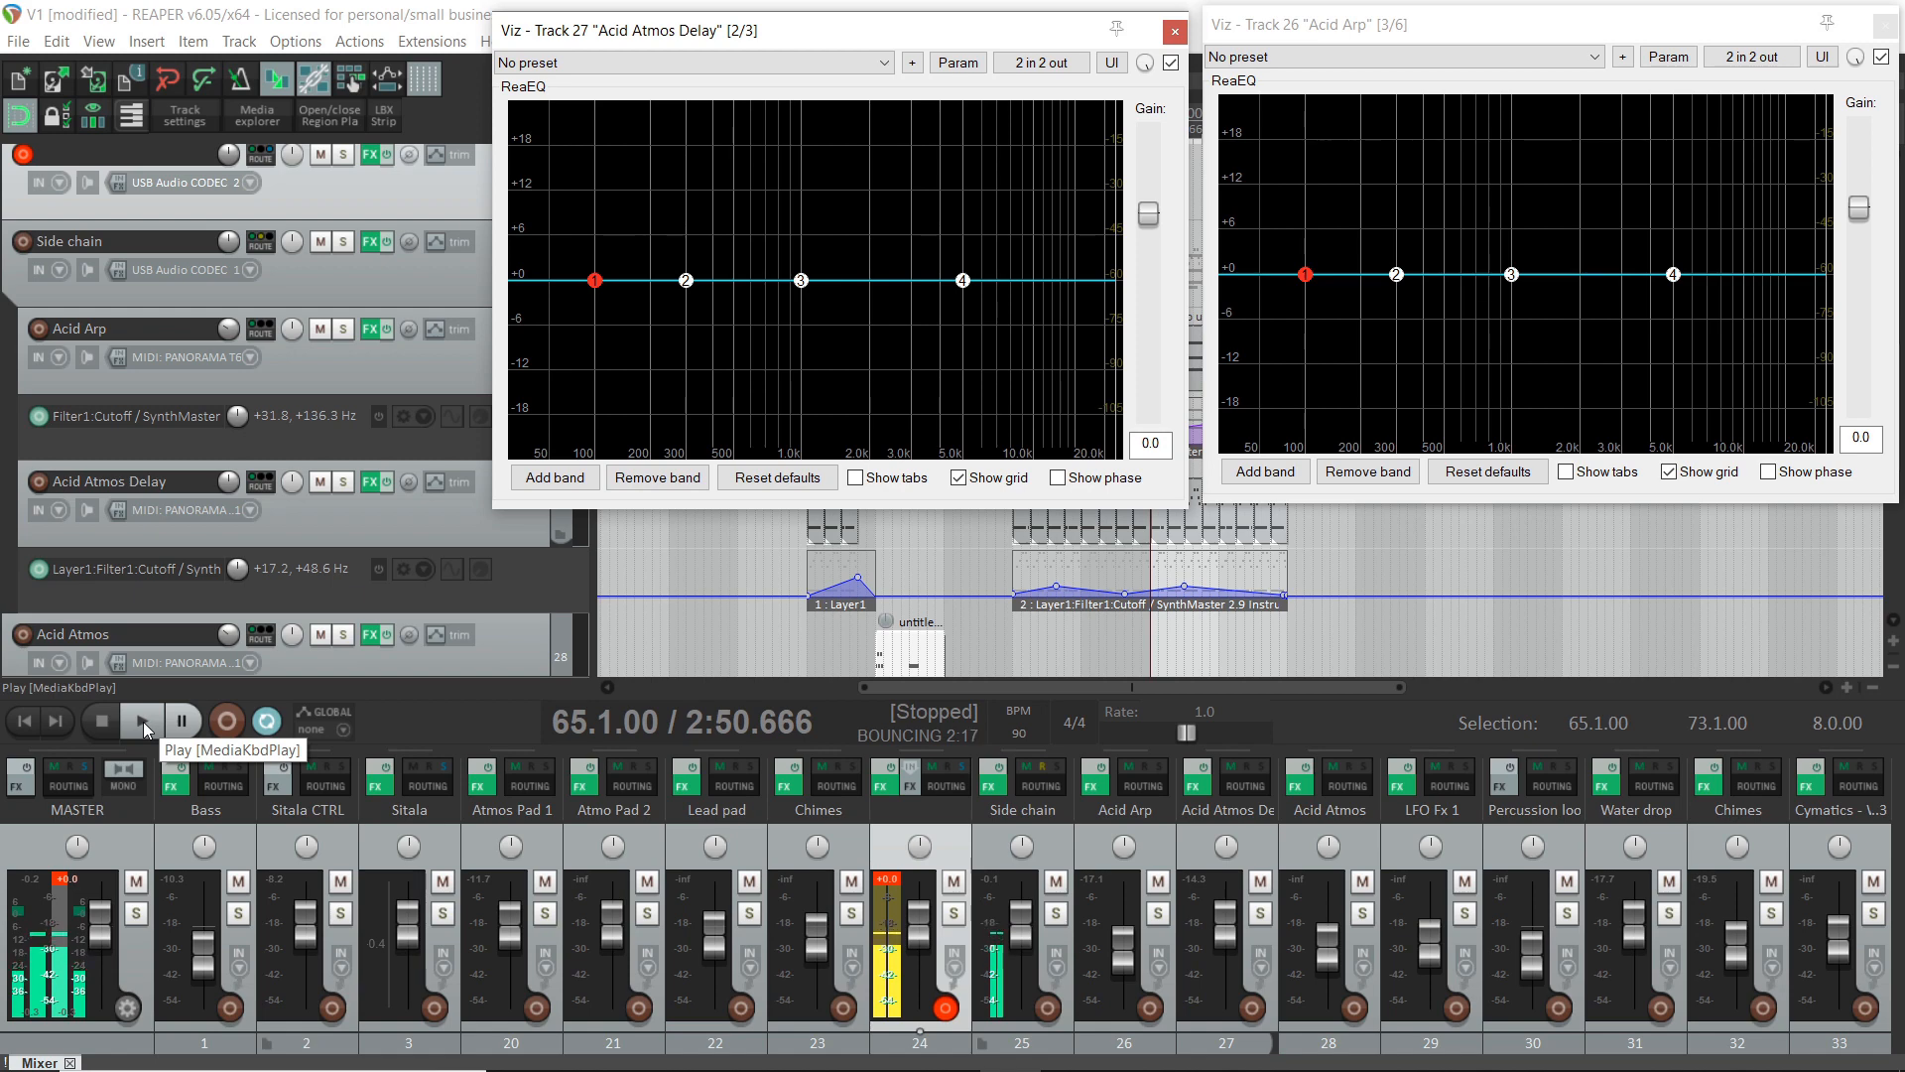
left_click(141, 719)
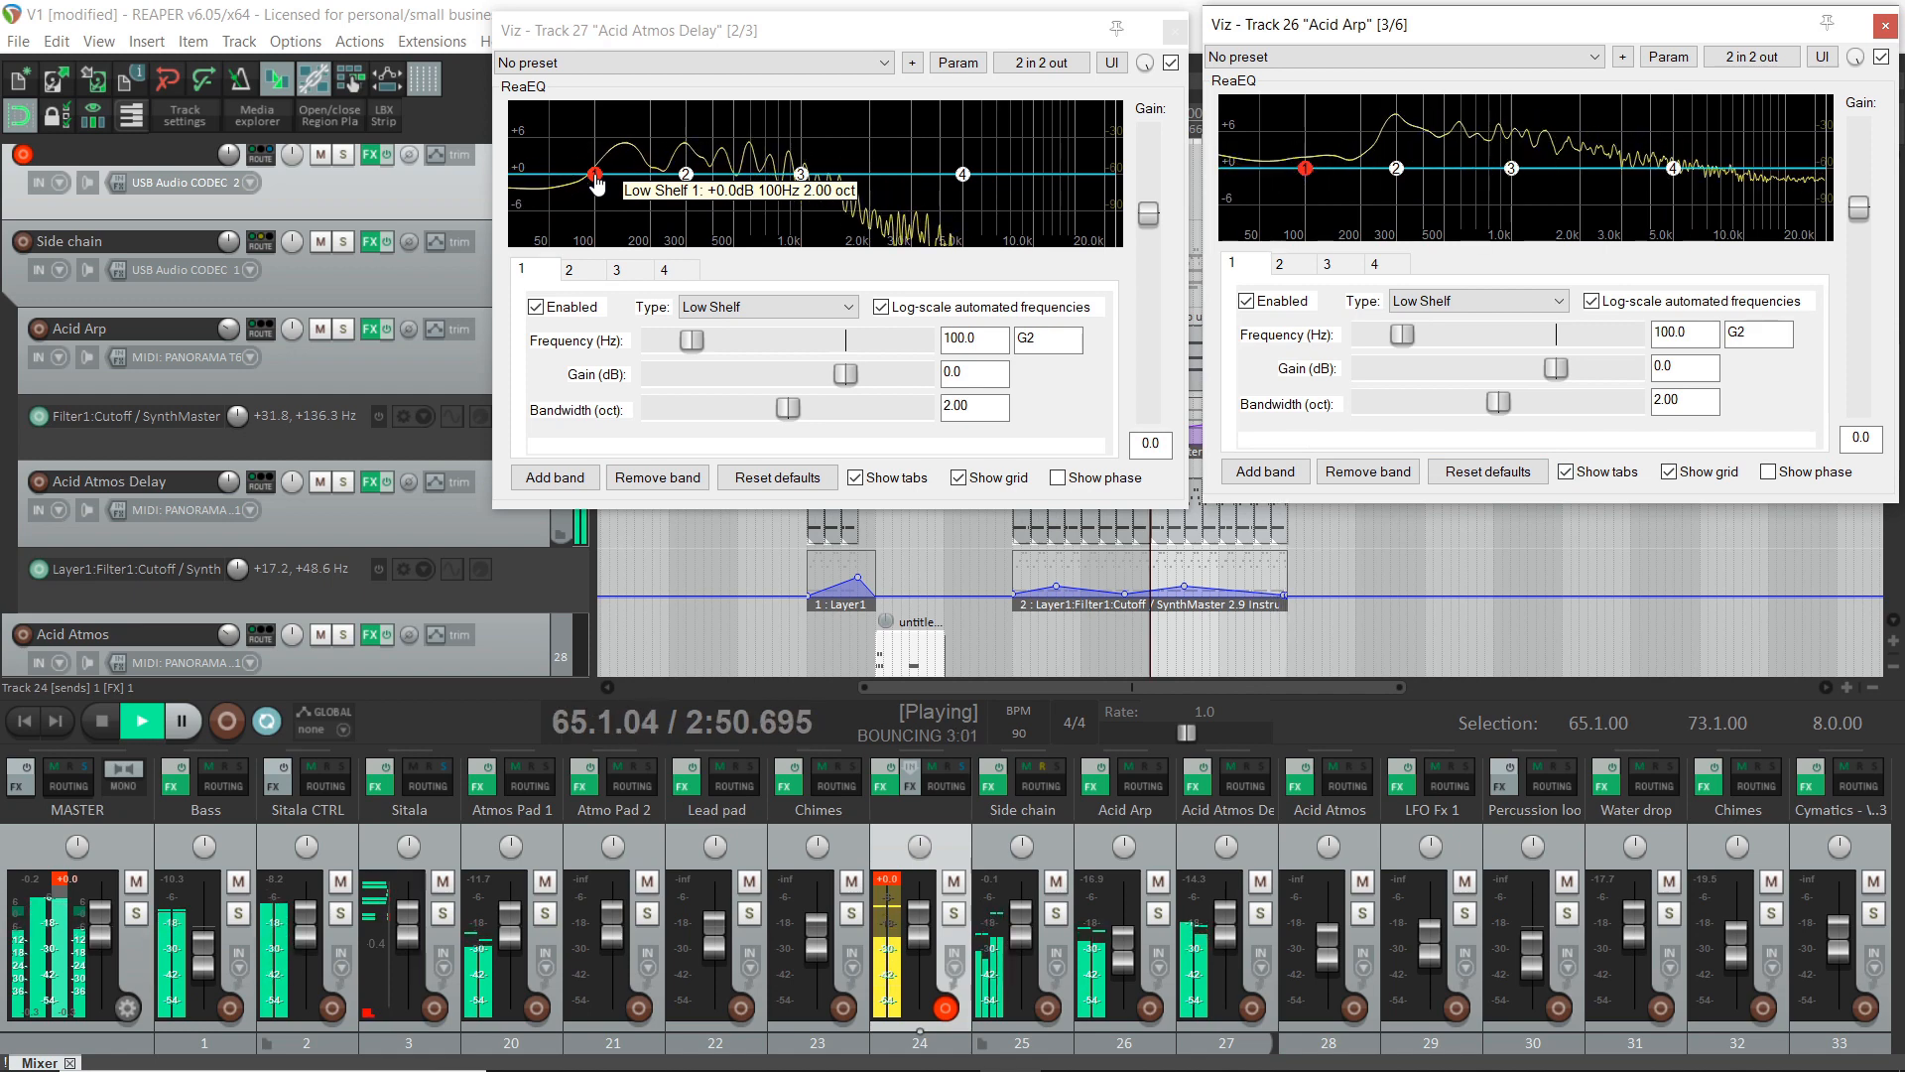
- Make Acid Atmos Delay's ReaEQ band 1 a High Pass filter at 300 Hz
left_click_drag(595, 173, 595, 169)
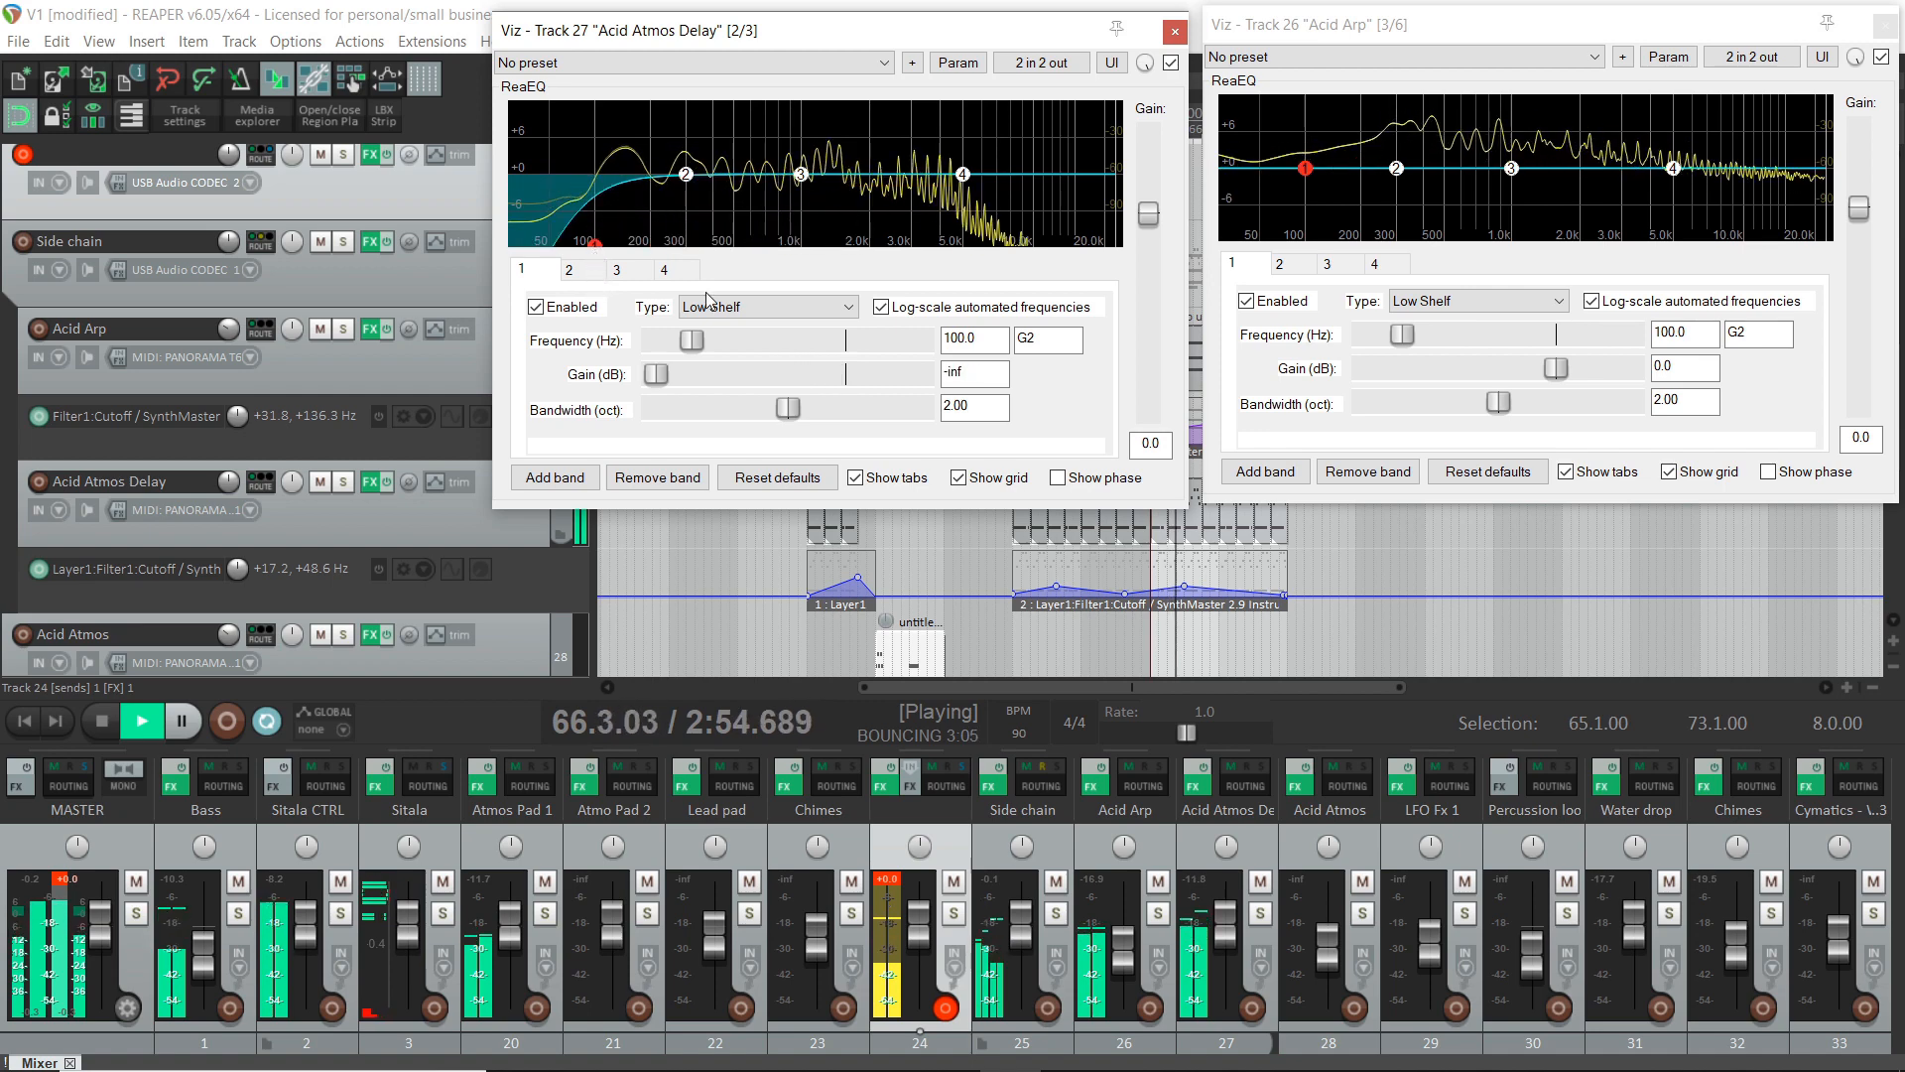
left_click(765, 307)
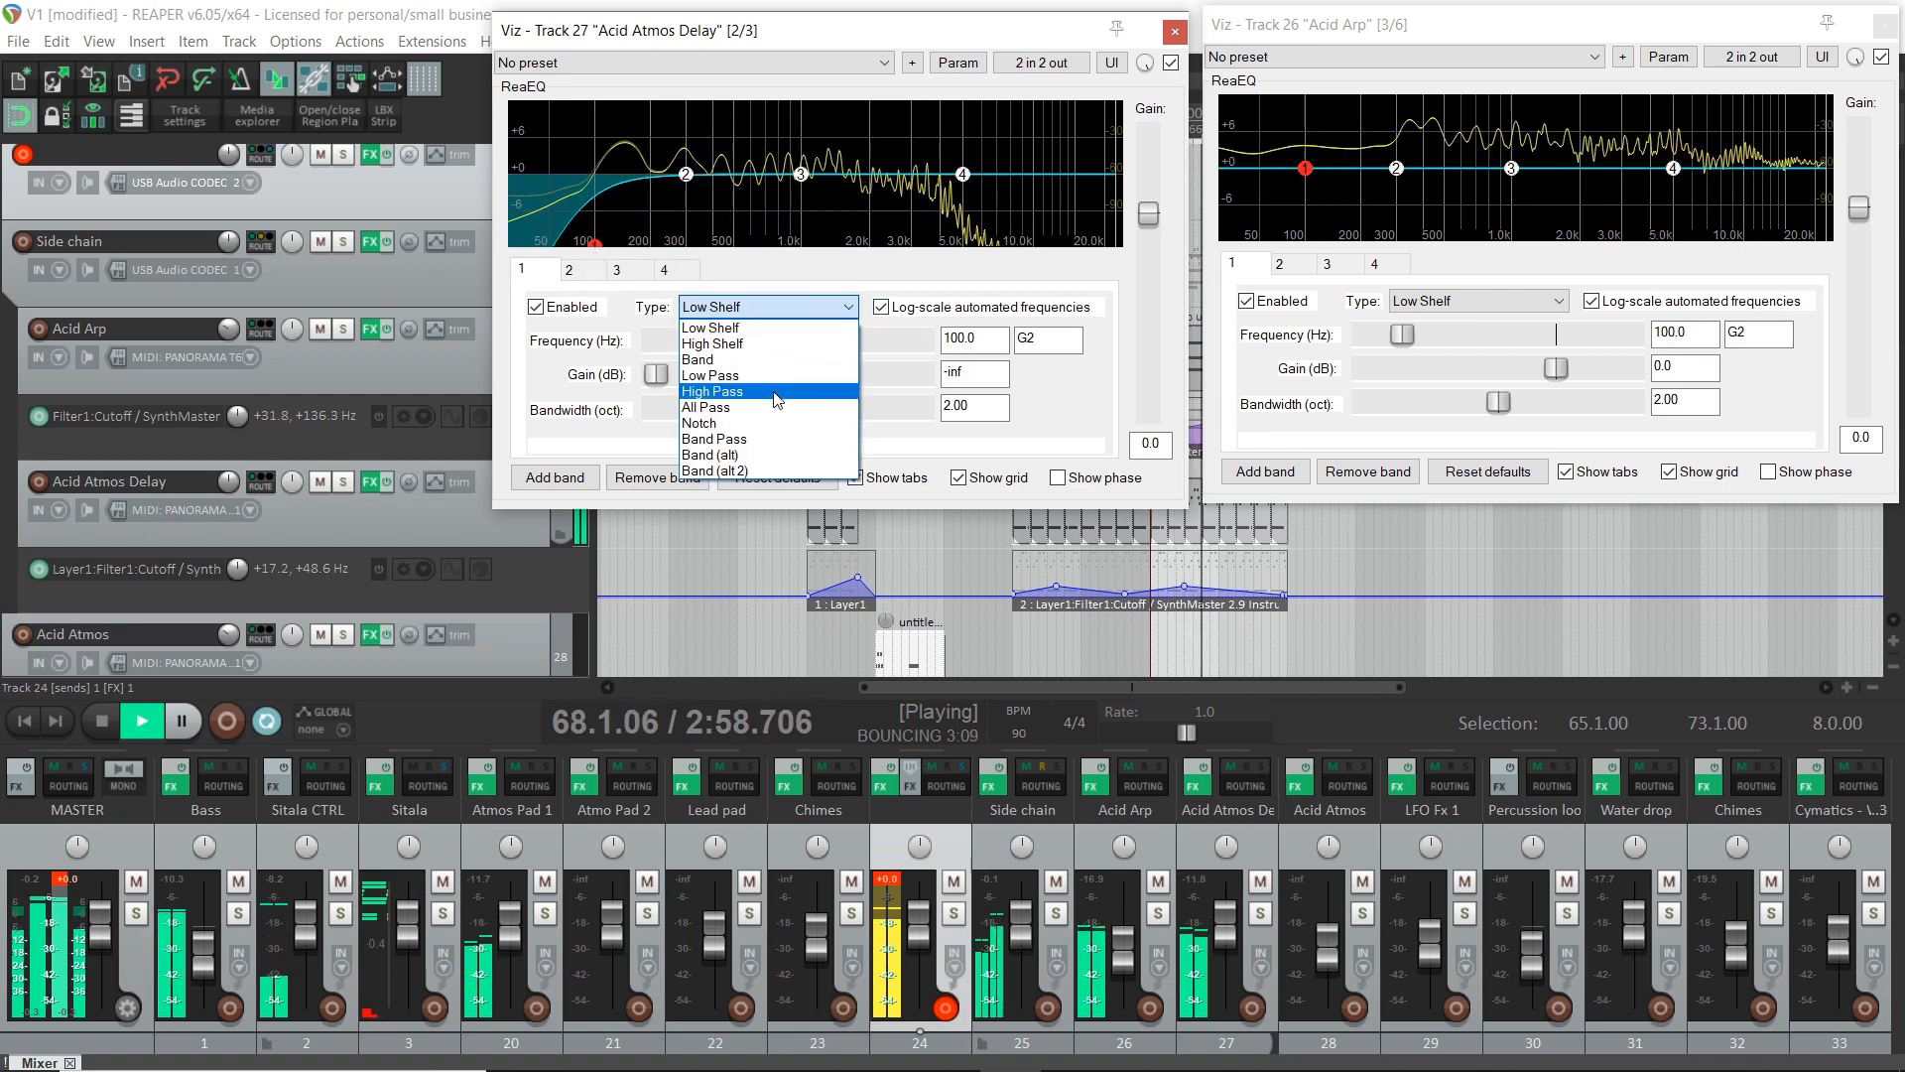
left_click(714, 390)
type("300")
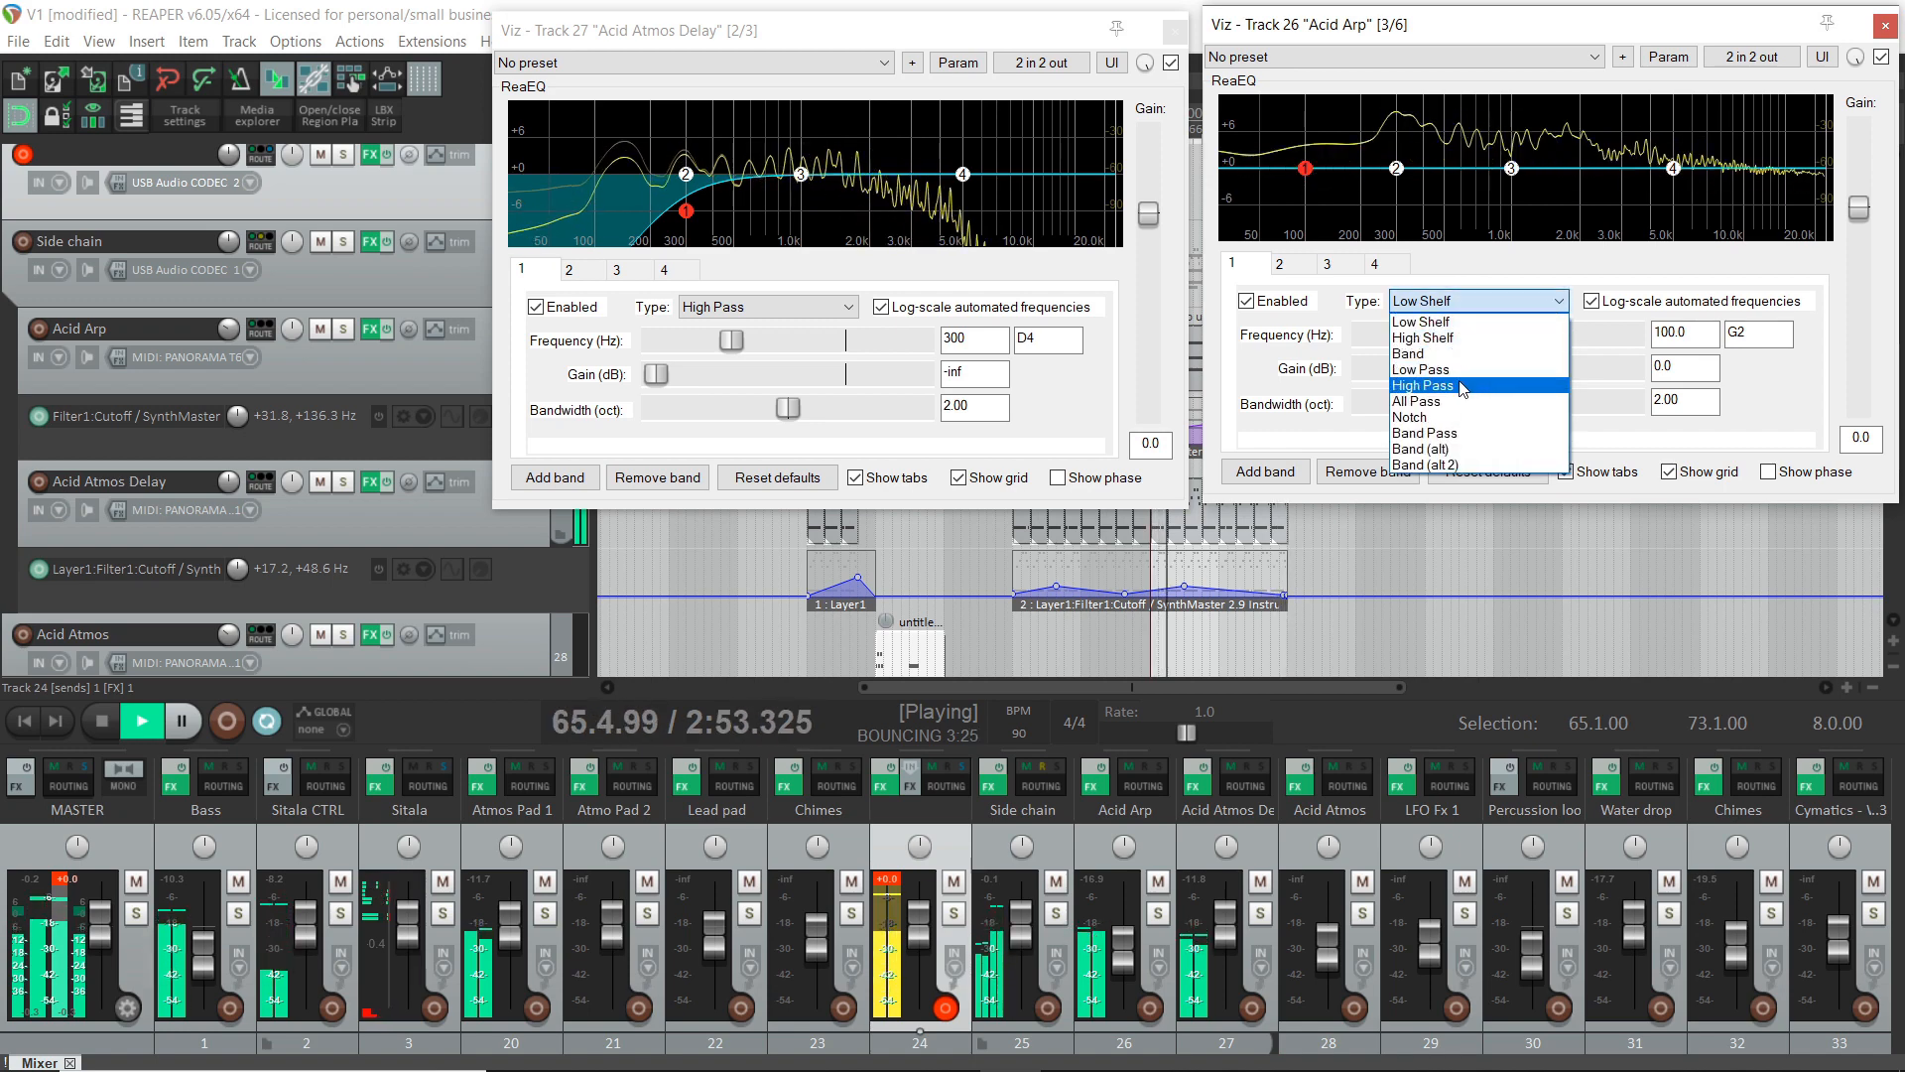
- Set Acid Arp's ReaEQ bands 1 and 2 to High Pass at 350 Hz
left_click(1419, 385)
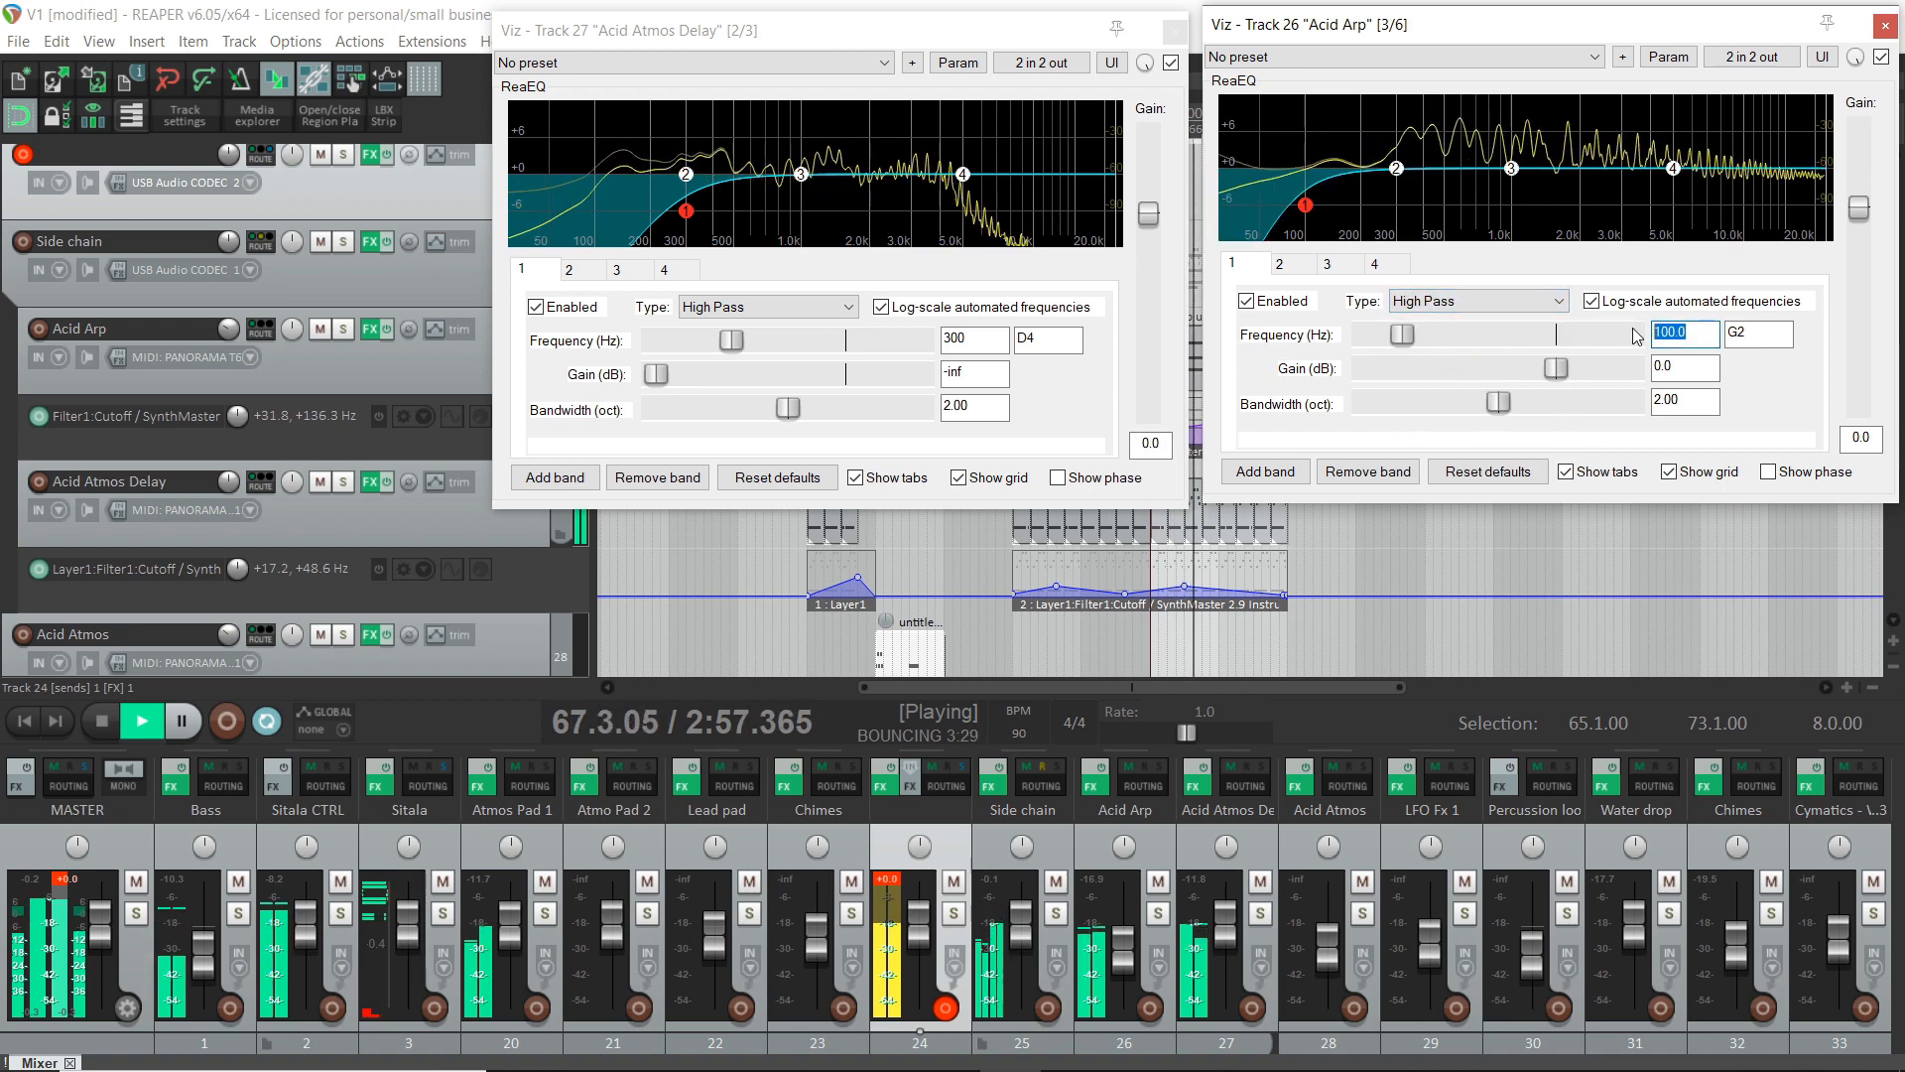
type("350")
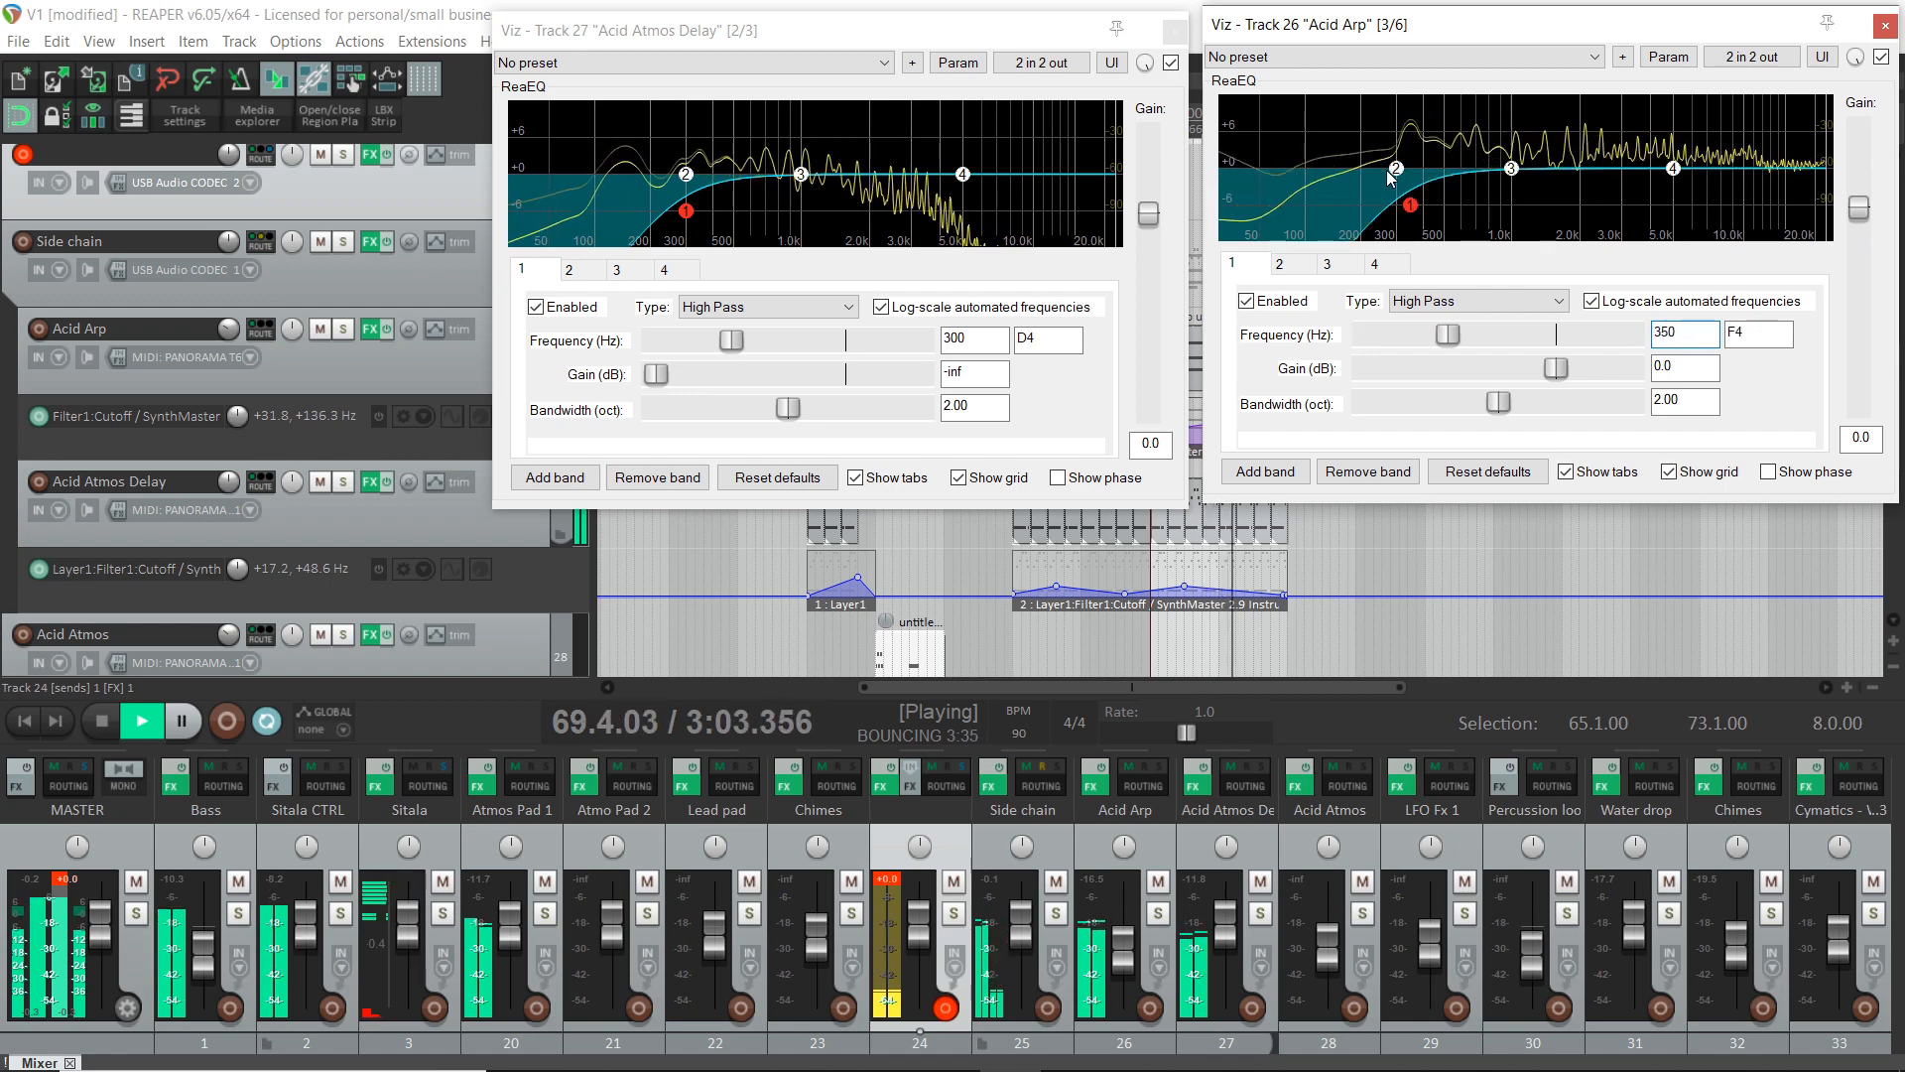
mouse_move(1396, 168)
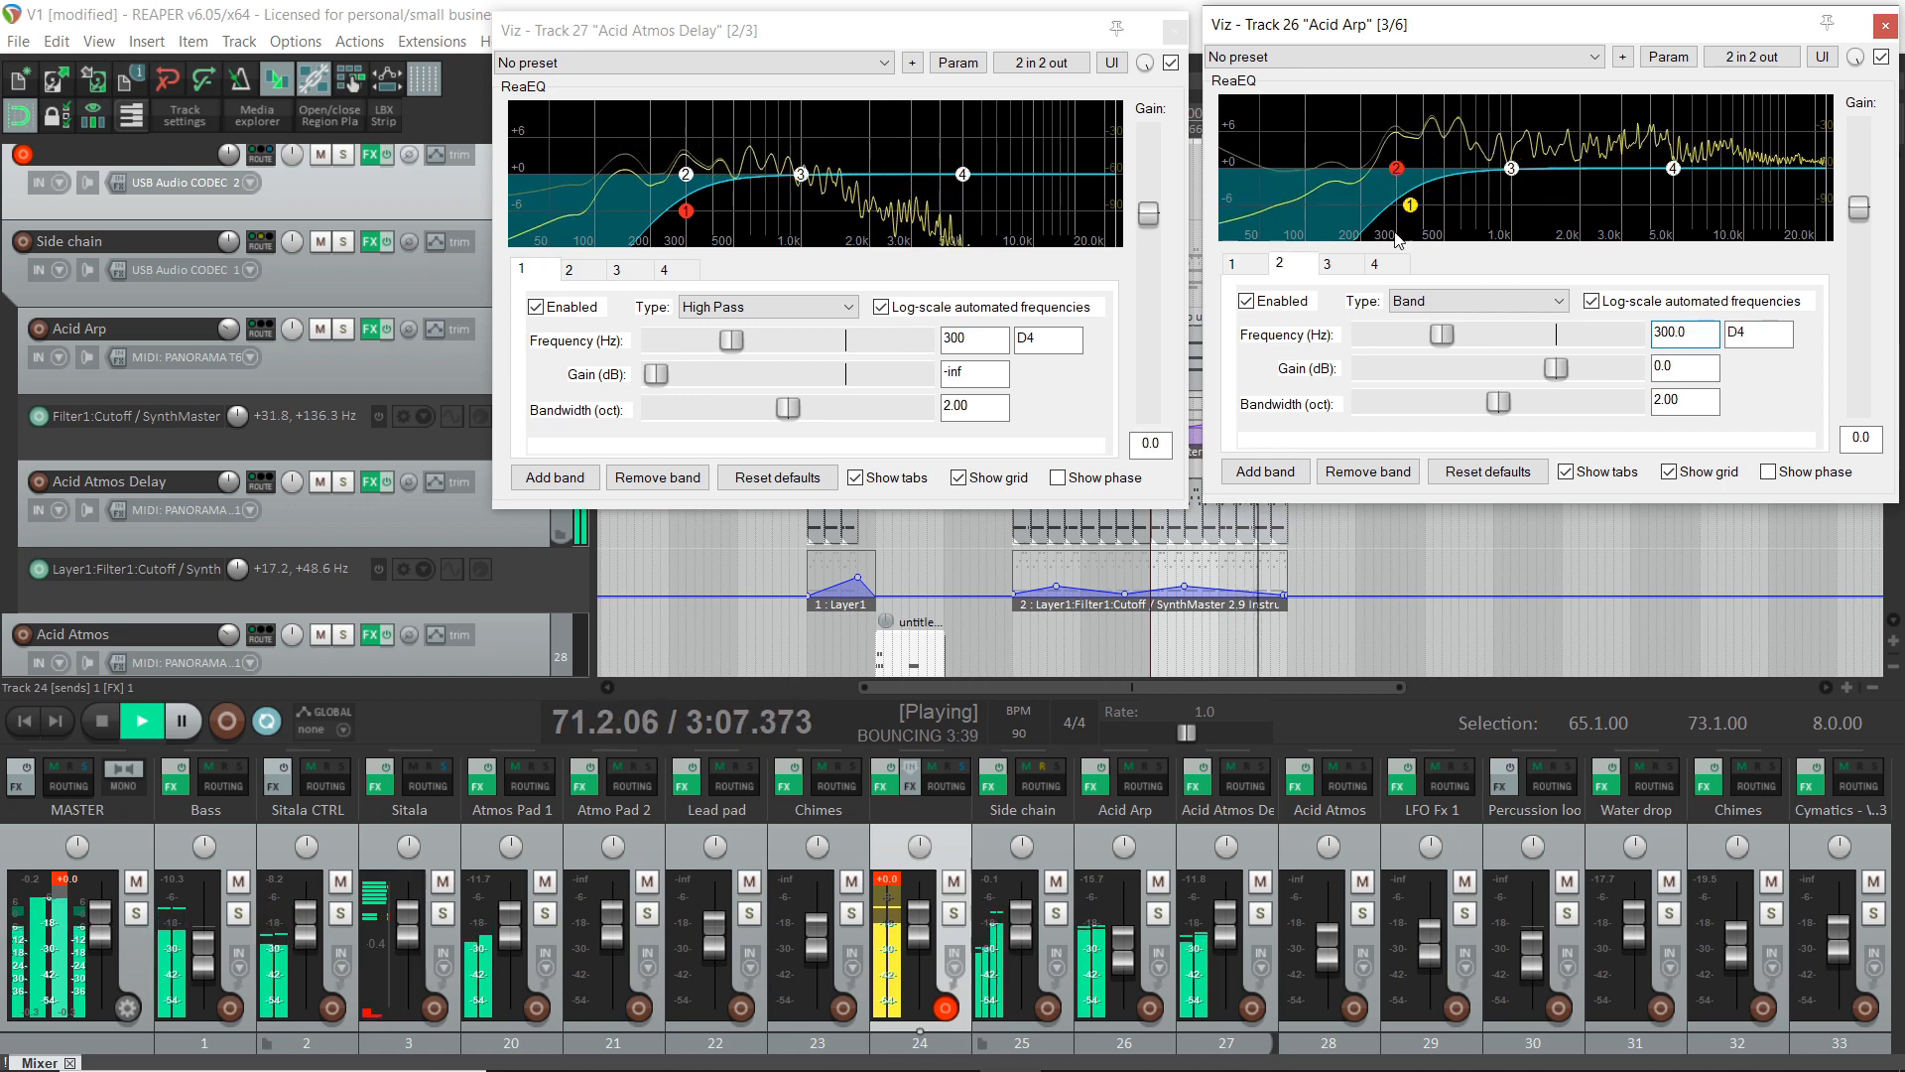
left_click(1477, 300)
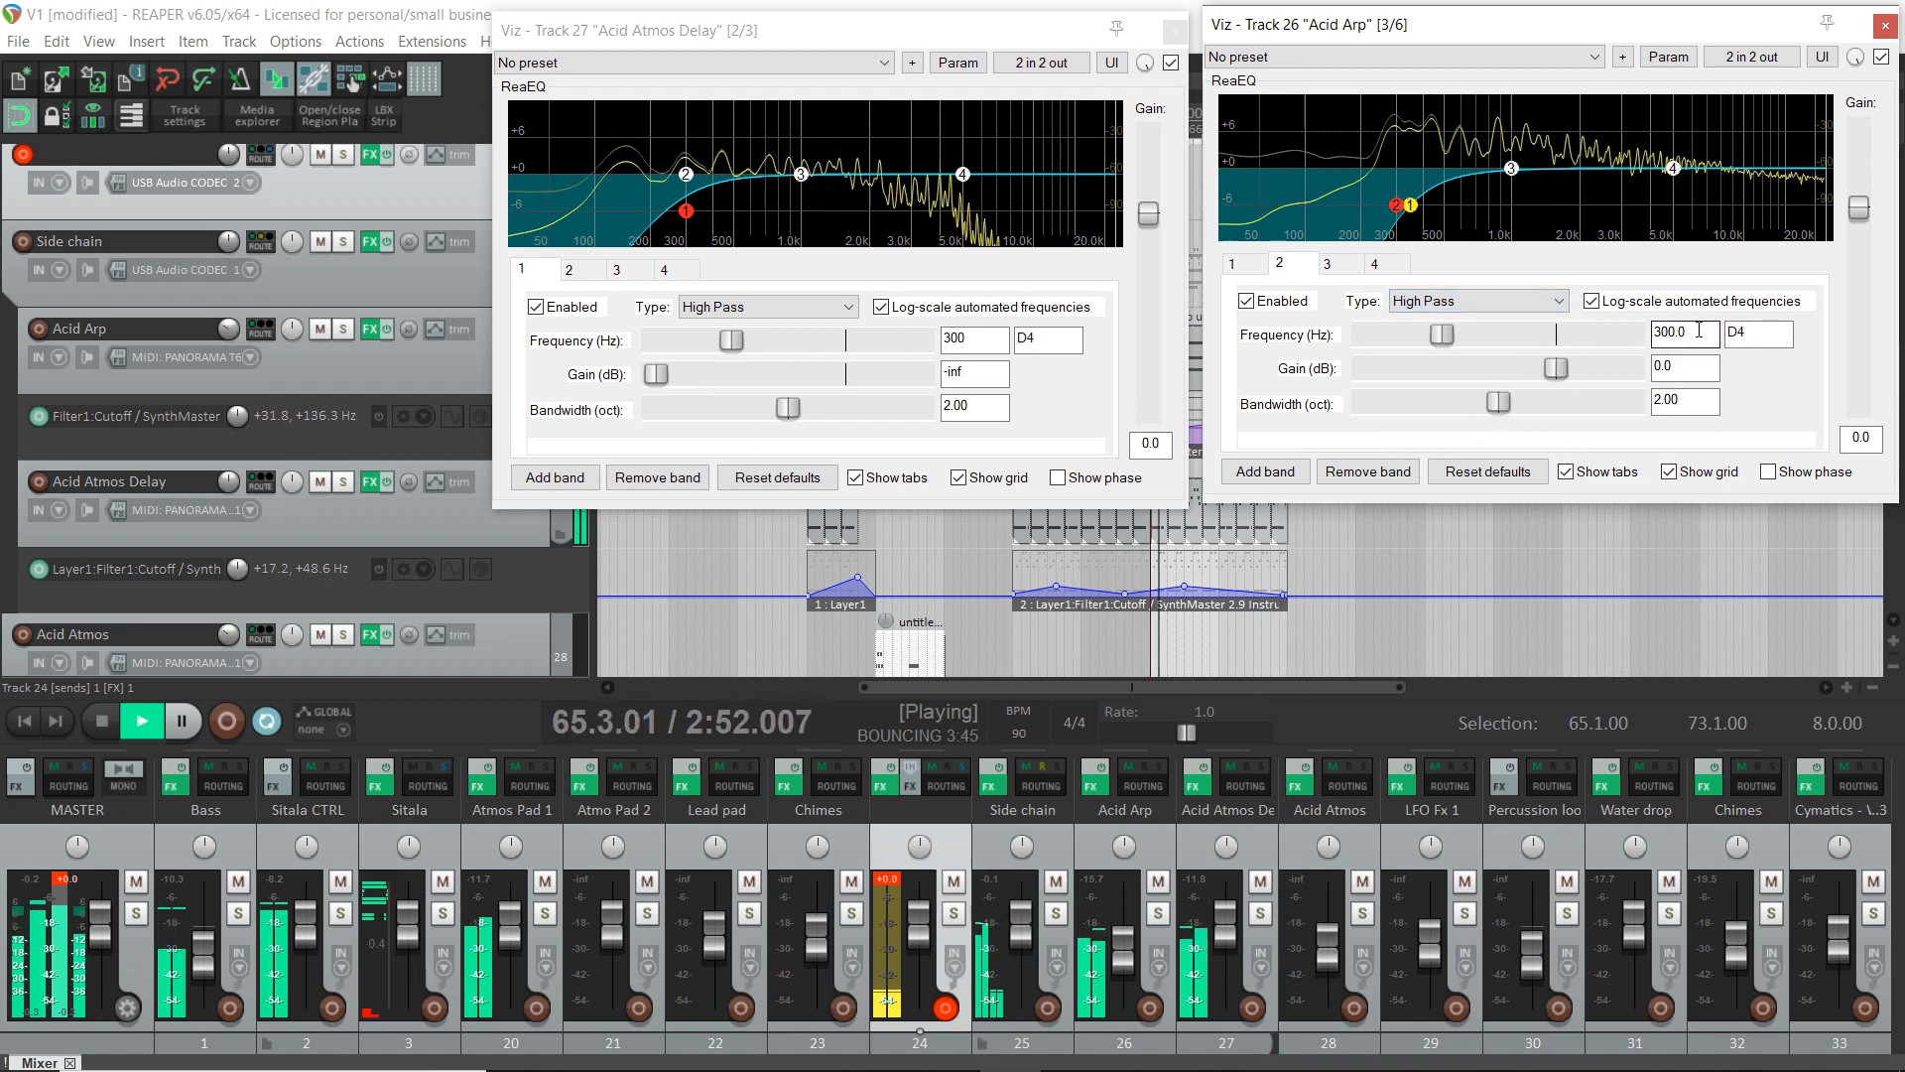
left_click(1683, 334)
type("350")
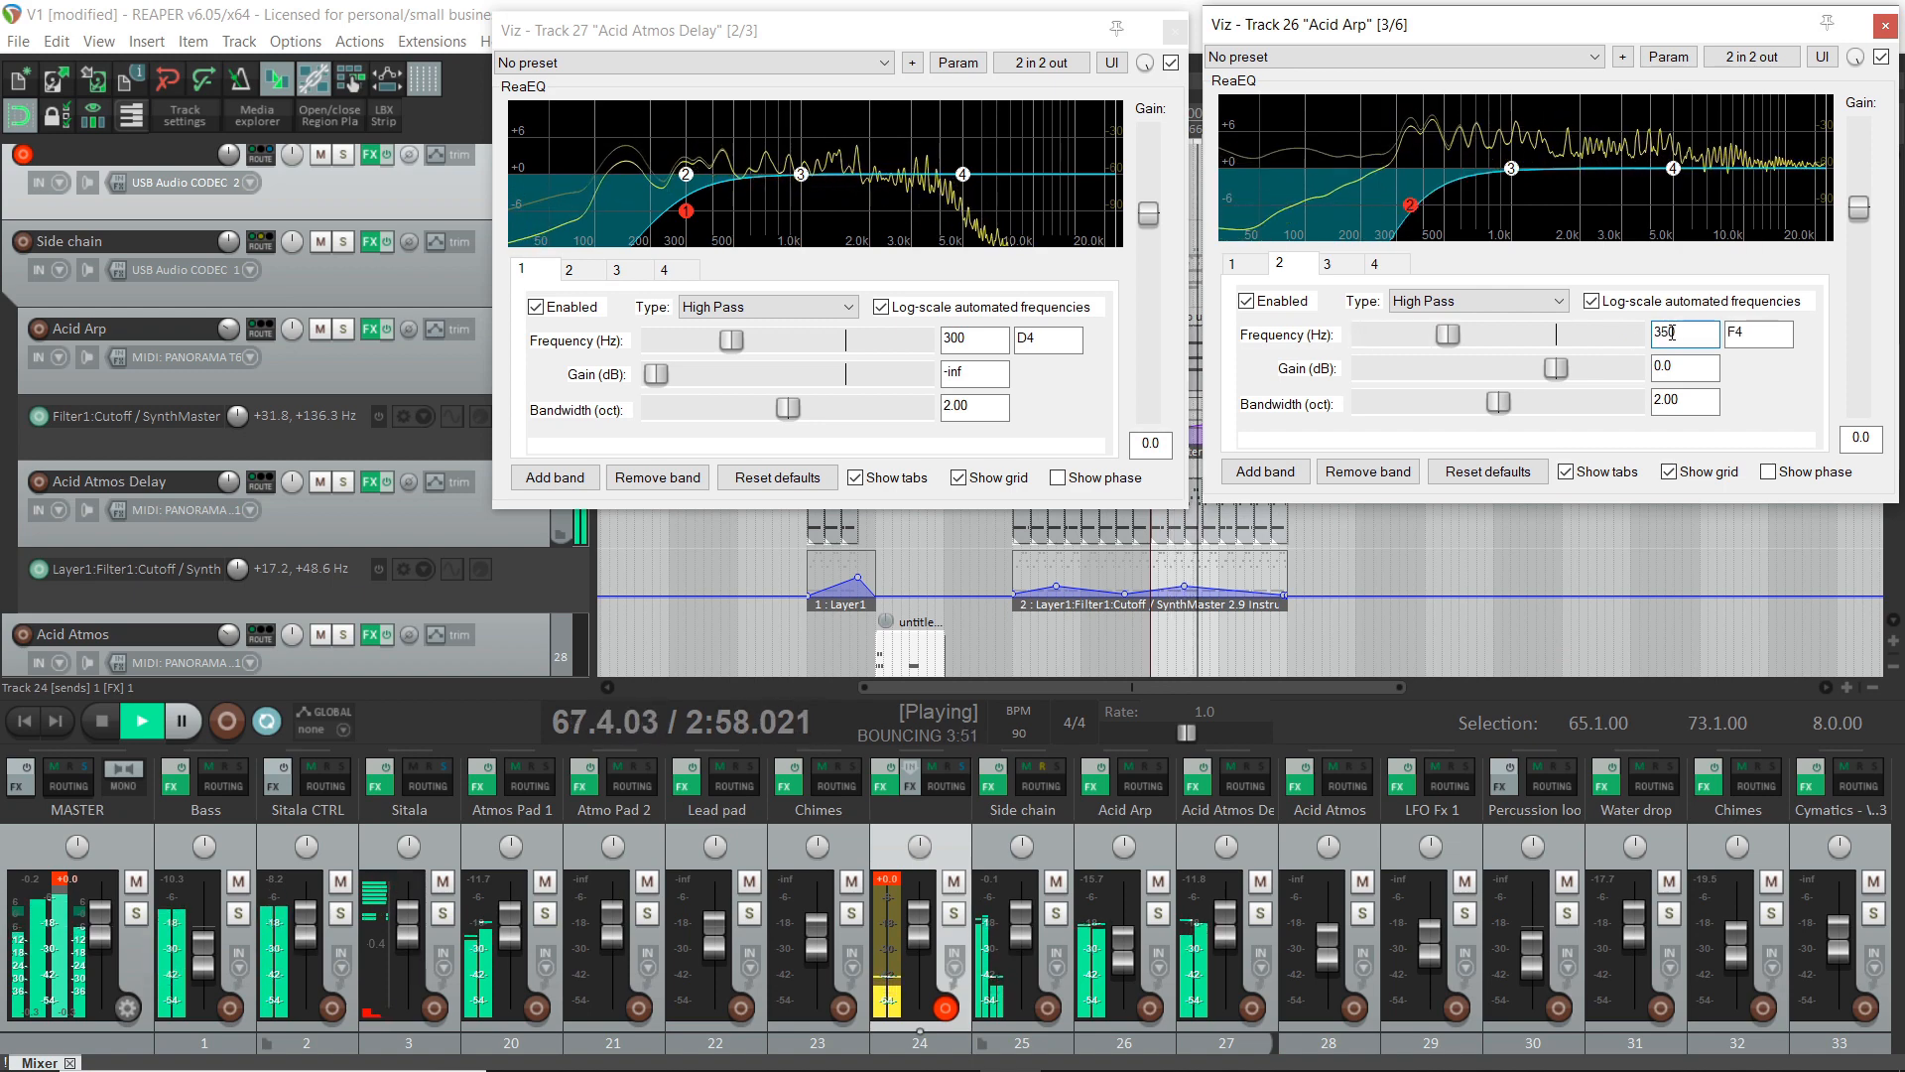
mouse_move(964, 183)
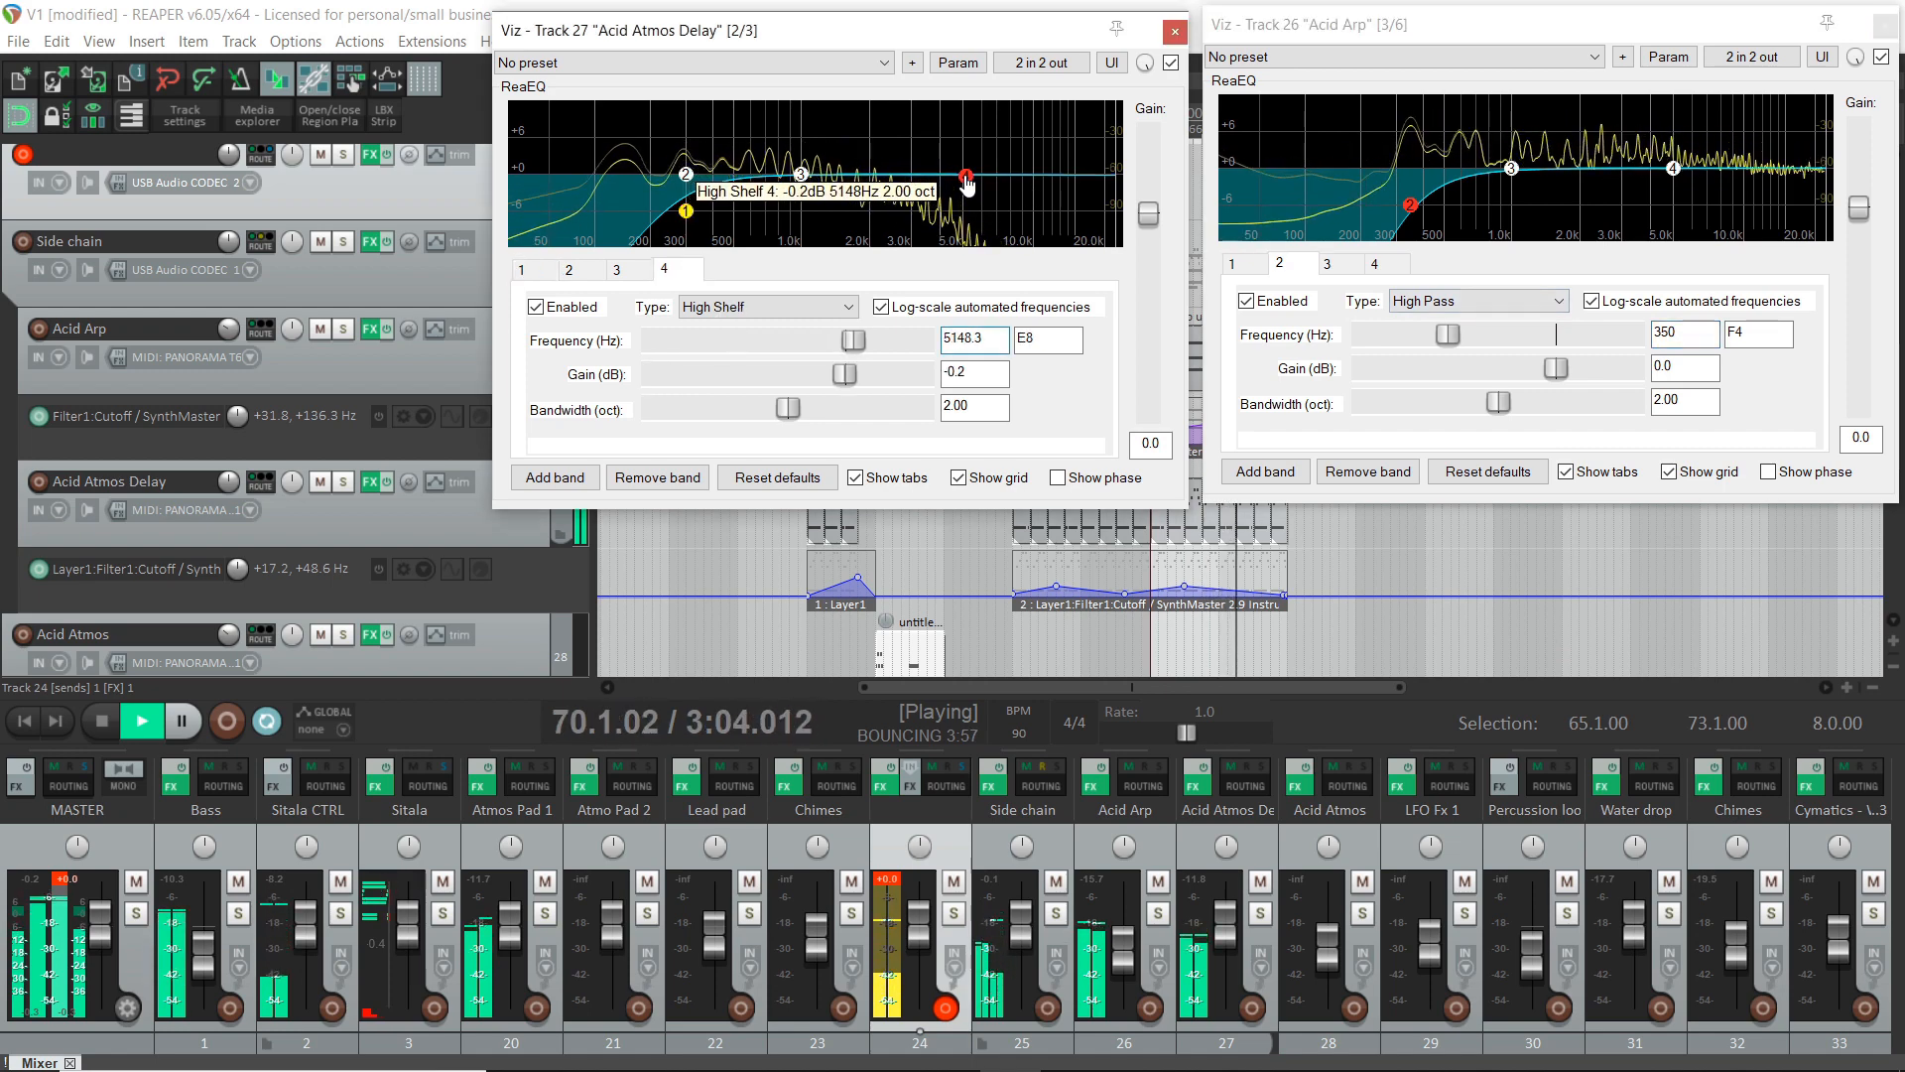
- Drag Acid Atmos Delay's band 4 high shelf to about 4320 Hz, -12.2 dB, 0.80 oct
left_click_drag(962, 176, 992, 223)
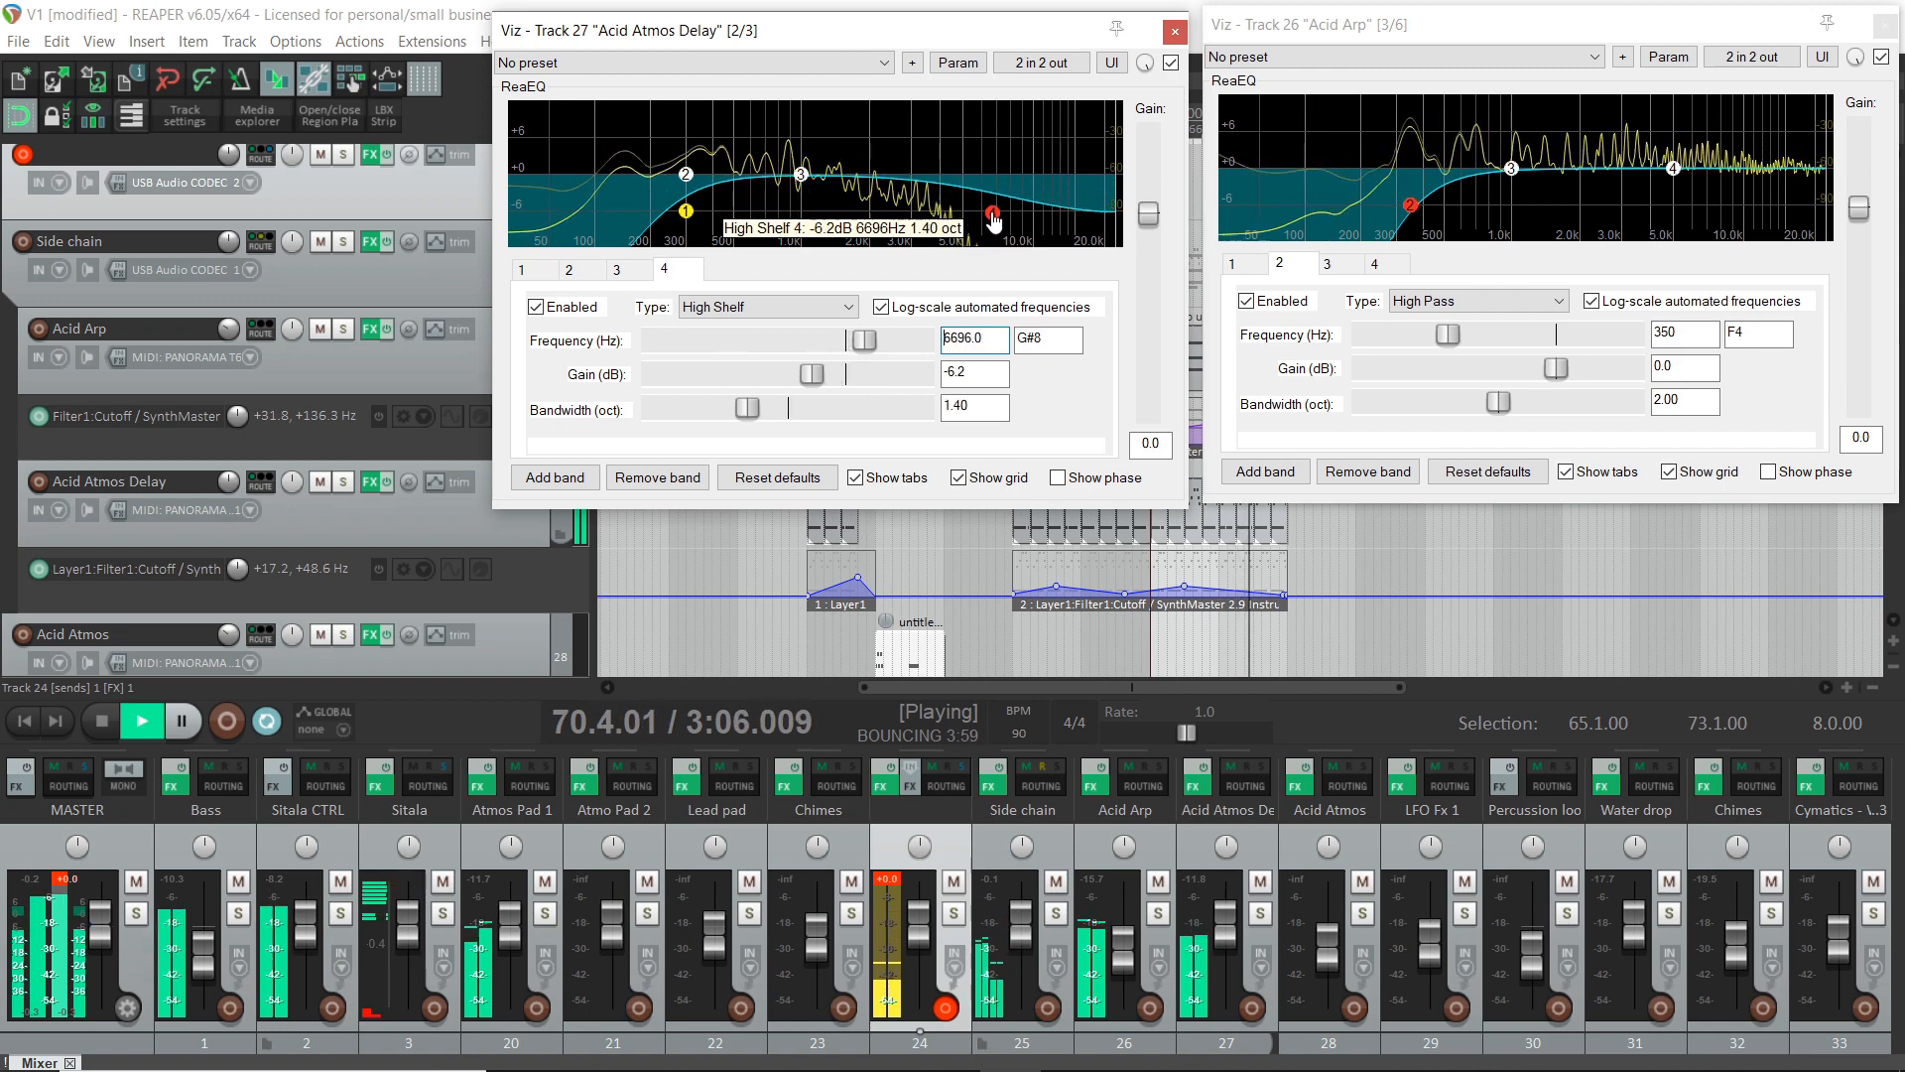
left_click_drag(992, 221, 986, 233)
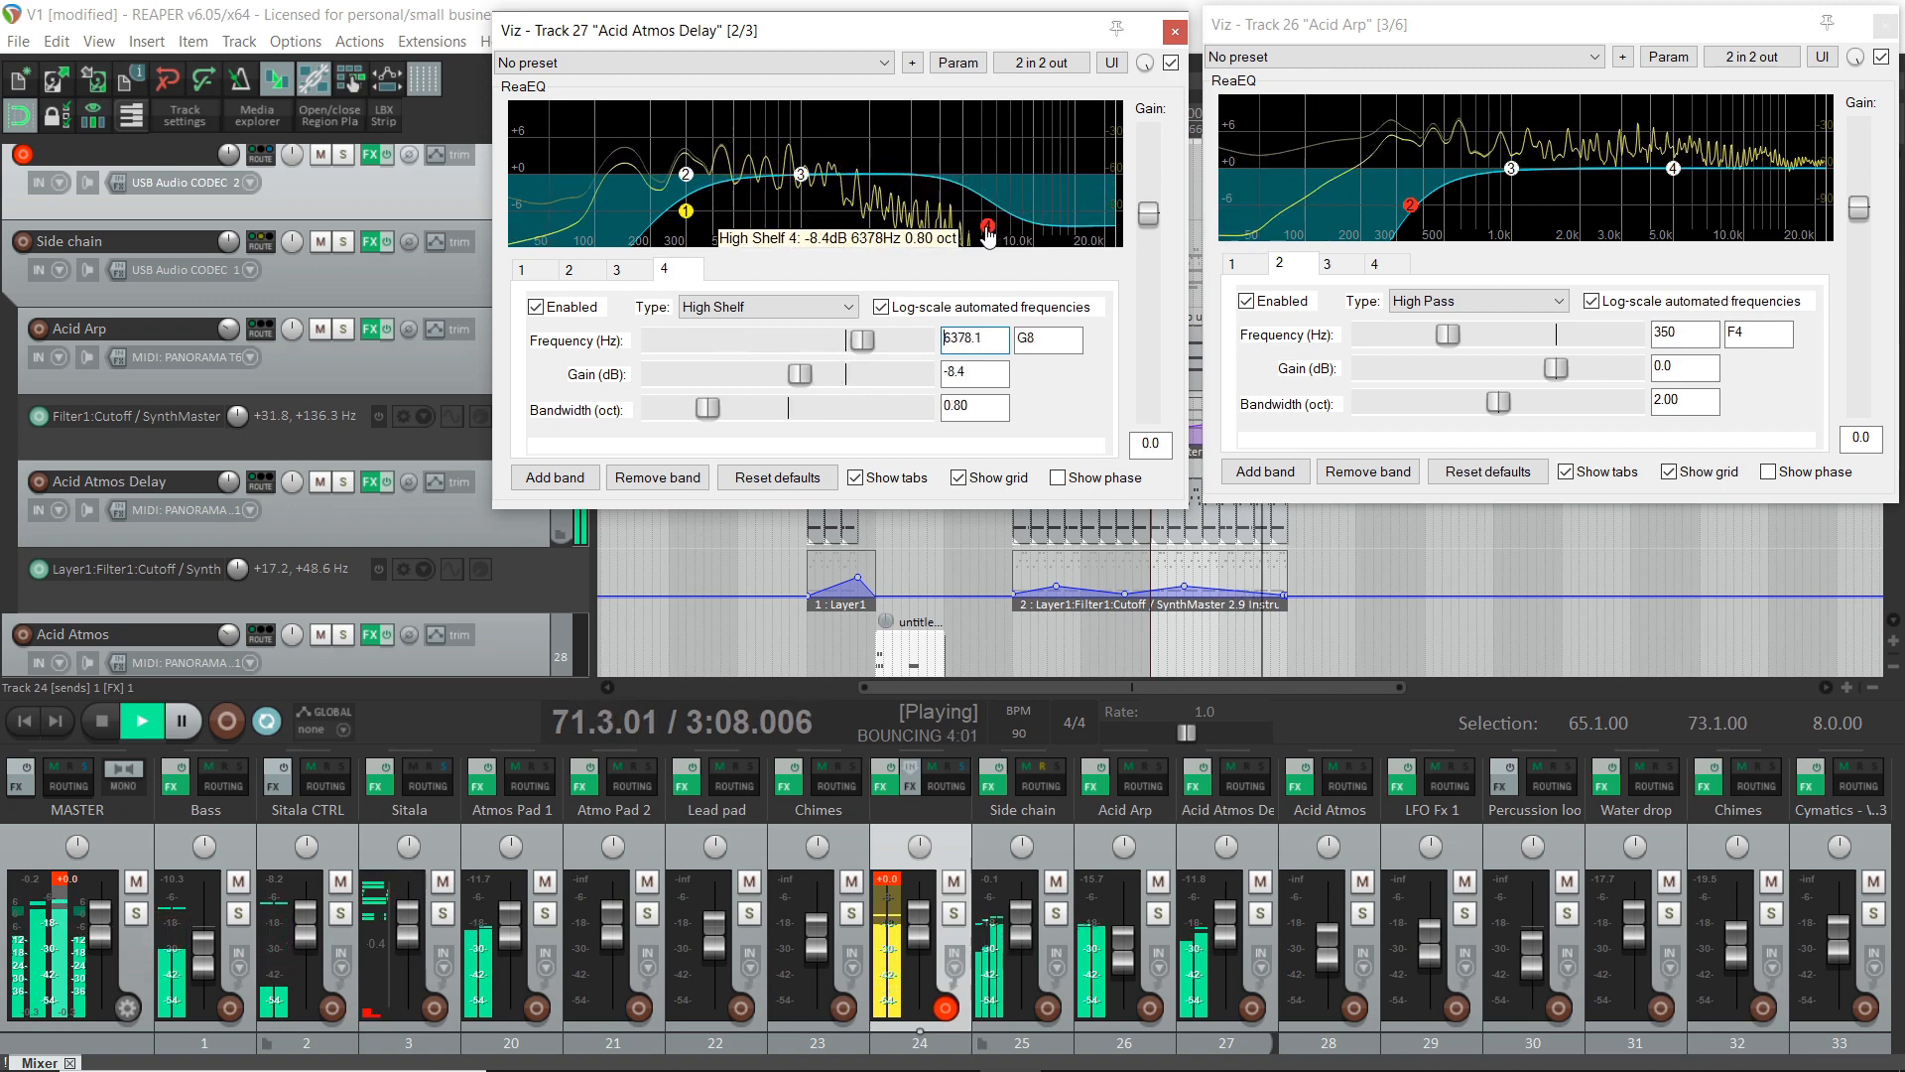
left_click_drag(985, 228, 948, 240)
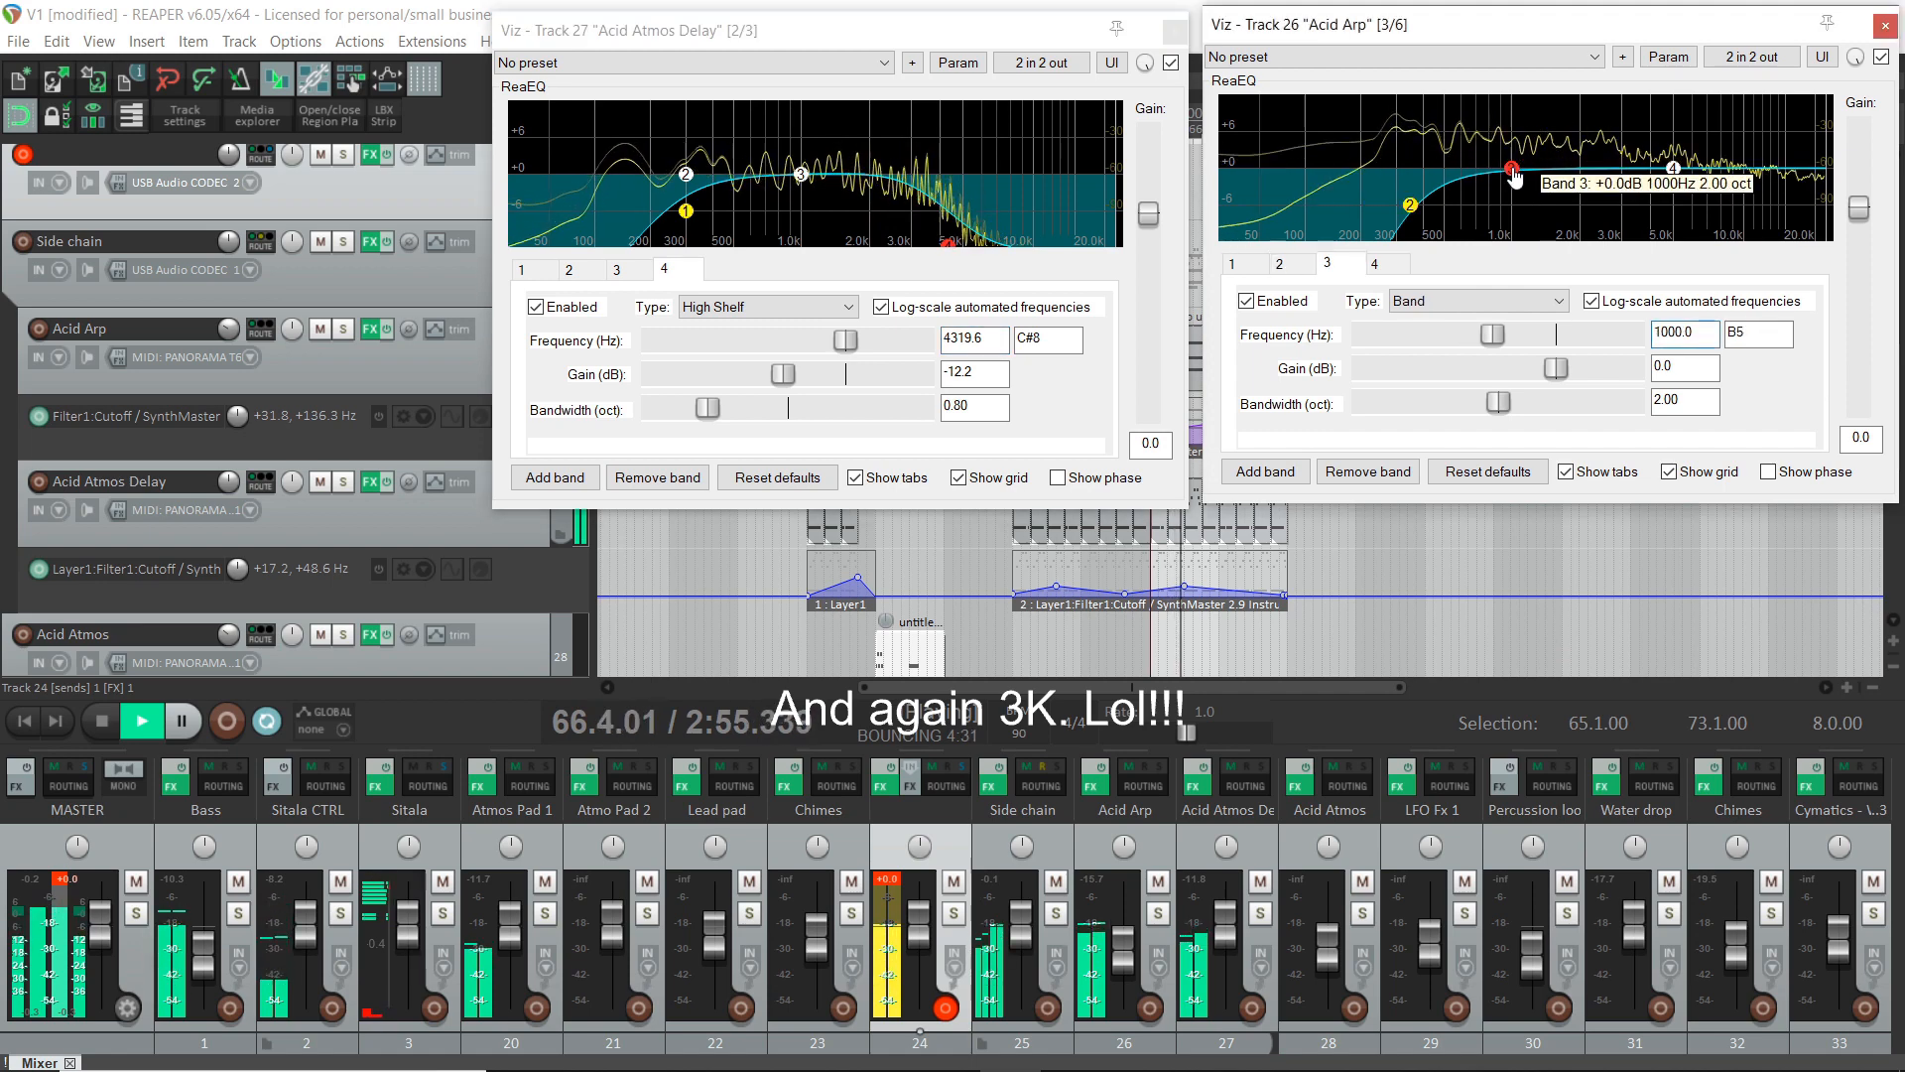
- Turn Acid Arp's band 3 into a Low Shelf cut near 1.1 kHz and set band 4 to Low Pass
left_click_drag(1511, 169, 1514, 185)
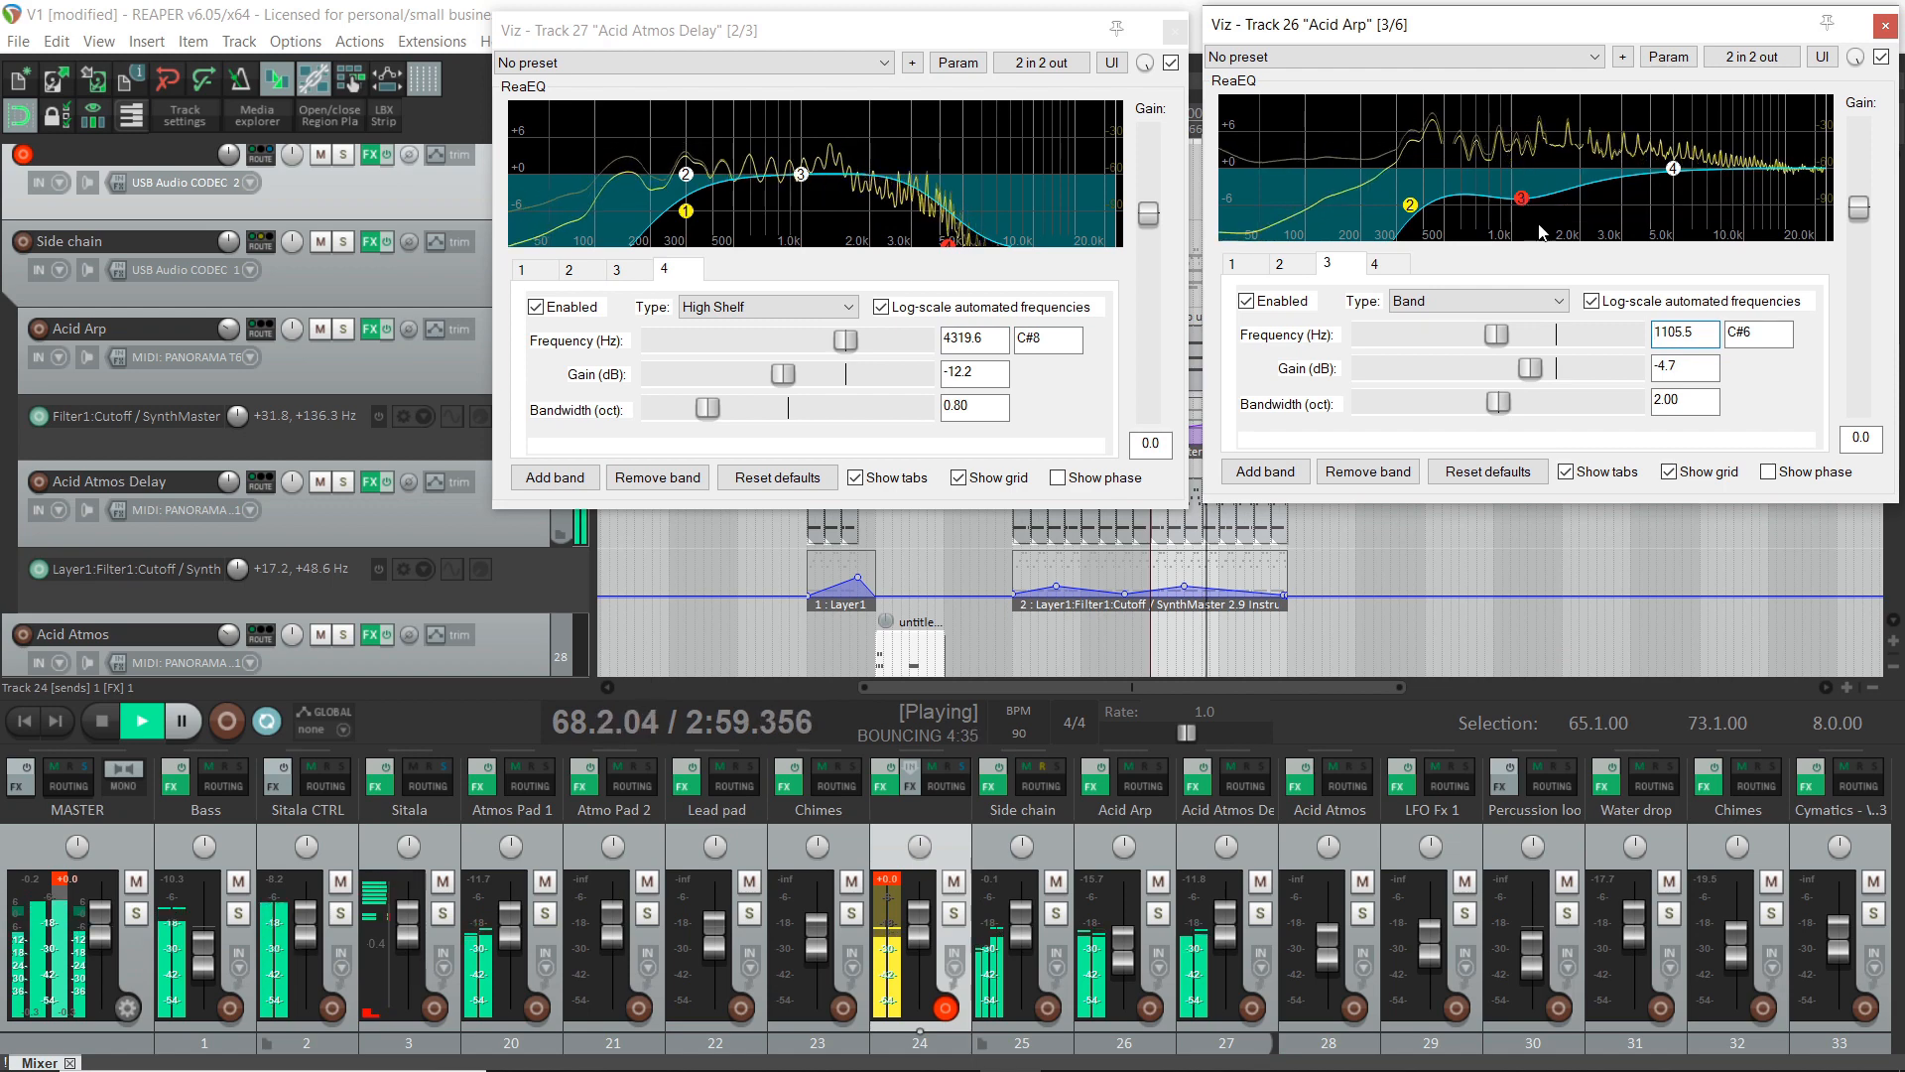
left_click(1476, 299)
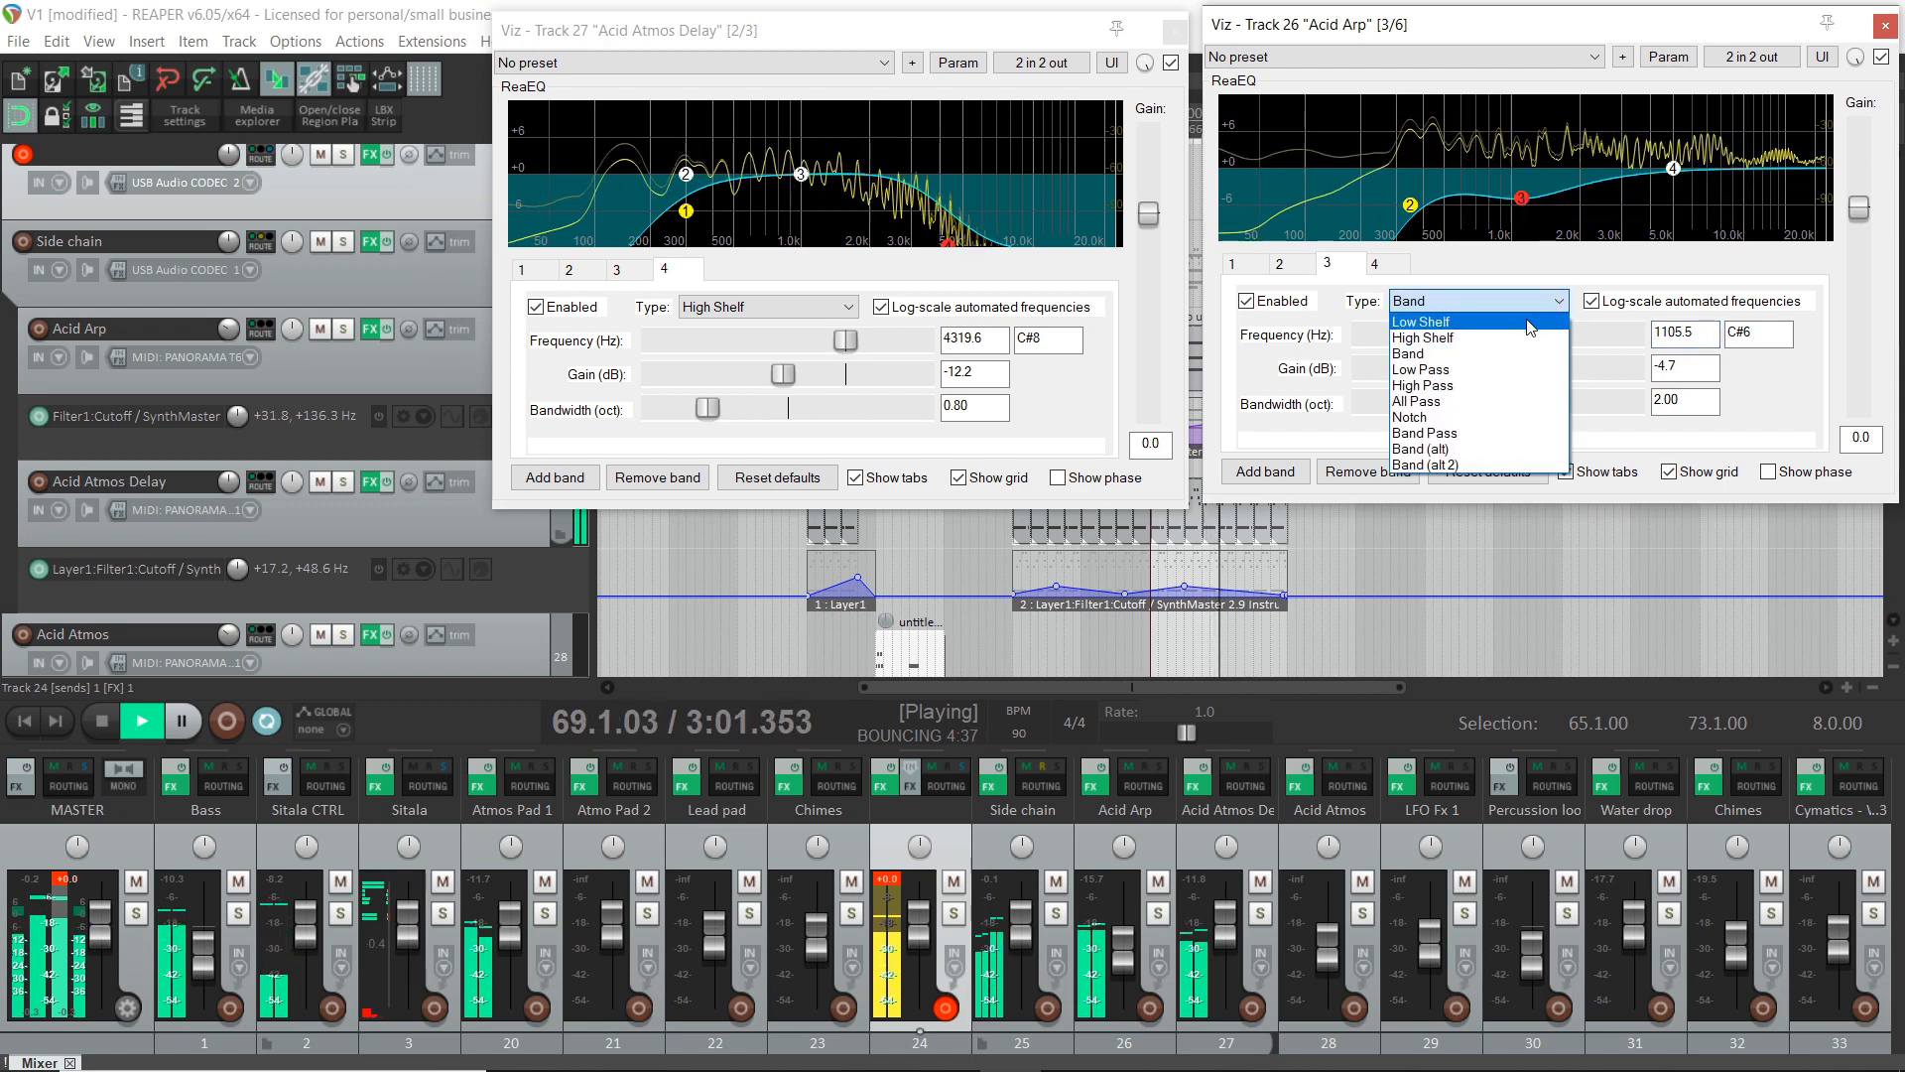
left_click(1422, 320)
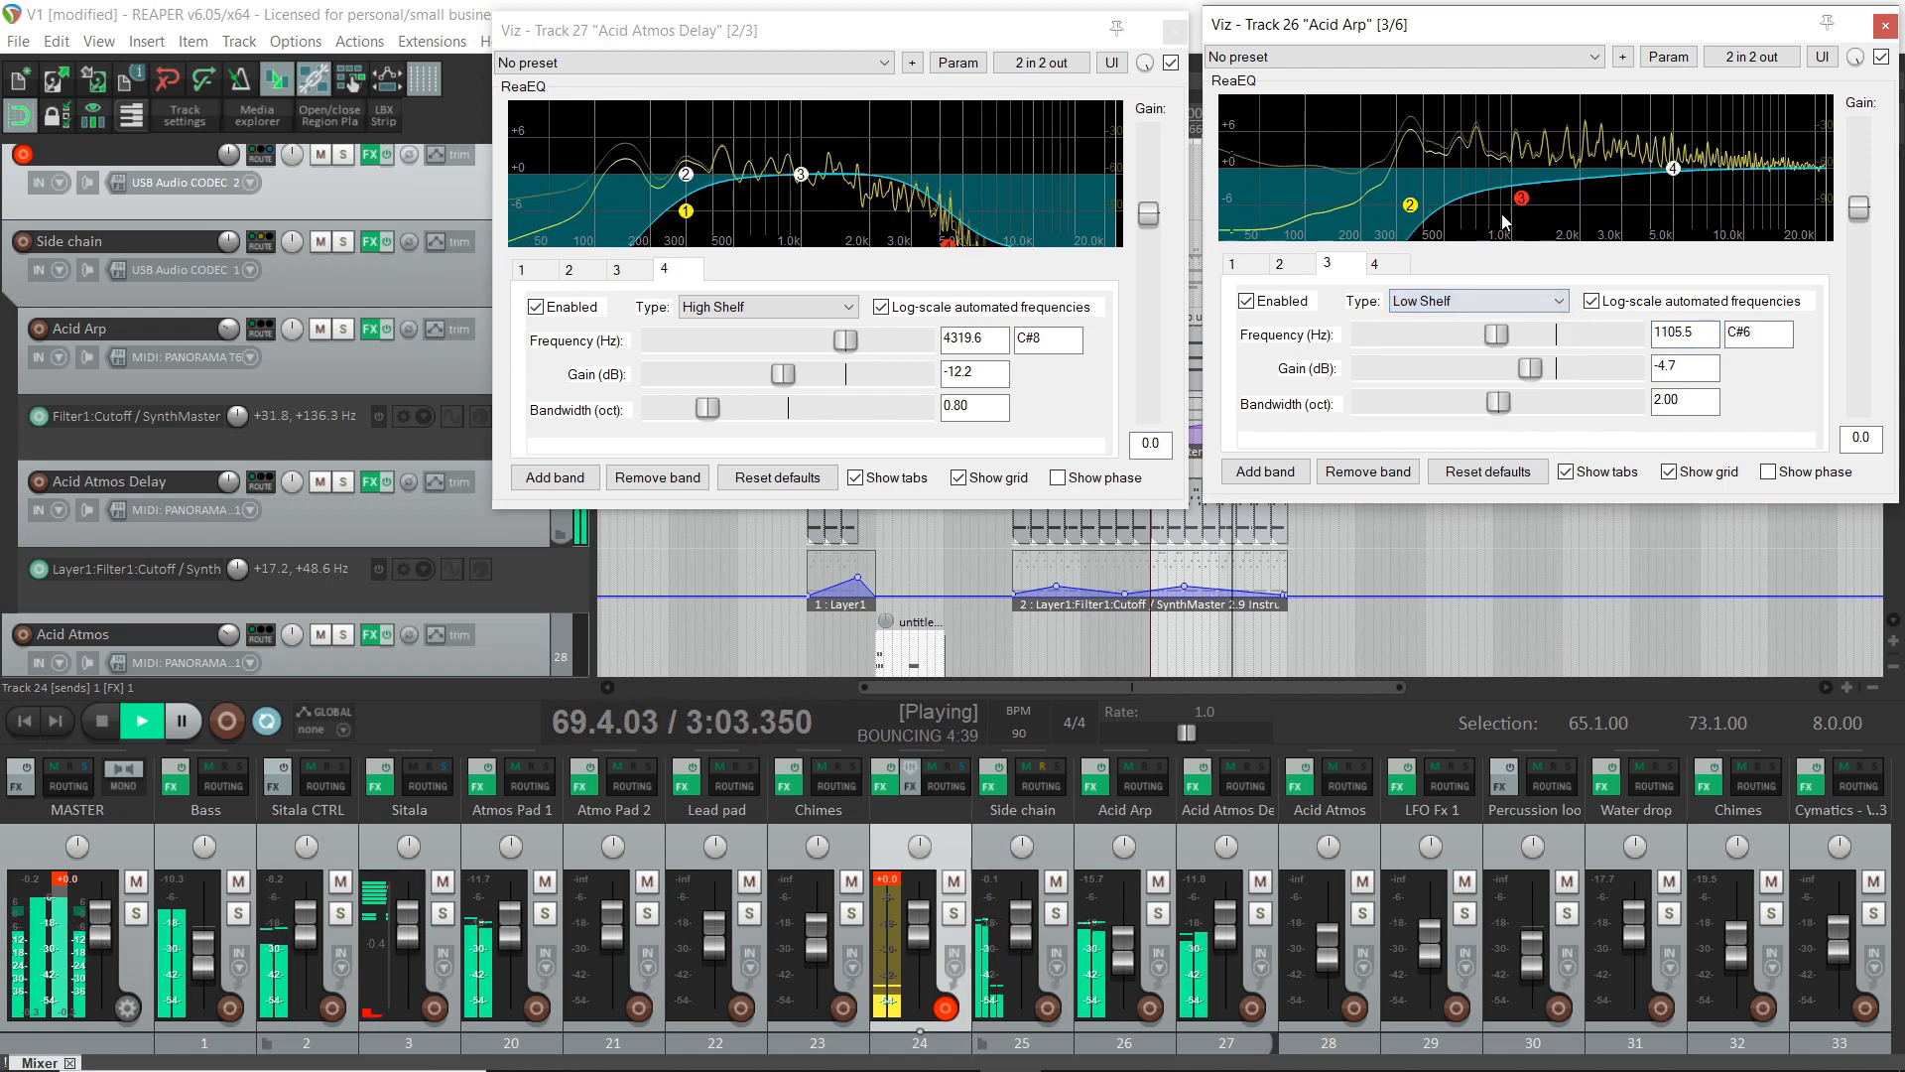
left_click_drag(1523, 196, 1531, 218)
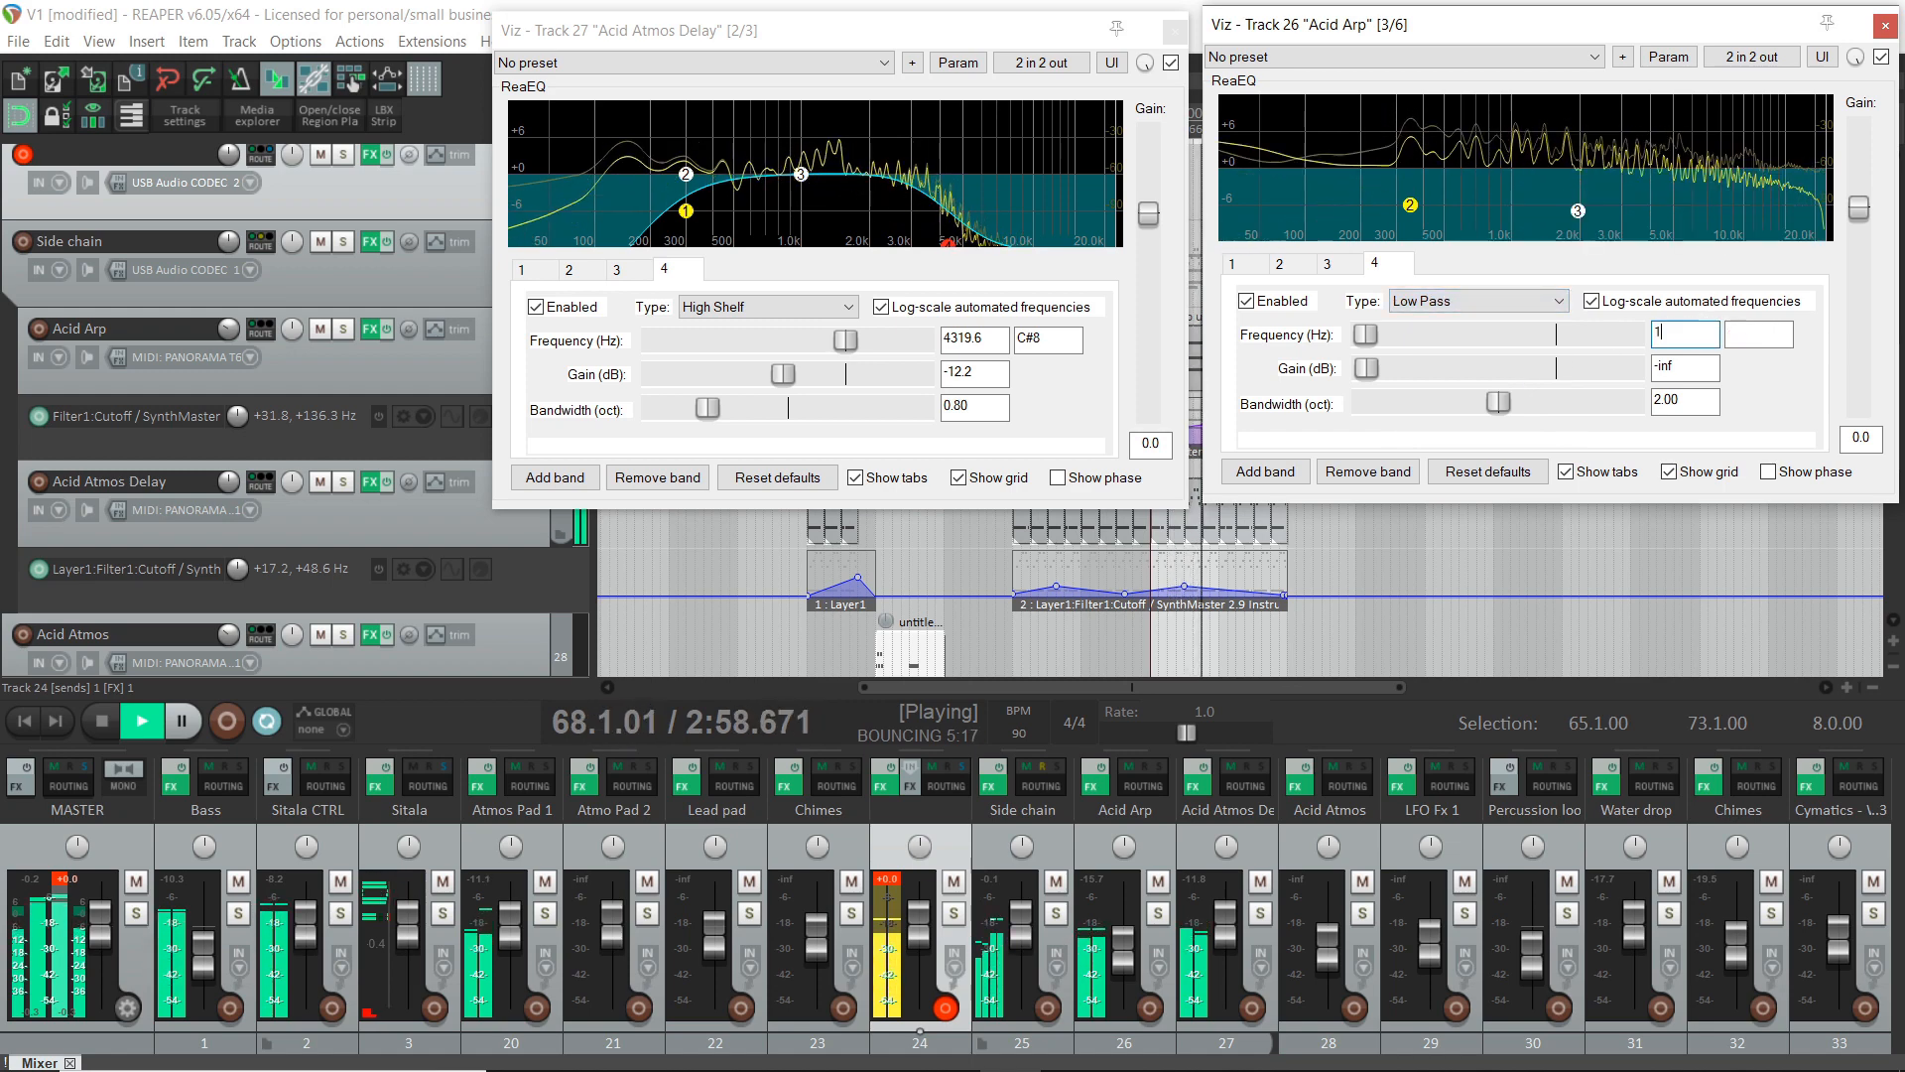
- Put Acid Arp's low pass at 18000 Hz and shape band 5: ~6 kHz, +1.7 dB, 0.80 oct
type("18000")
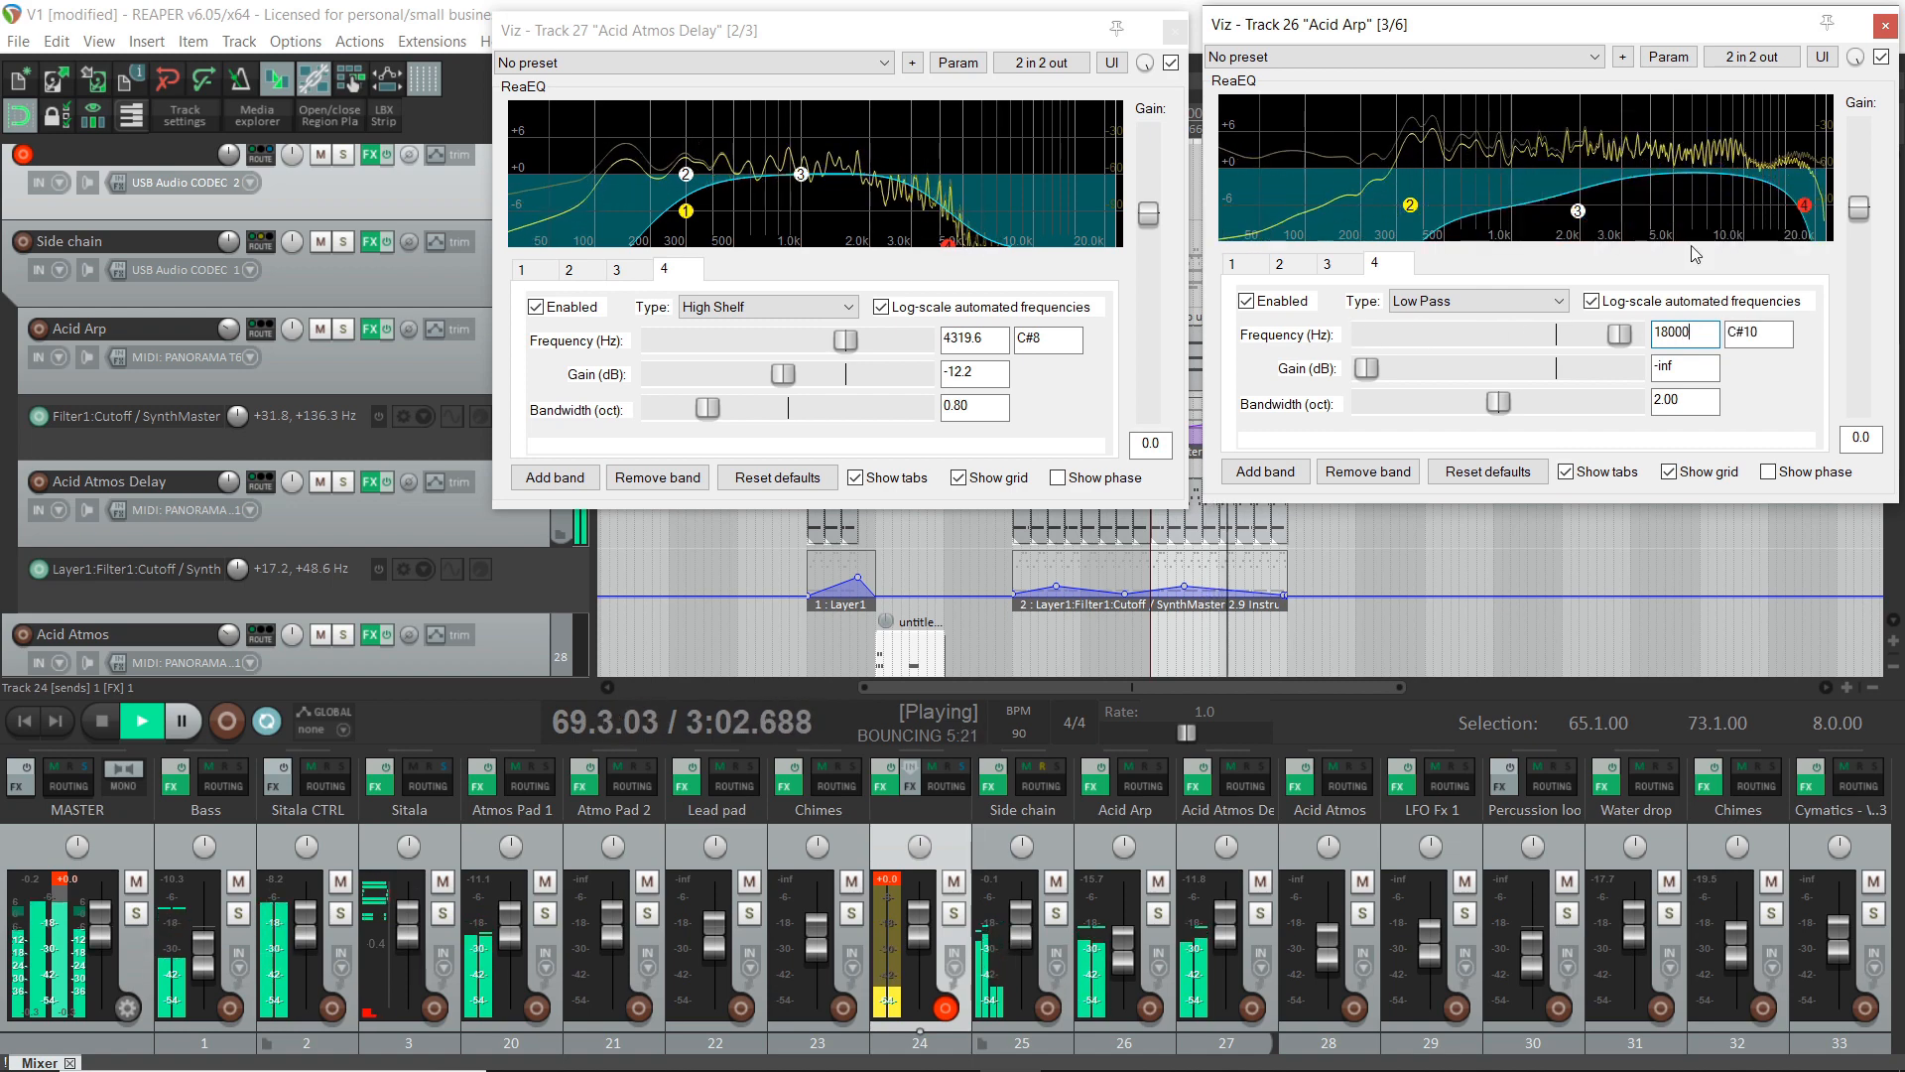
mouse_move(1582, 222)
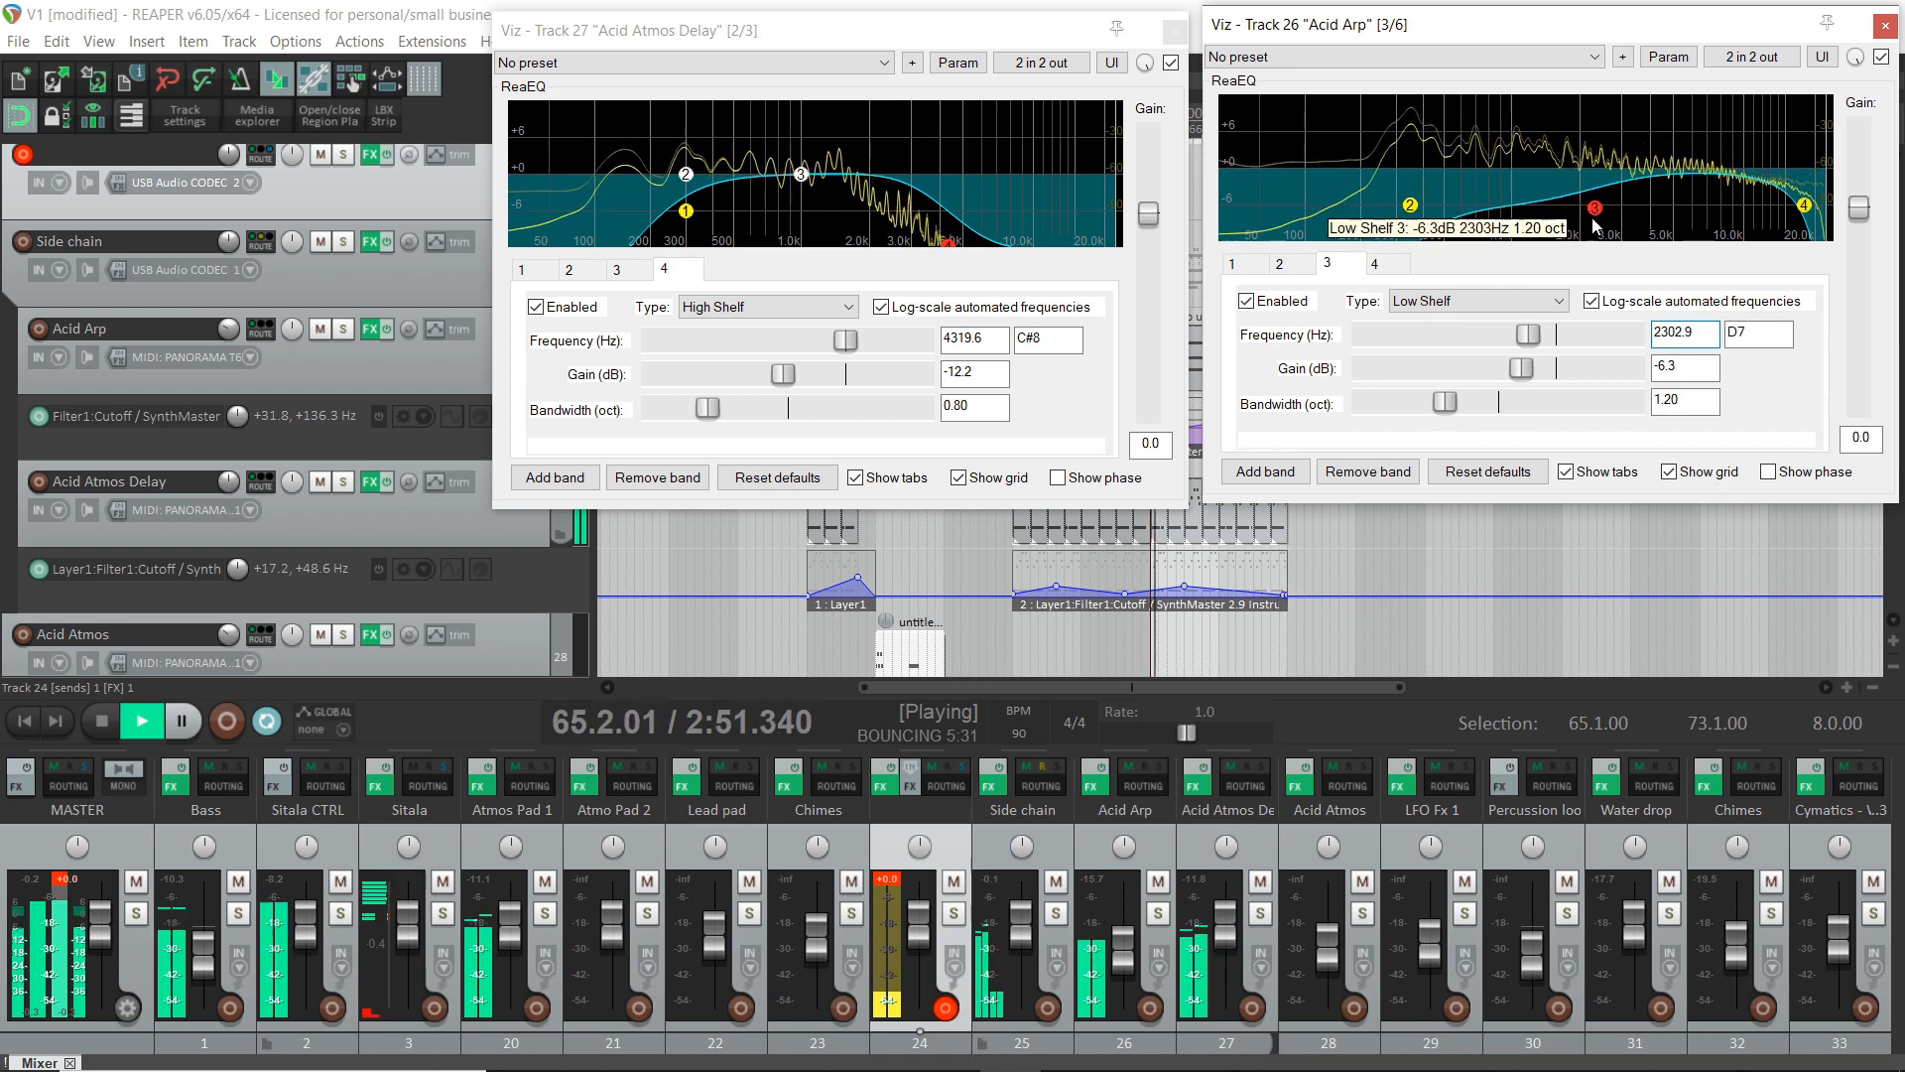
left_click_drag(1596, 207, 1595, 206)
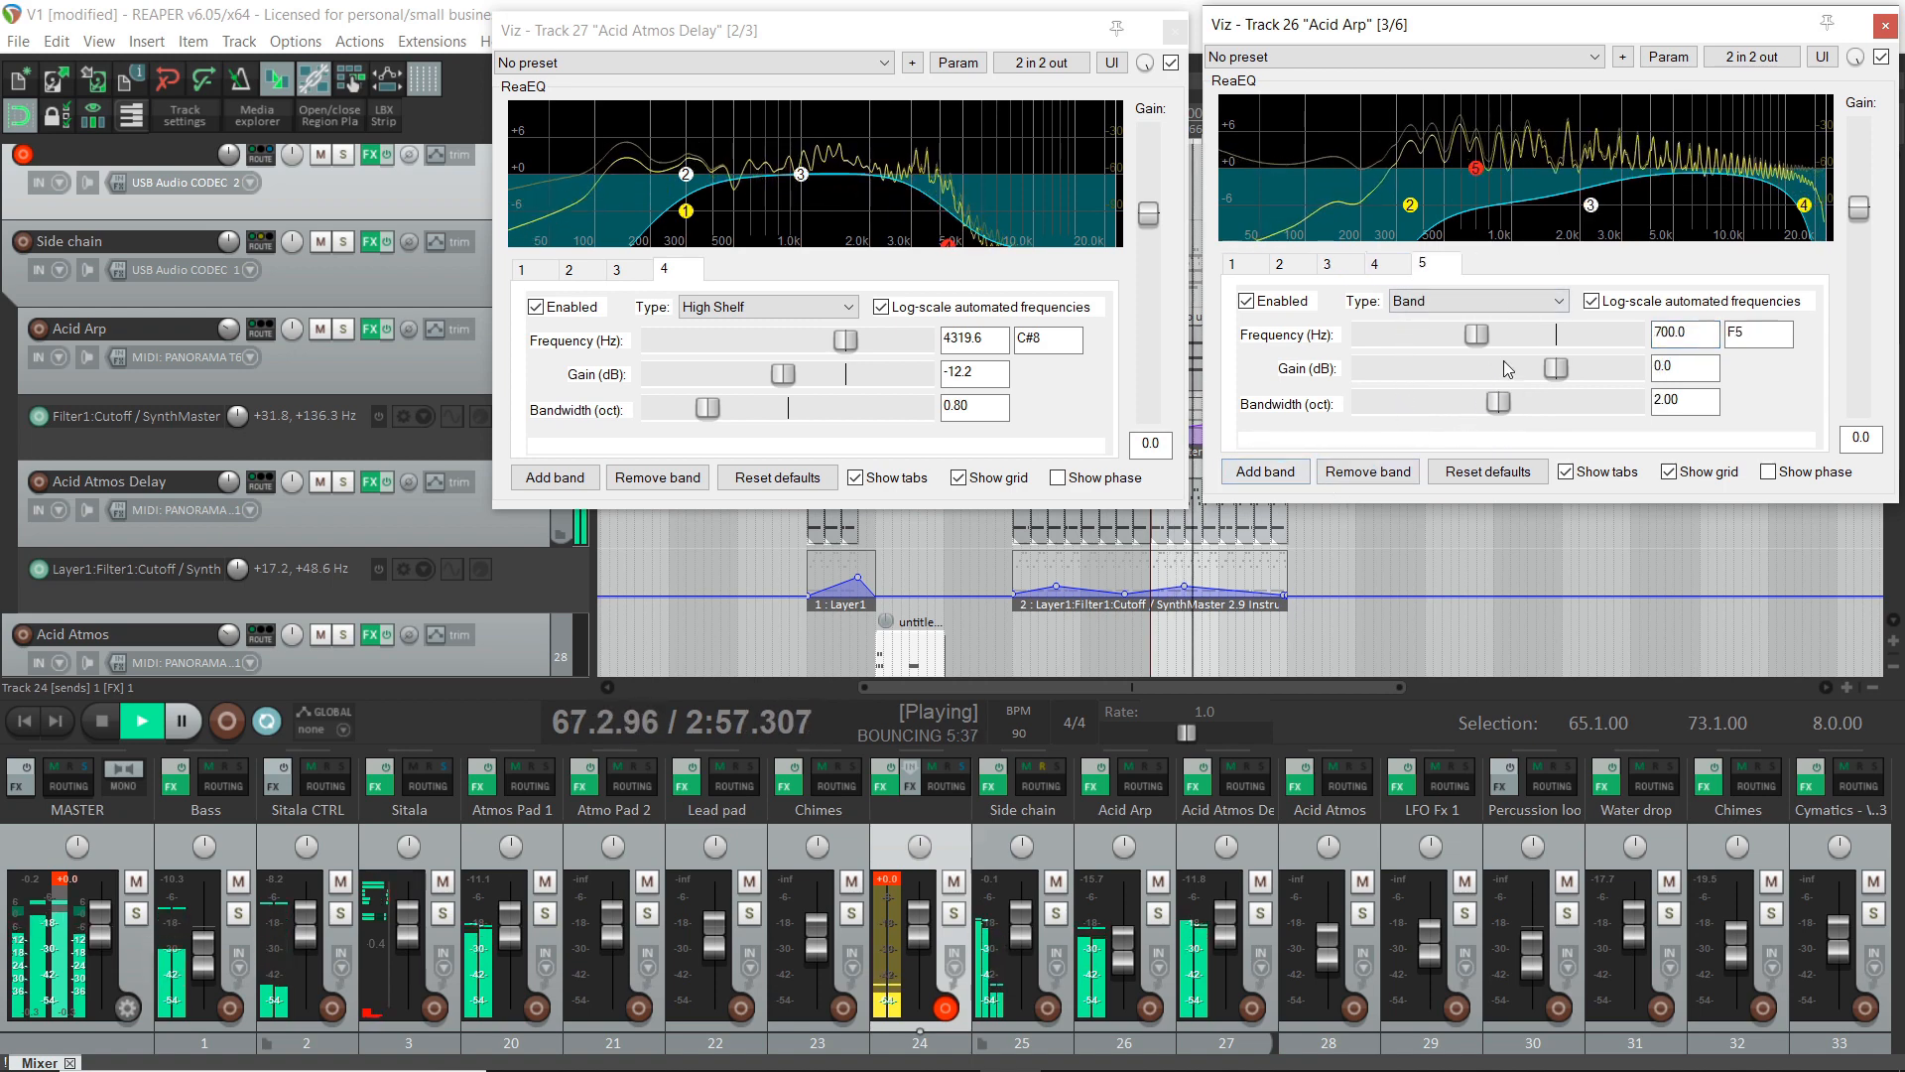
left_click_drag(1477, 333, 1519, 333)
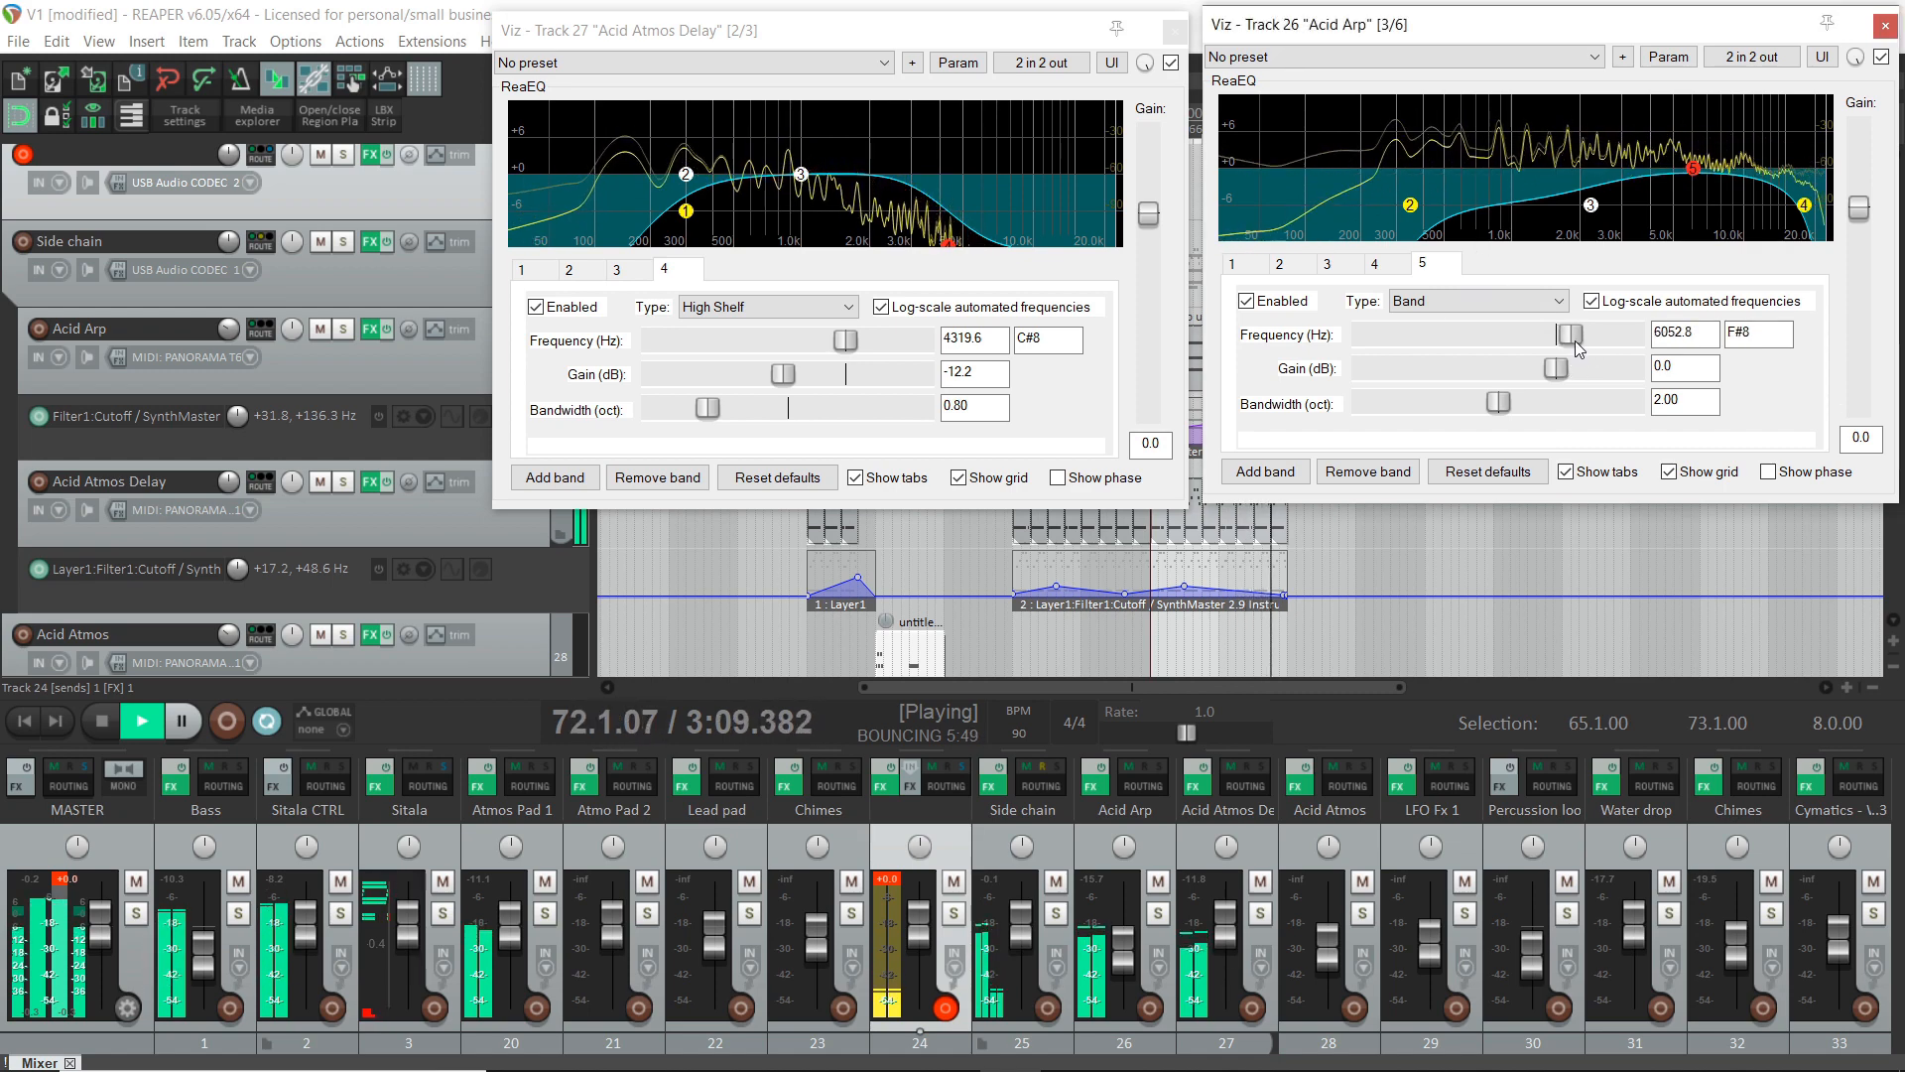
left_click_drag(1567, 333, 1577, 333)
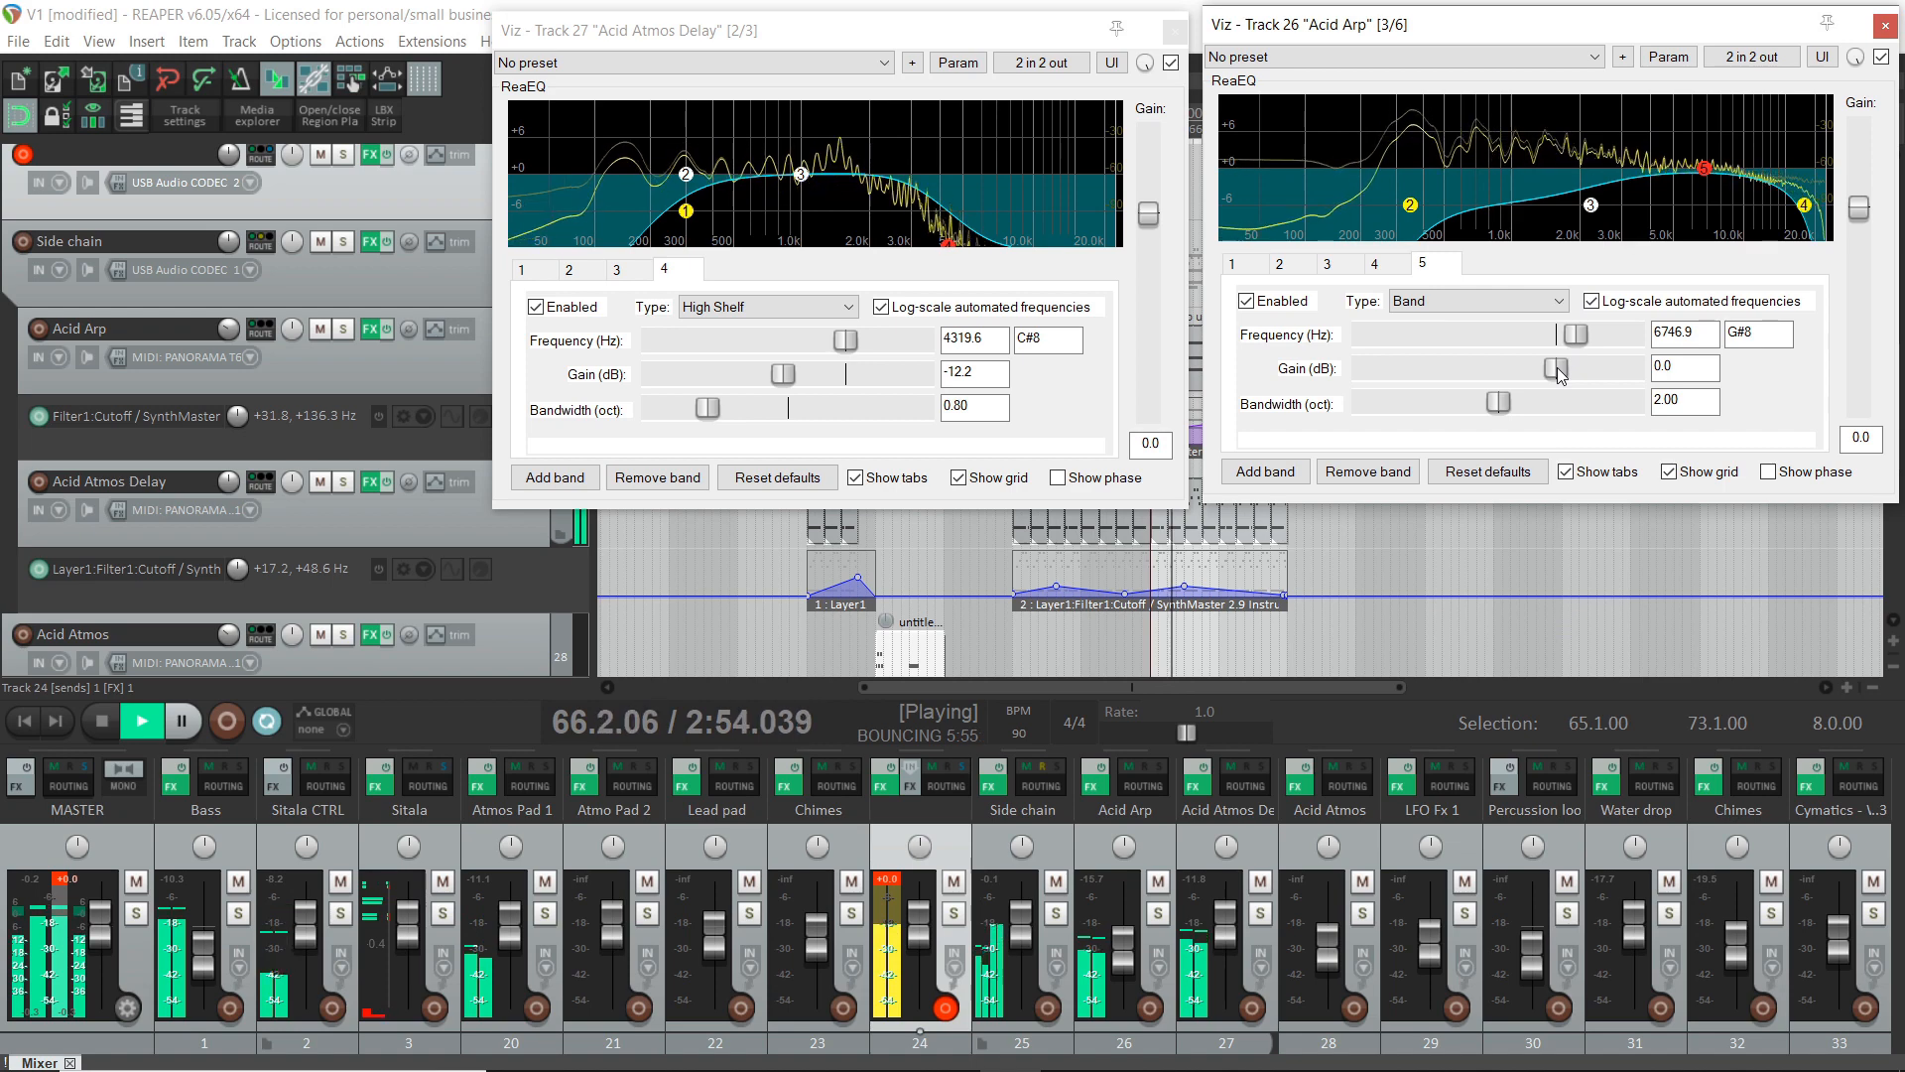
left_click_drag(1559, 368, 1568, 368)
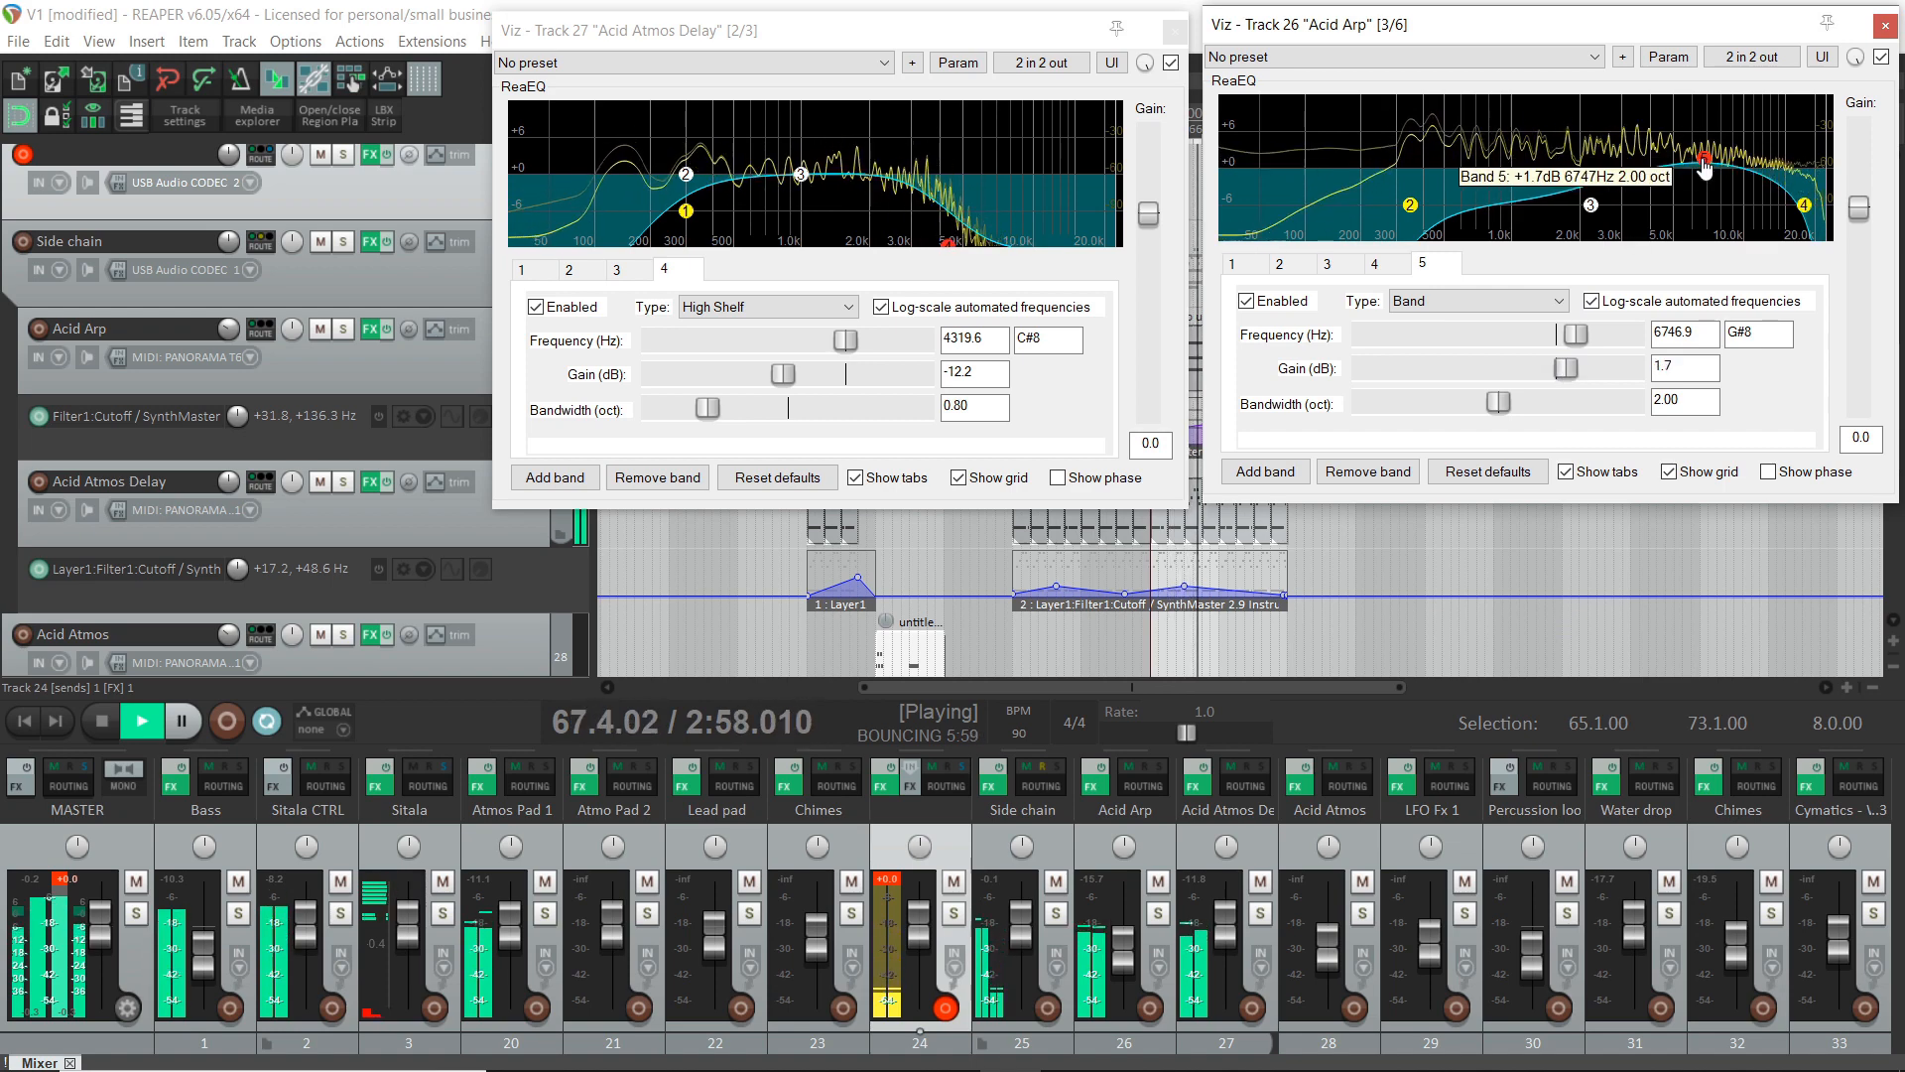
left_click_drag(1498, 401, 1405, 401)
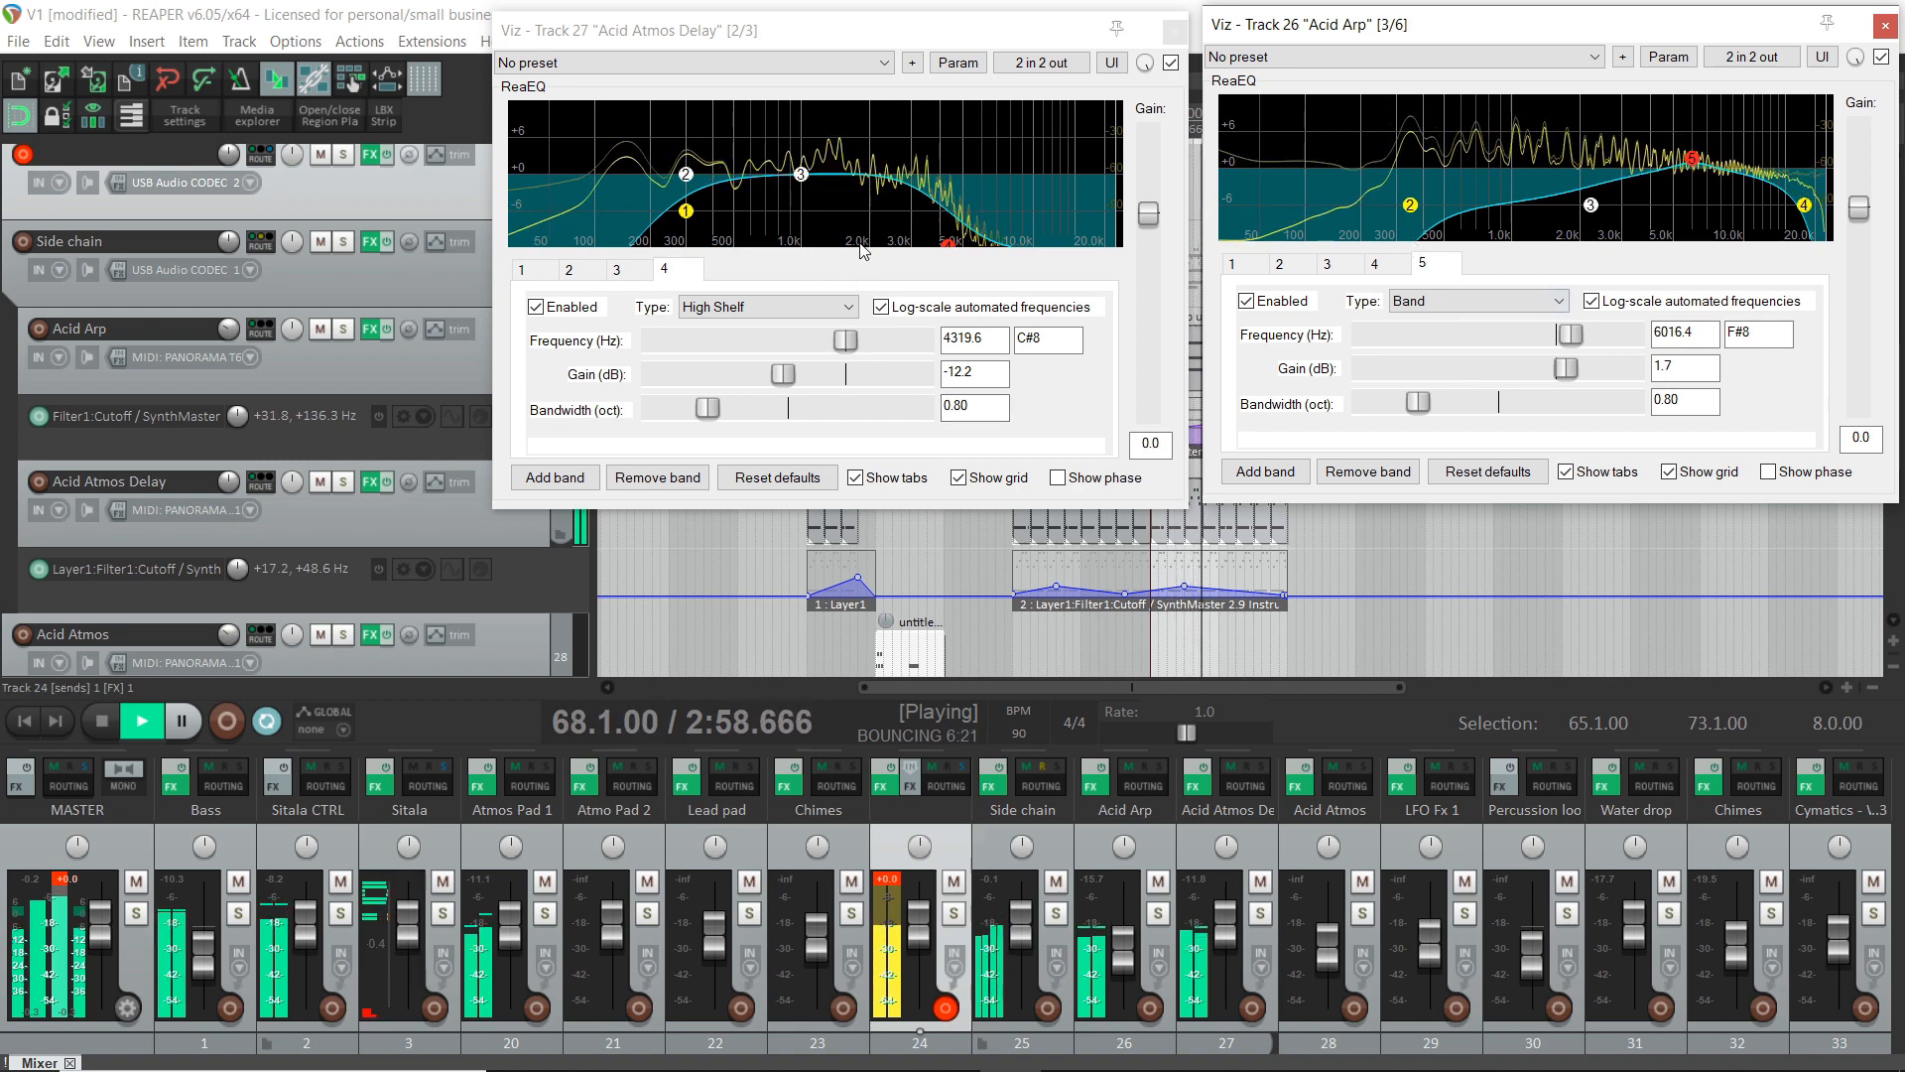
mouse_move(1603, 324)
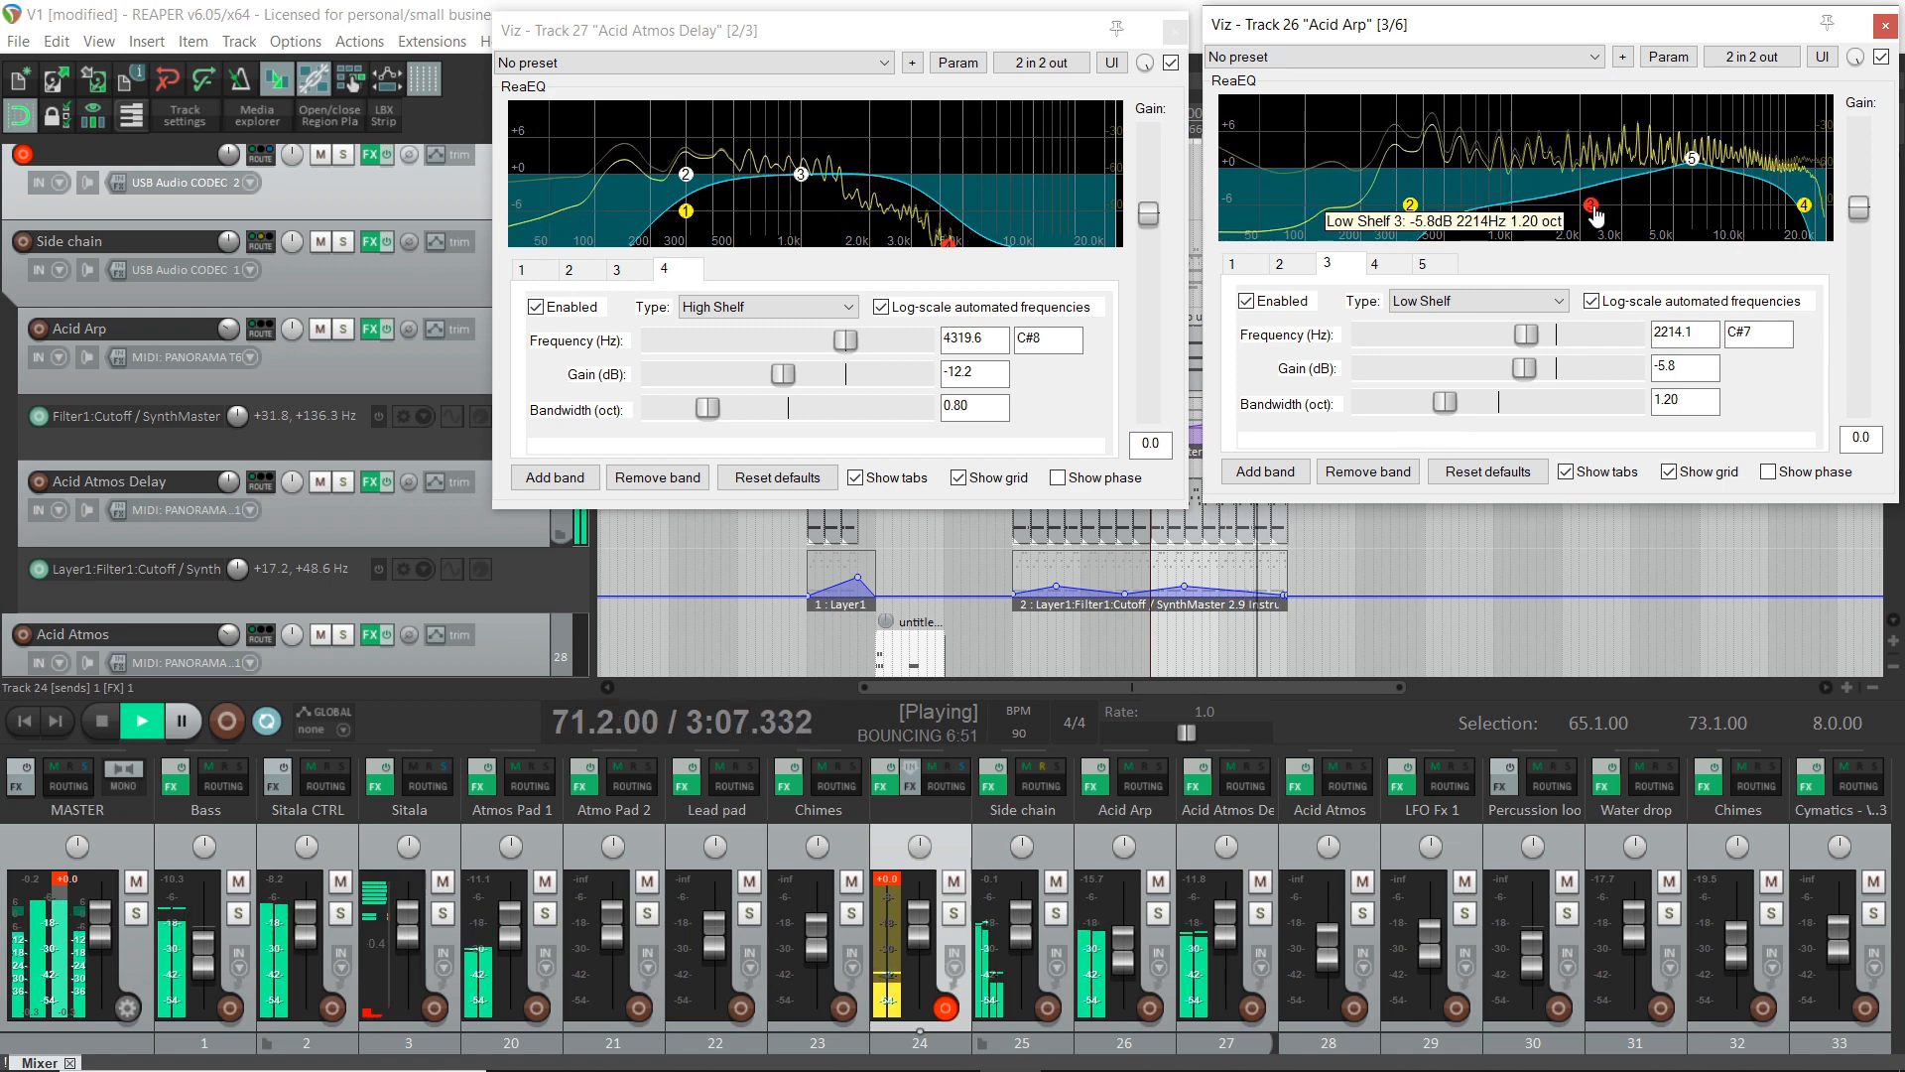
- Move Acid Arp's low shelf to ~1175 Hz at -10.5 dB and raise band 5 to 3.1 dB at 6316 Hz
left_click_drag(1589, 205, 1570, 232)
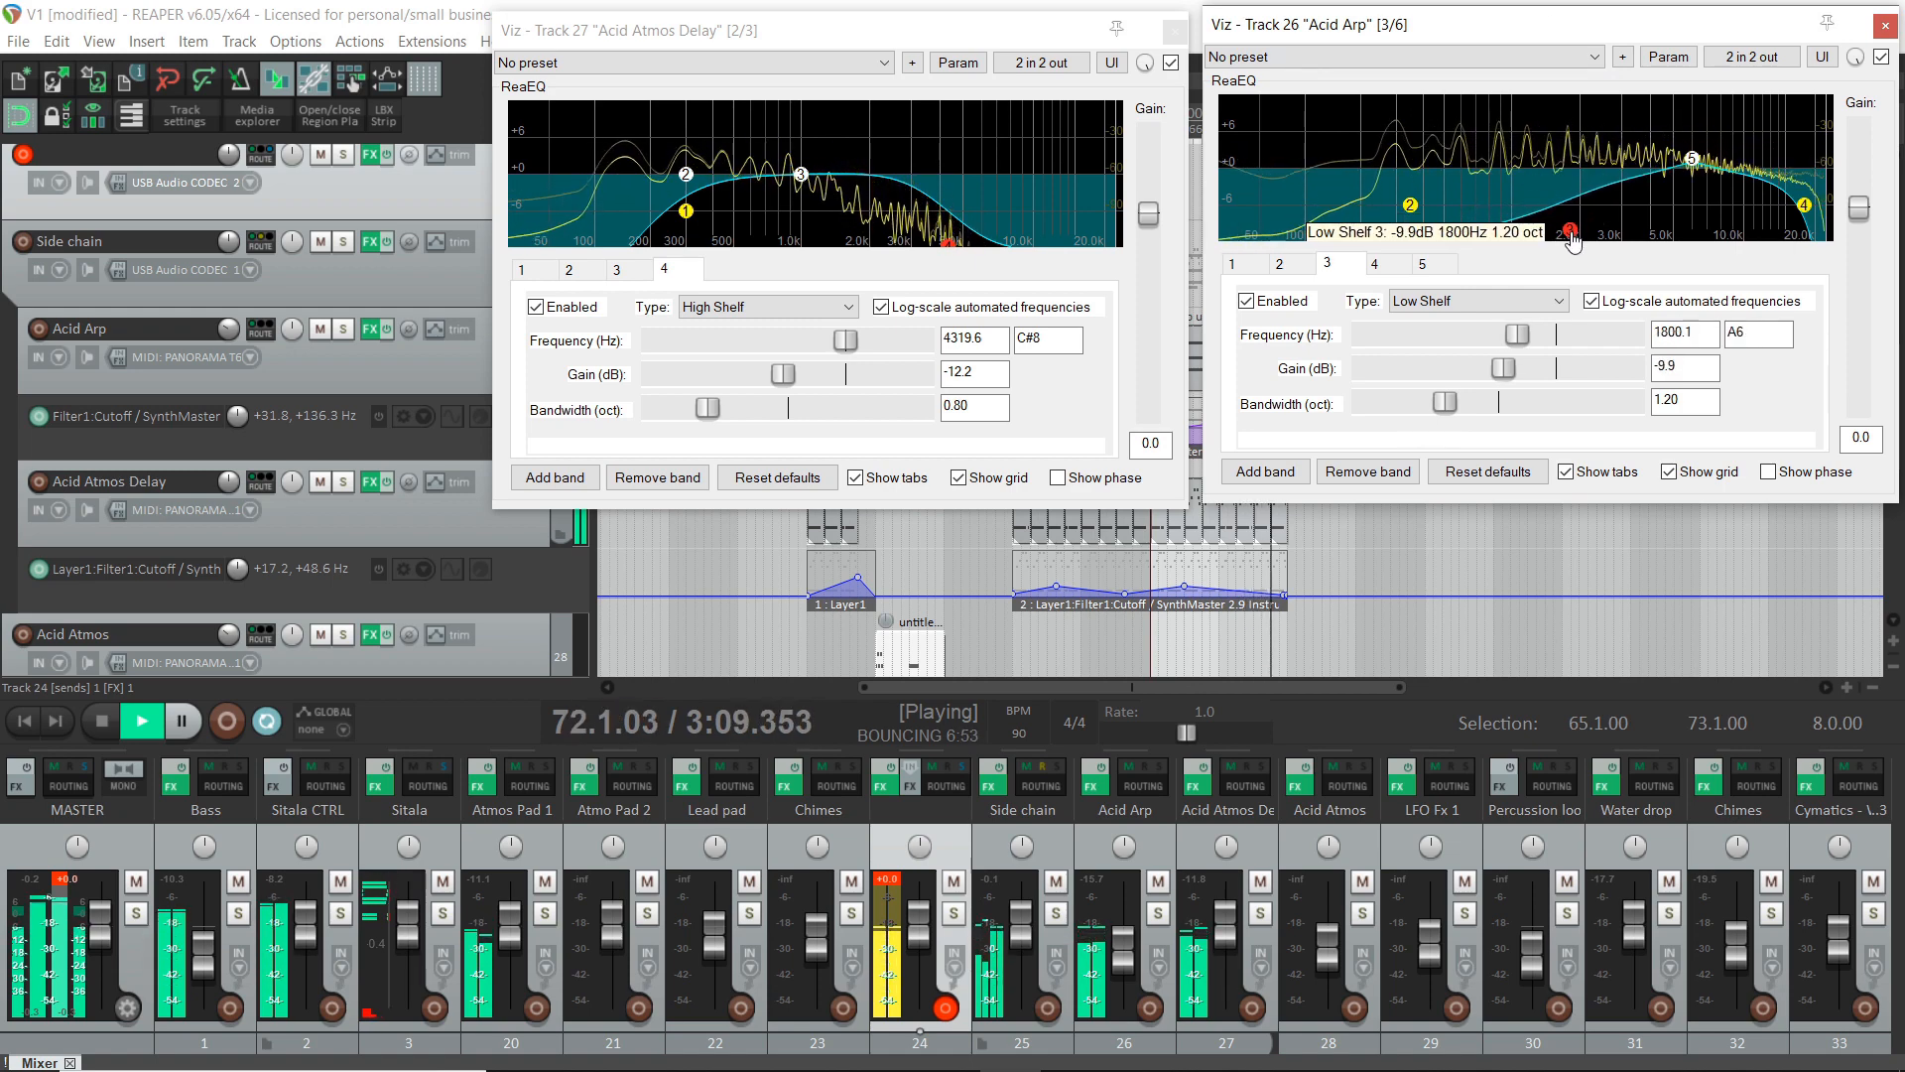
left_click_drag(1571, 232, 1528, 233)
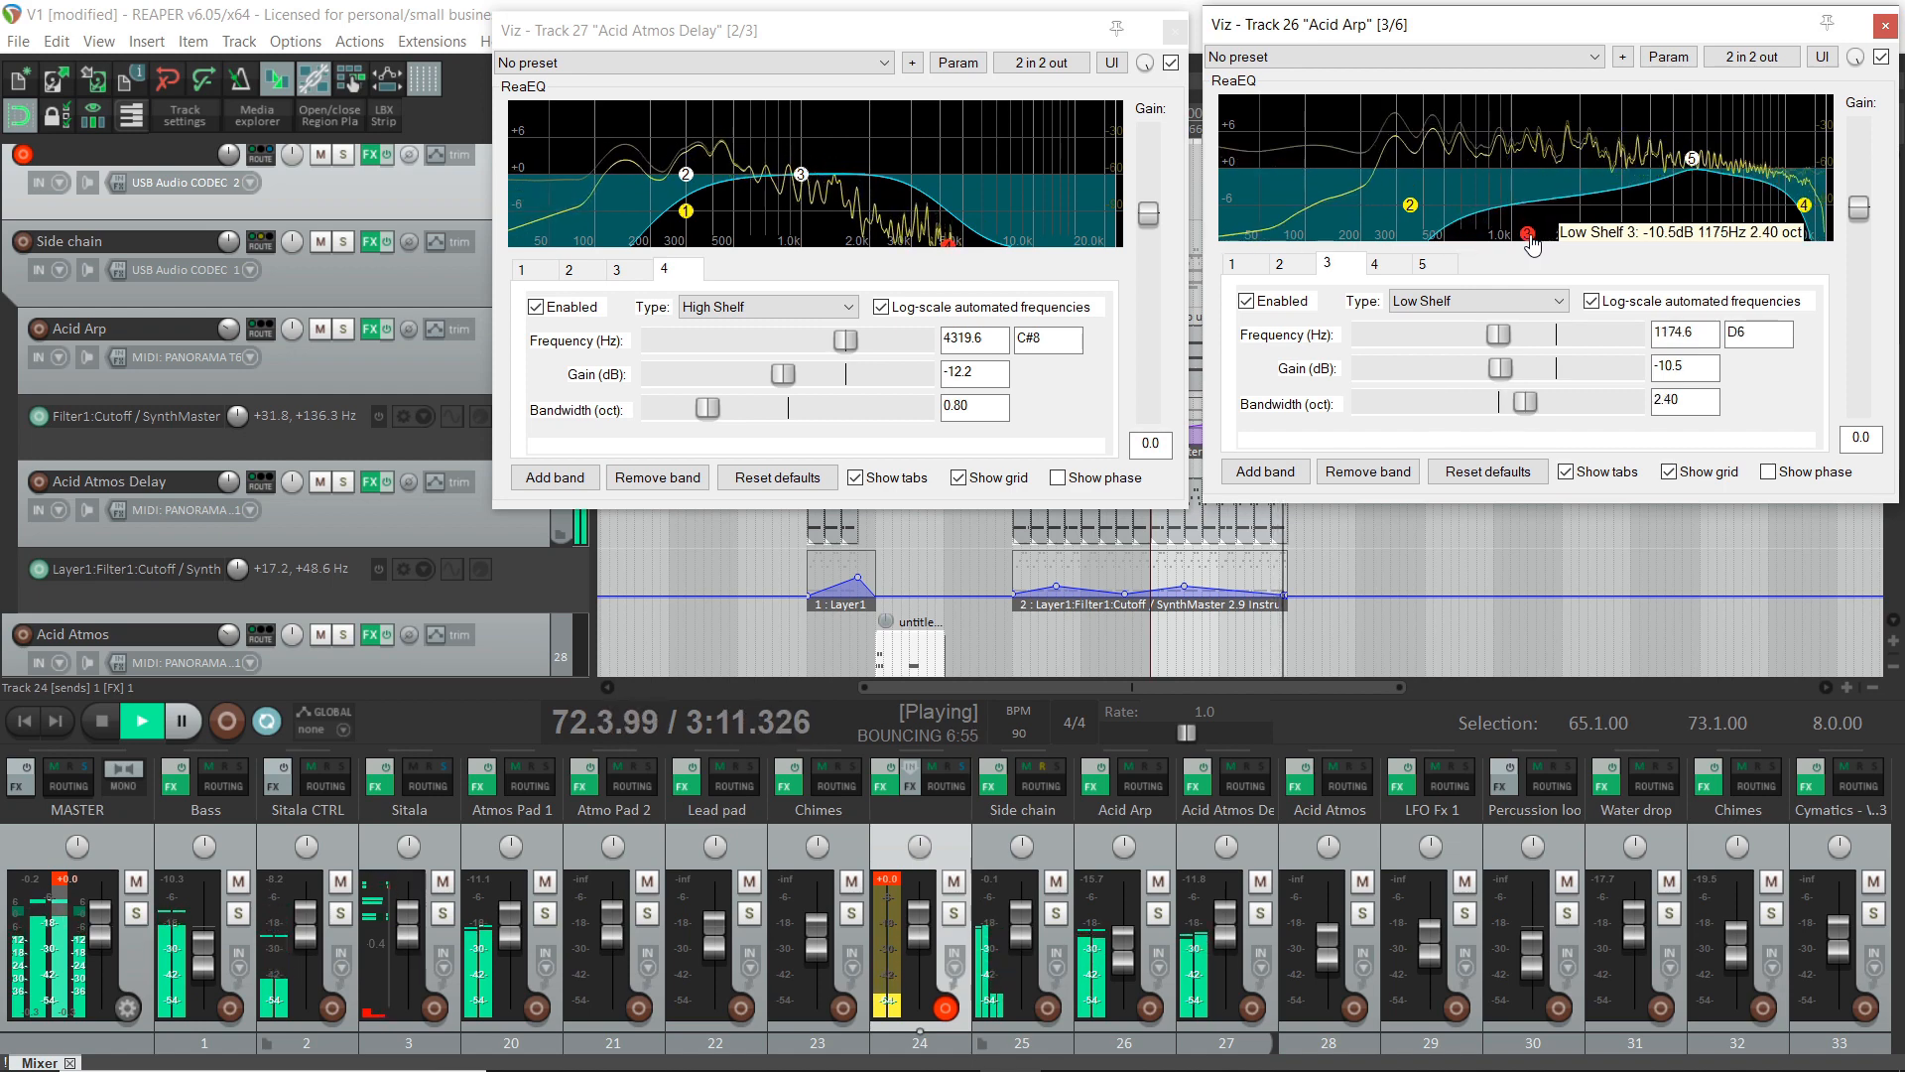
left_click_drag(1525, 400, 1549, 401)
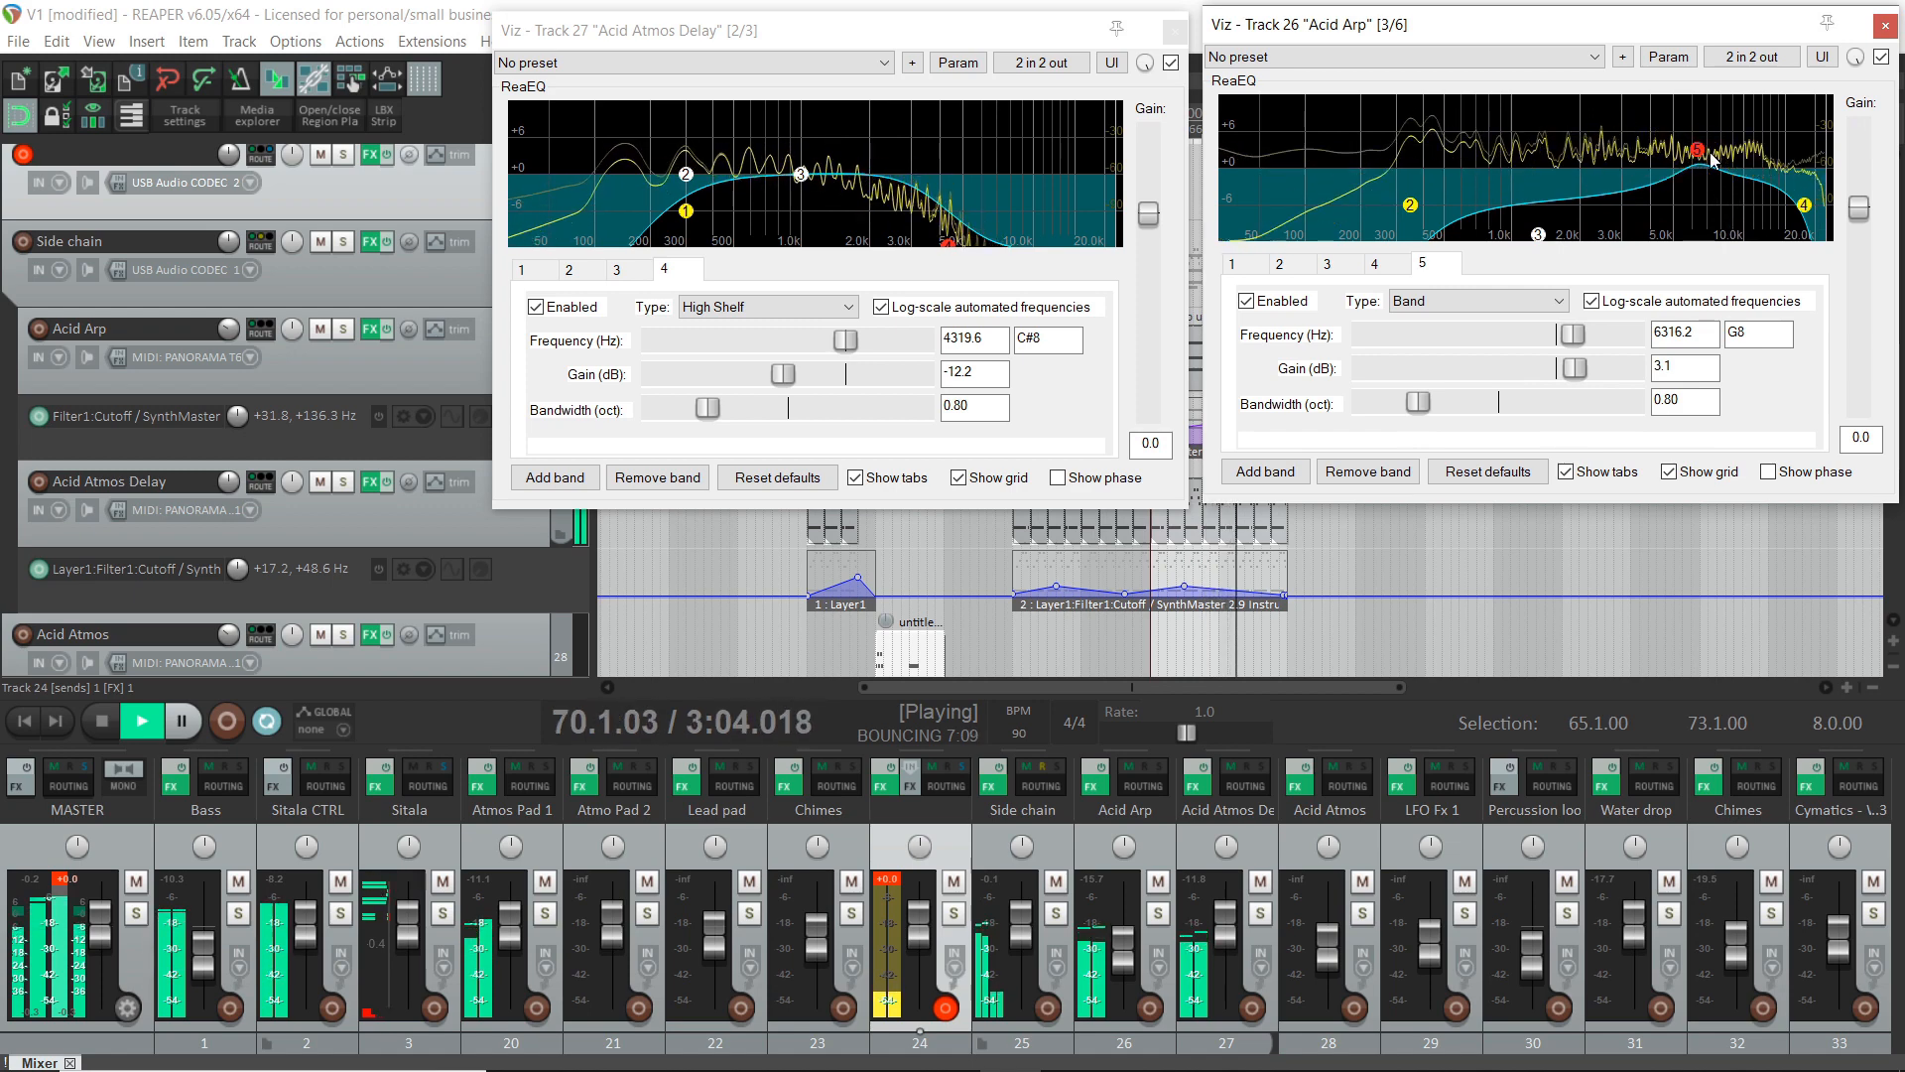
- Widen Acid Arp's 6.3 kHz boost to 1.60 oct and stop playback
left_click_drag(1699, 156, 1706, 161)
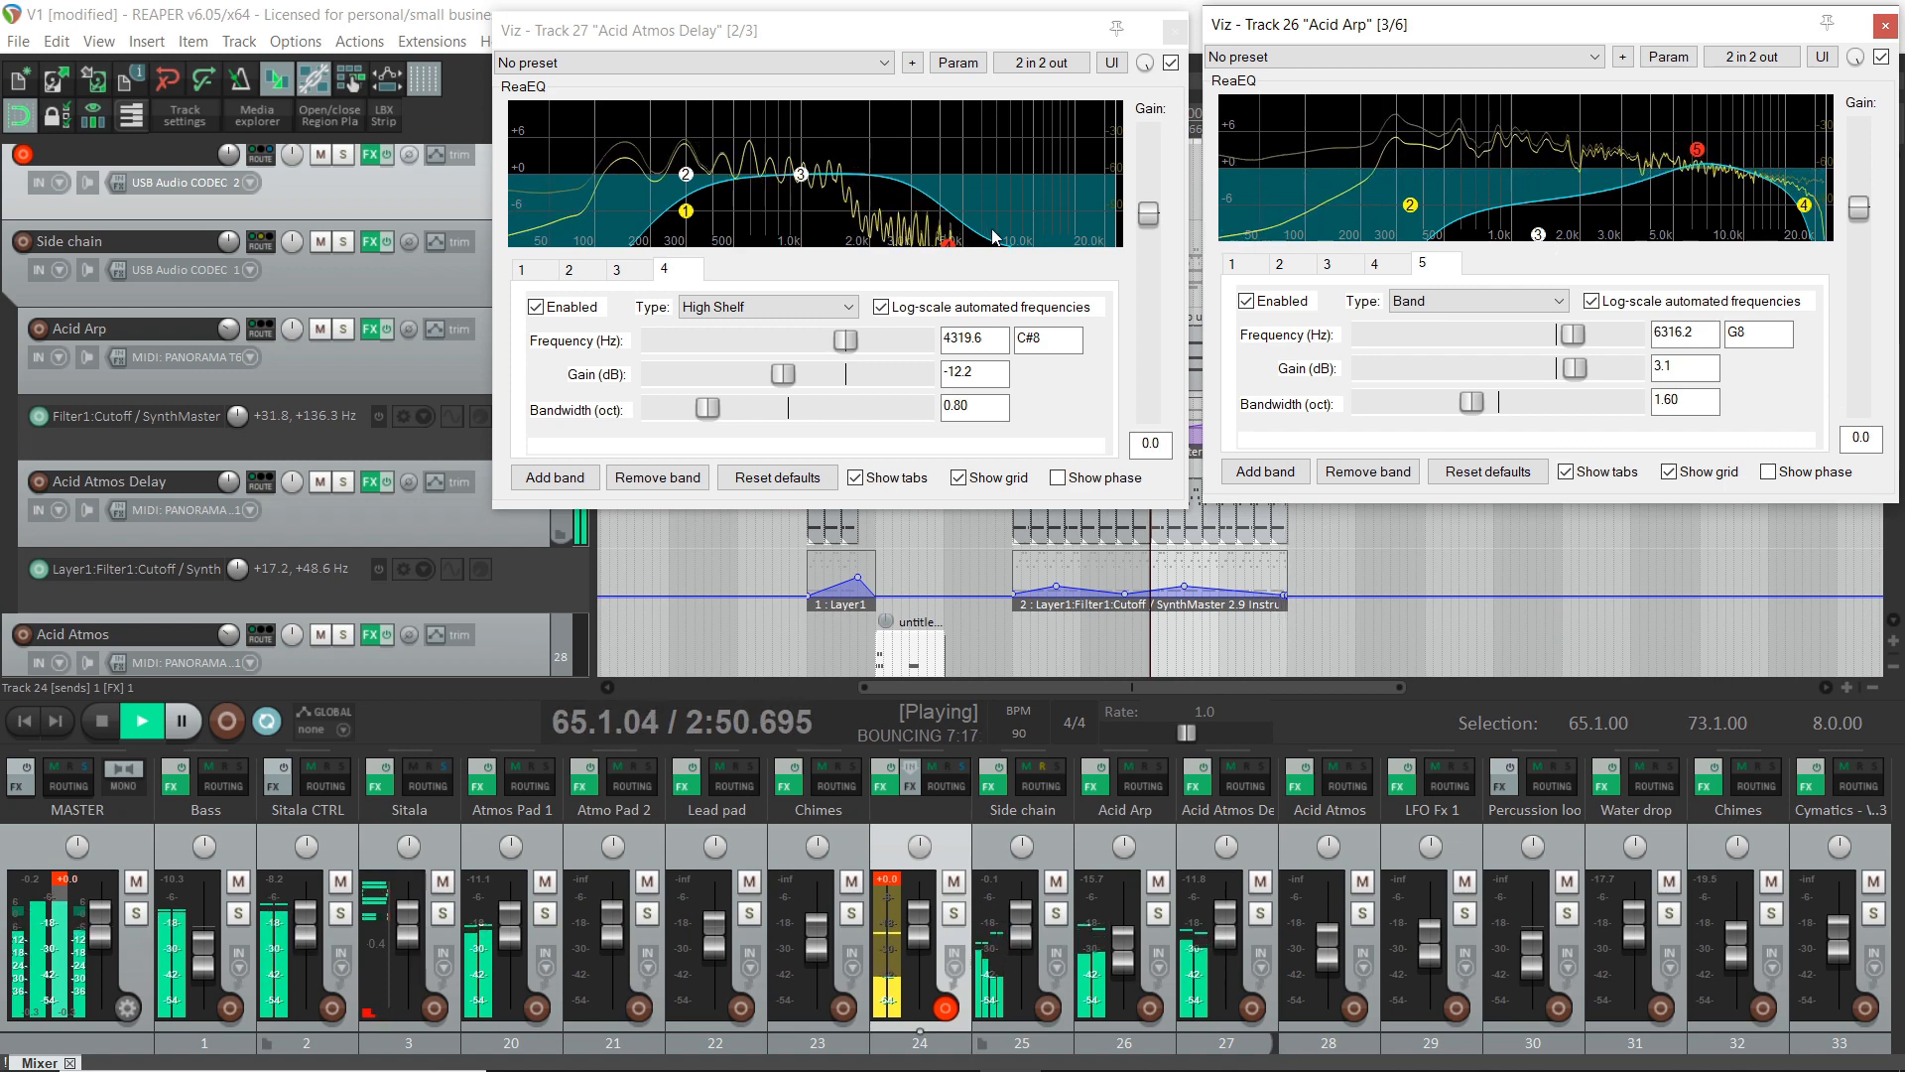
mouse_move(1244, 329)
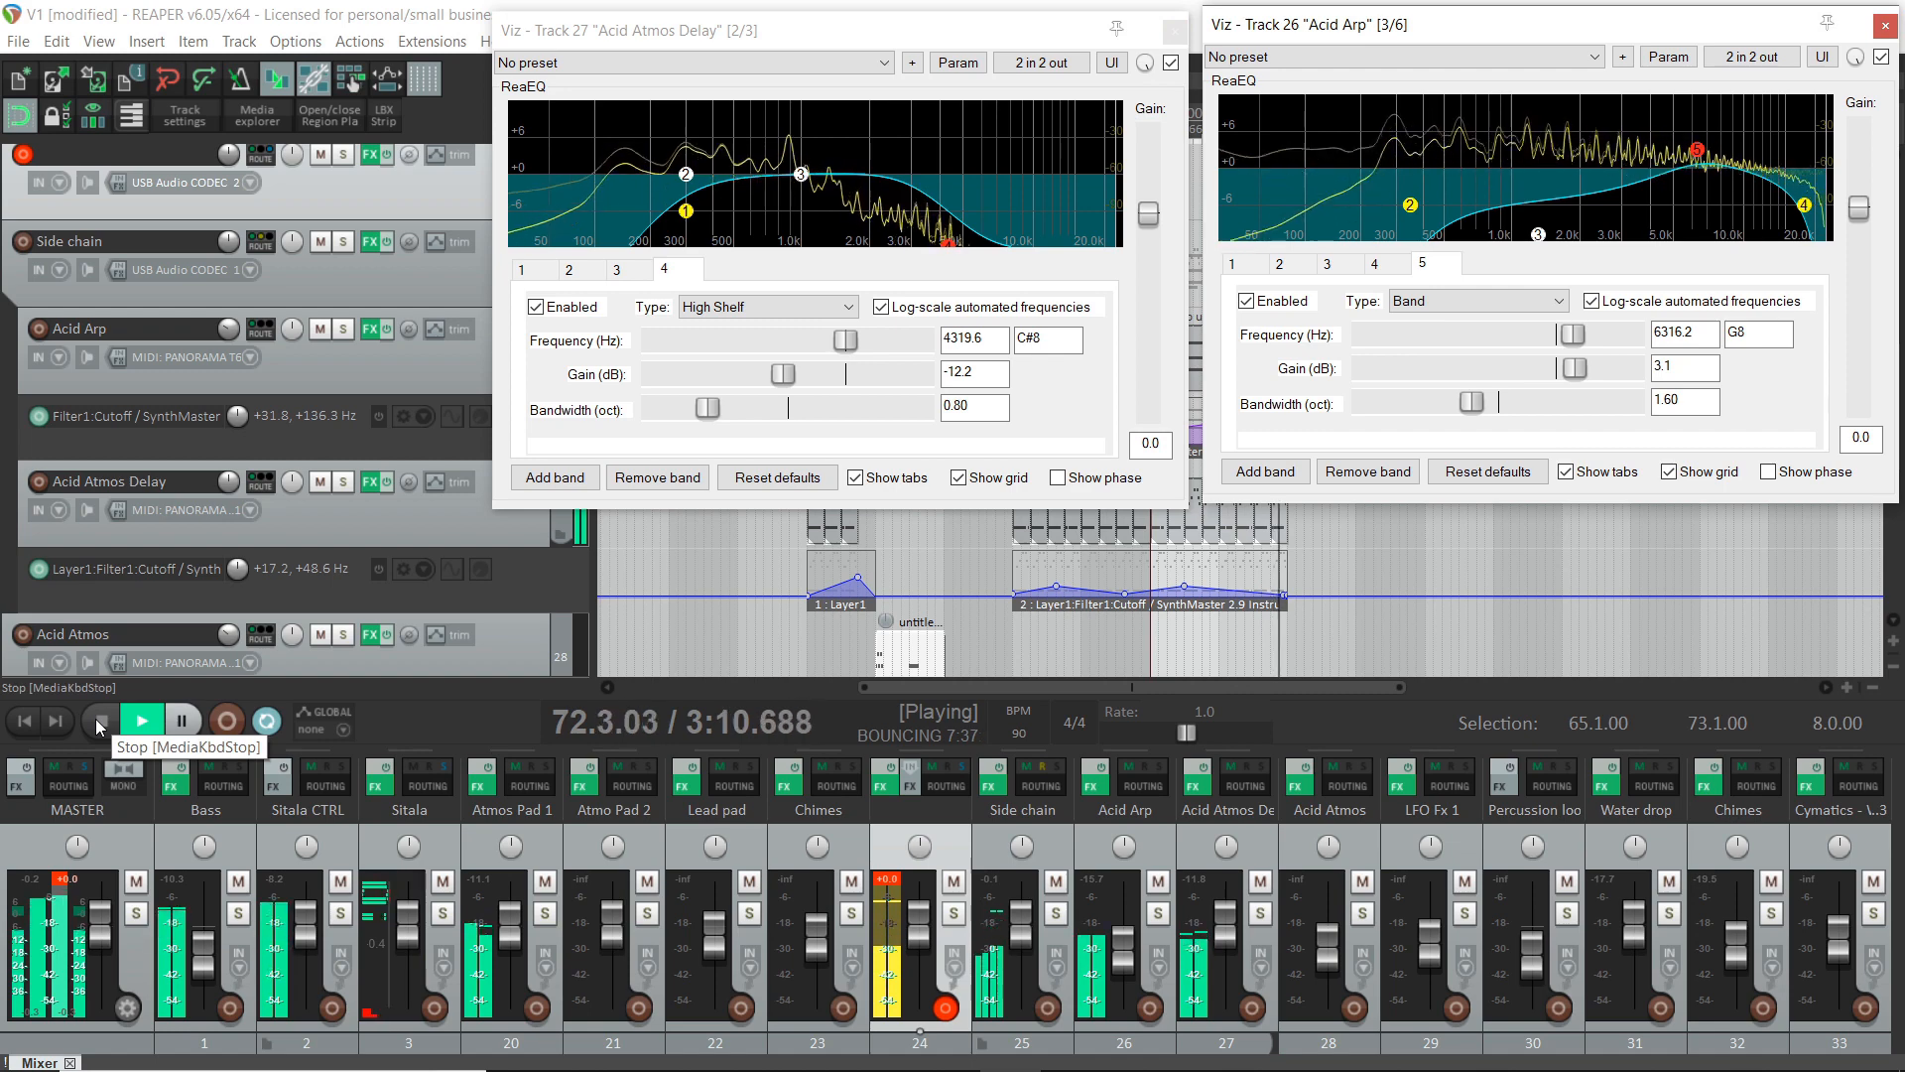
left_click(99, 720)
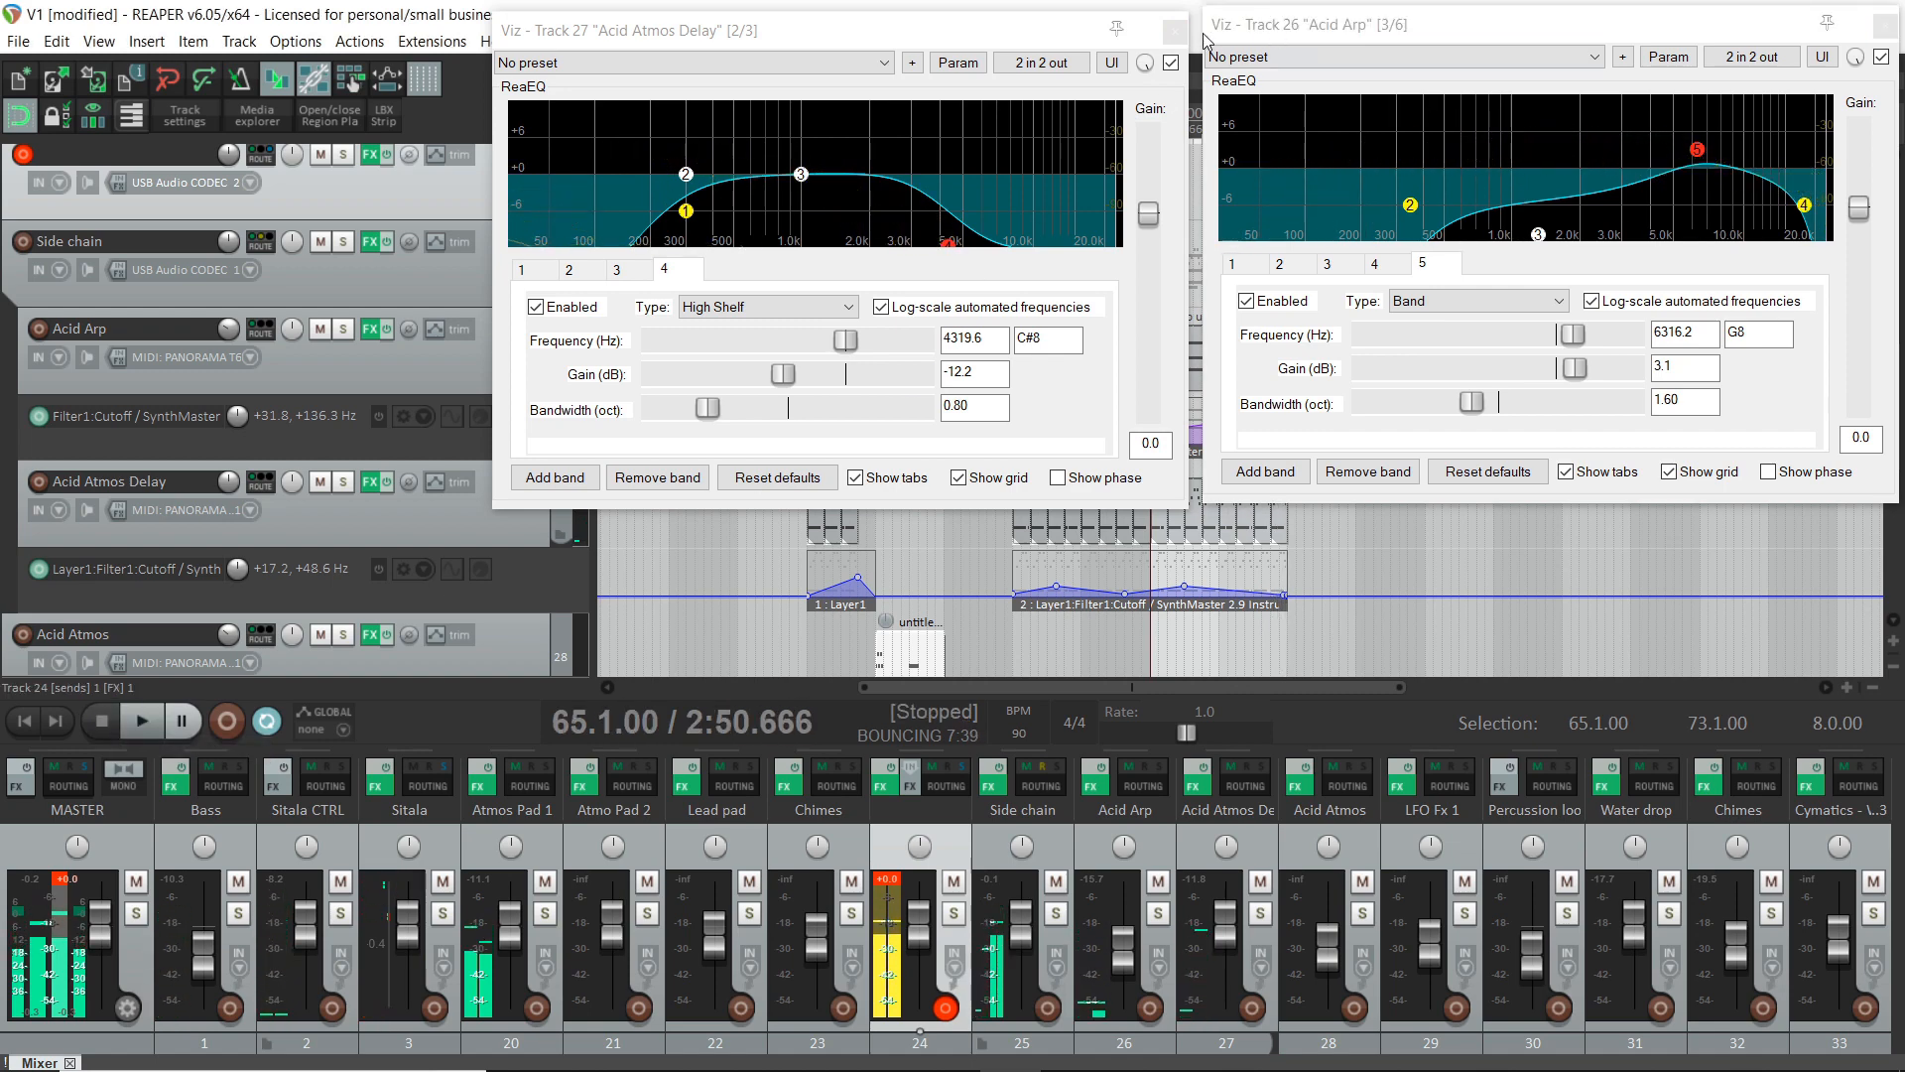
- Close the ReaEQ windows and restart playback from bar 57
left_click(1173, 29)
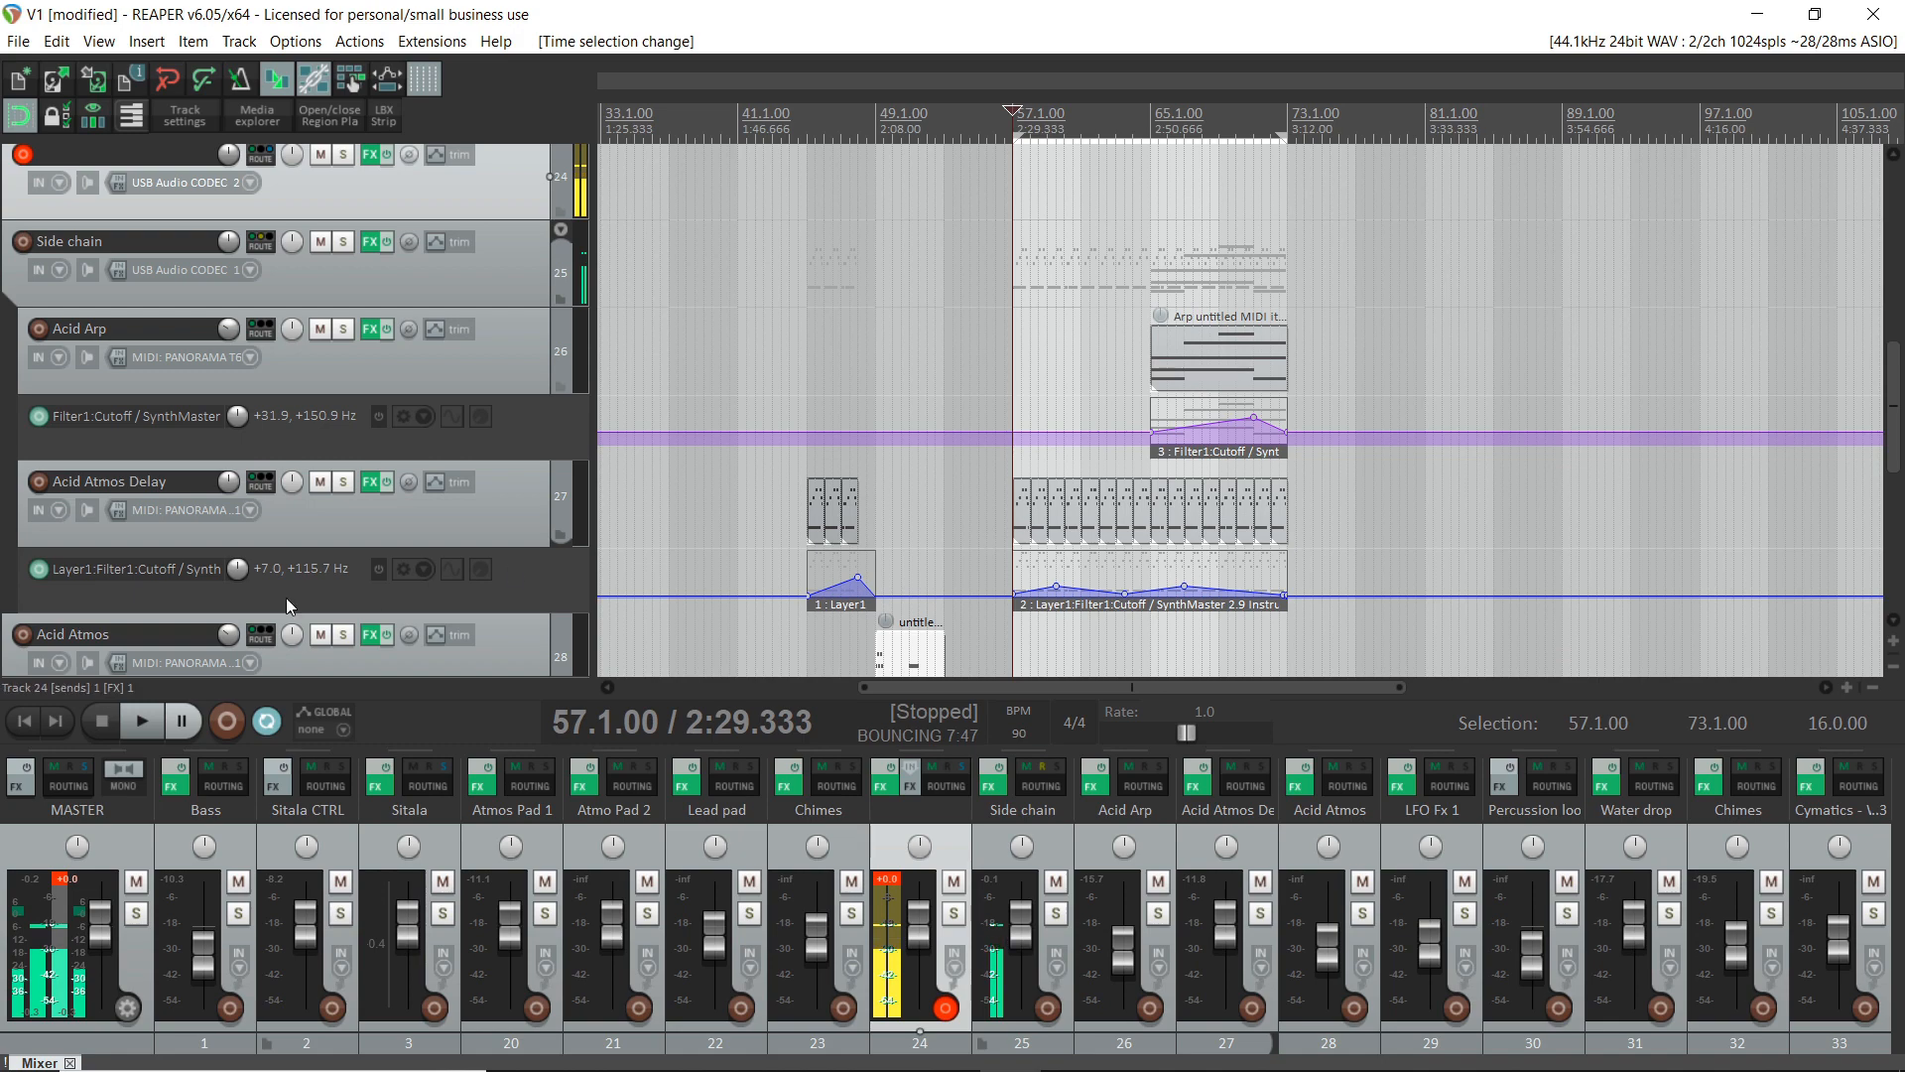
left_click(139, 719)
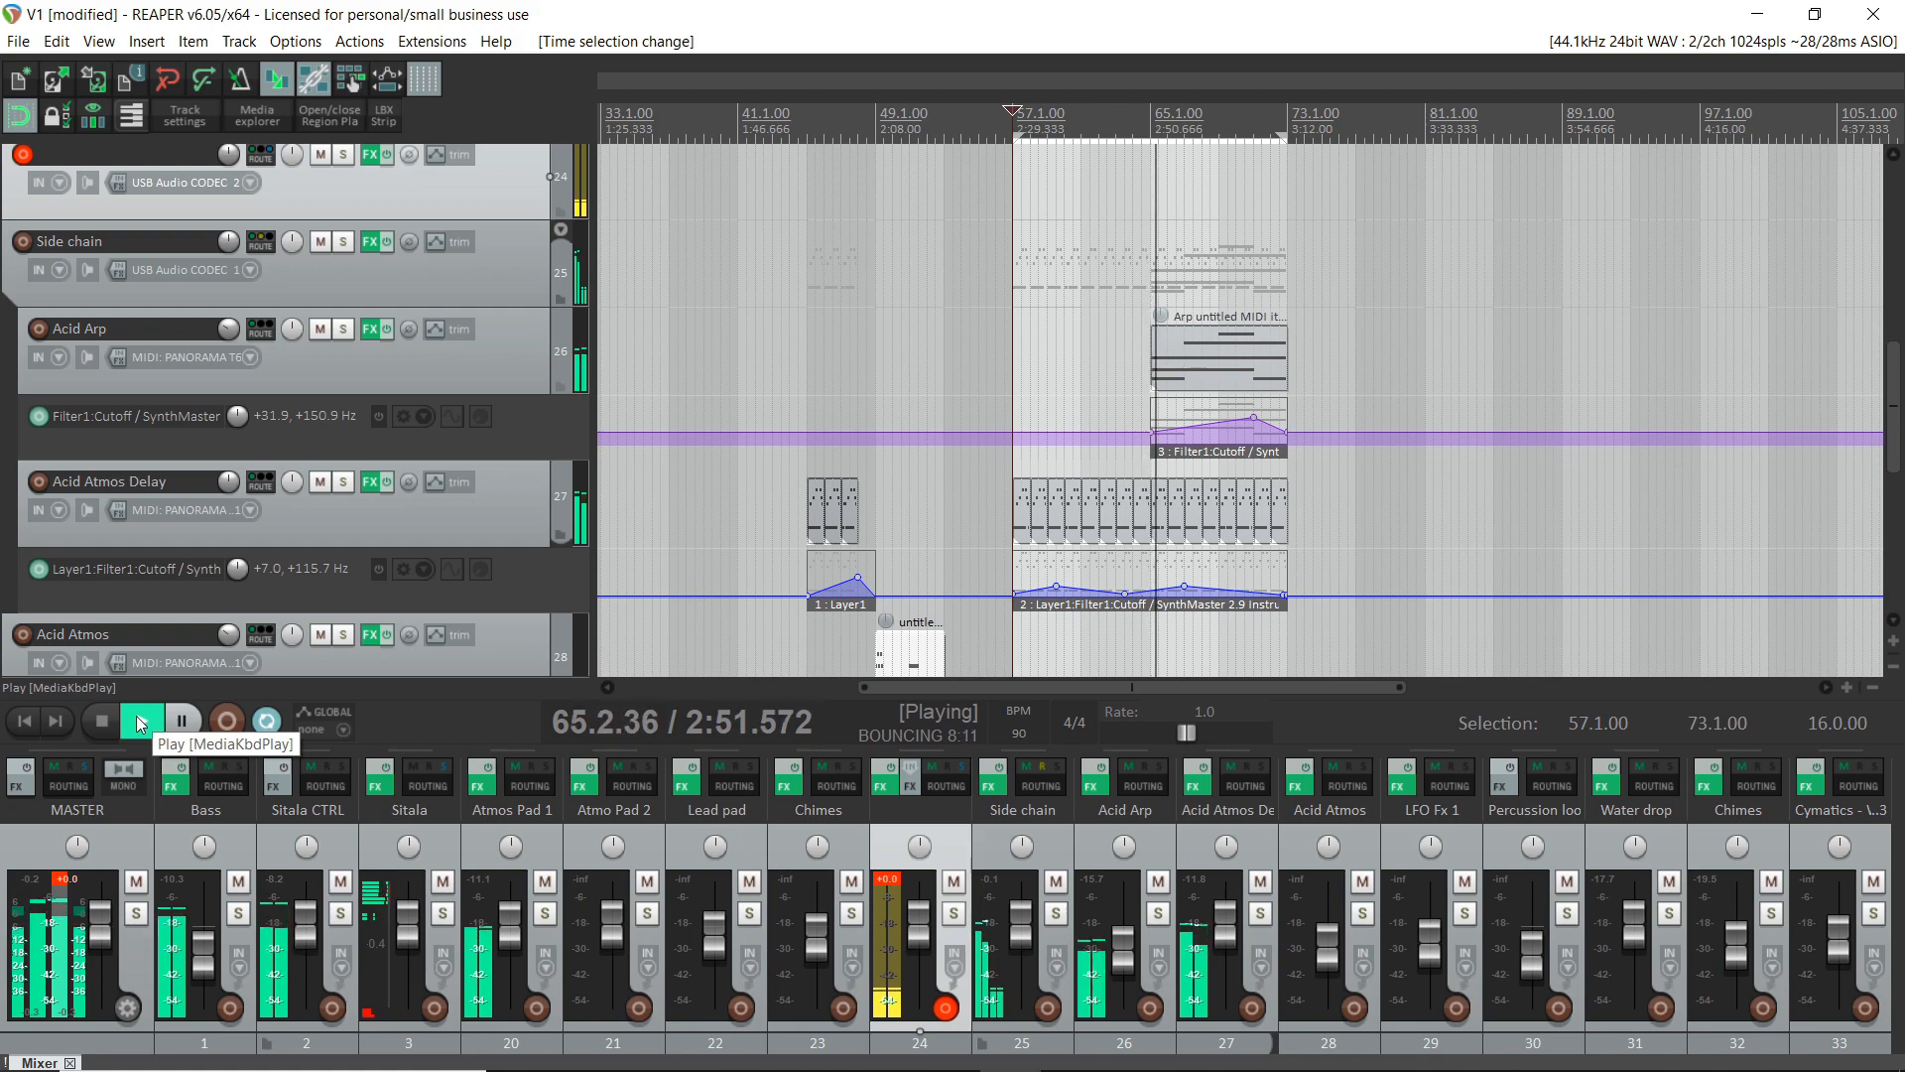
mouse_move(276, 78)
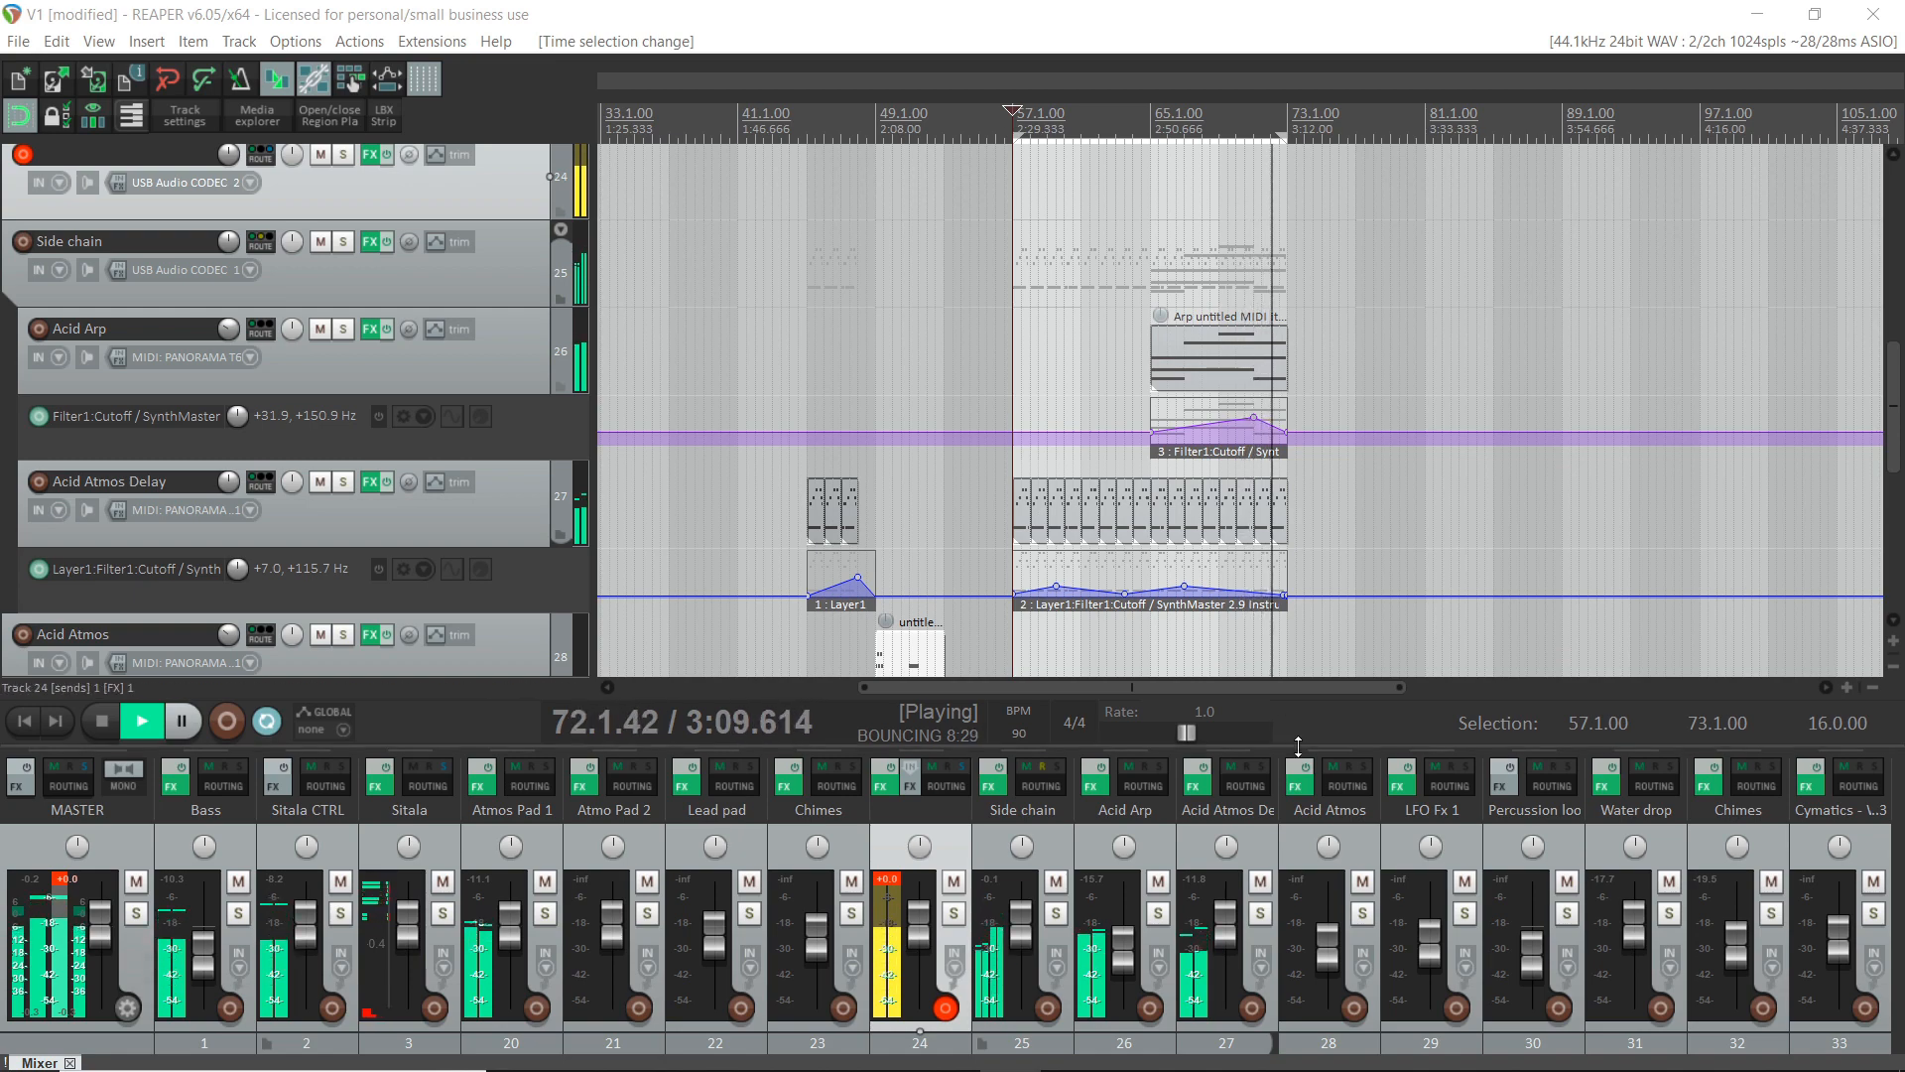
mouse_move(1227, 844)
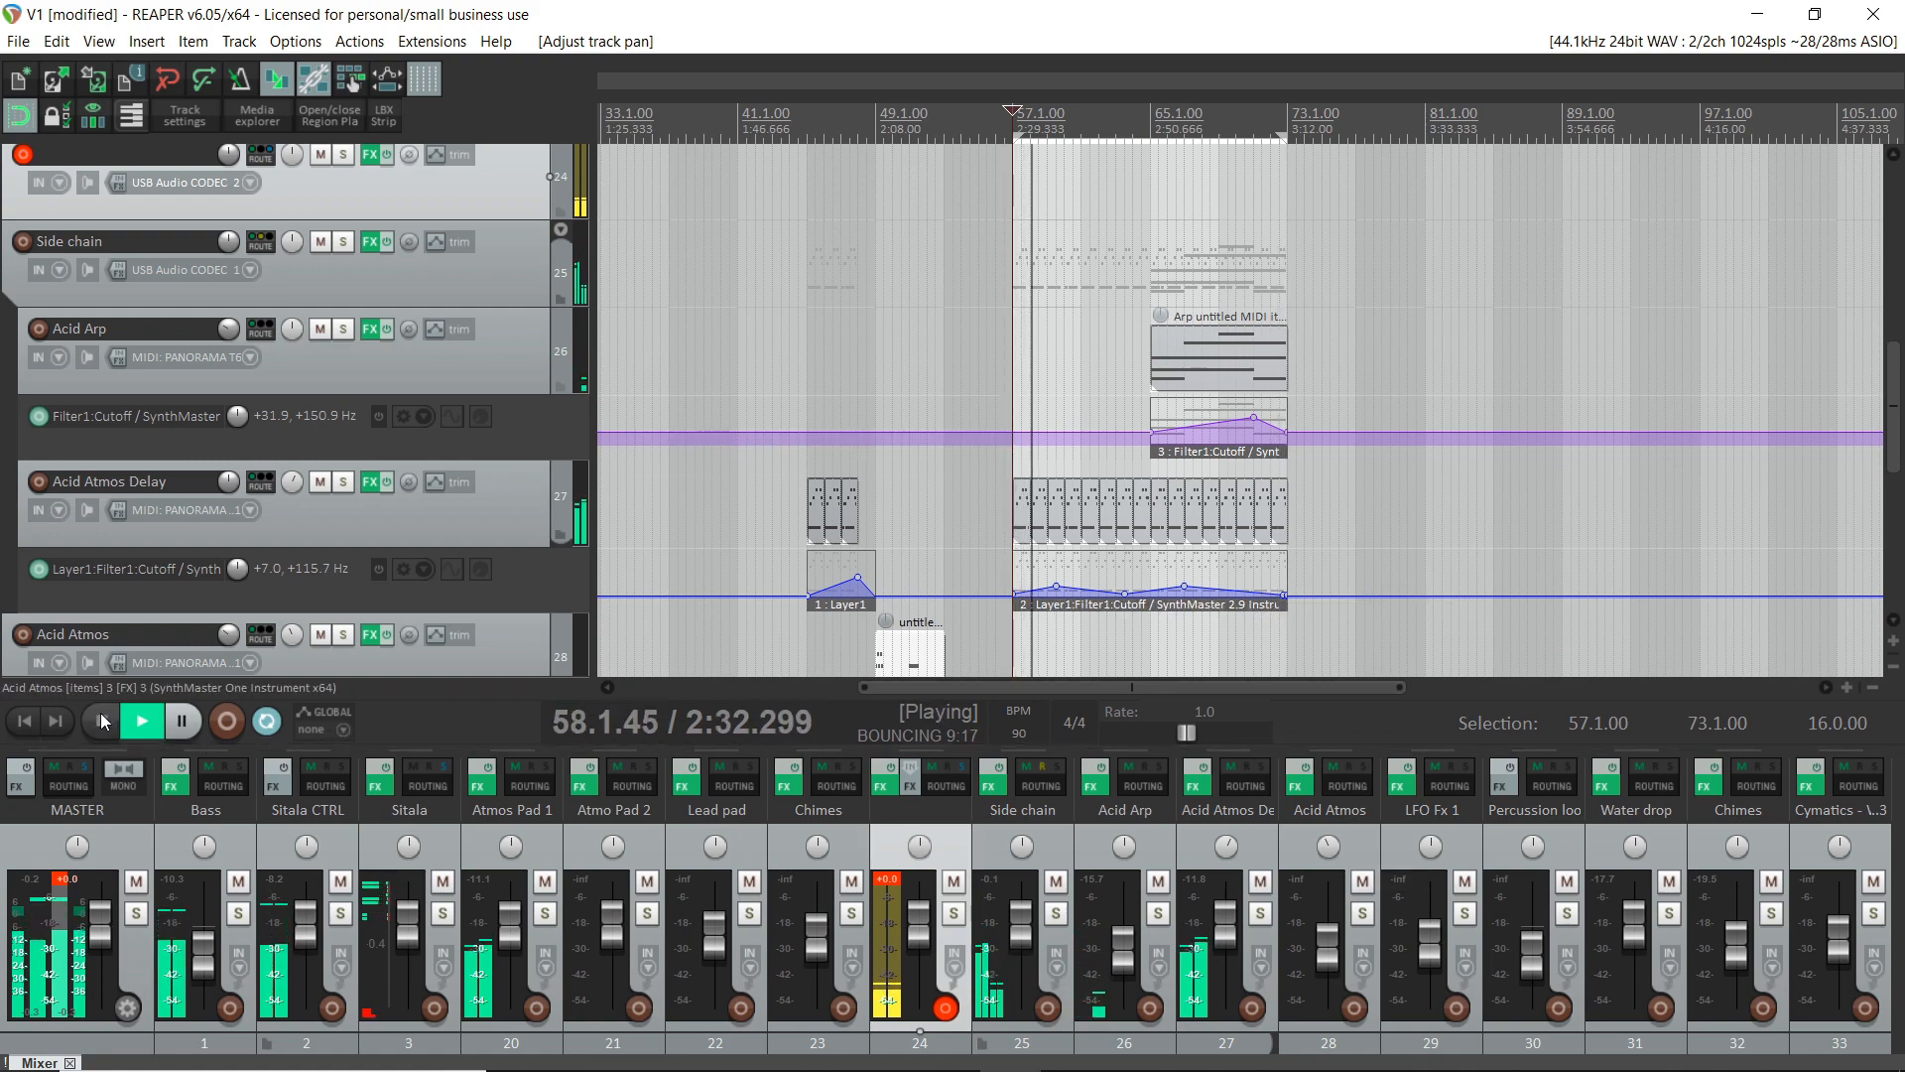
- Stop playback so the EQ windows can be reopened over bars 65–73
left_click(98, 720)
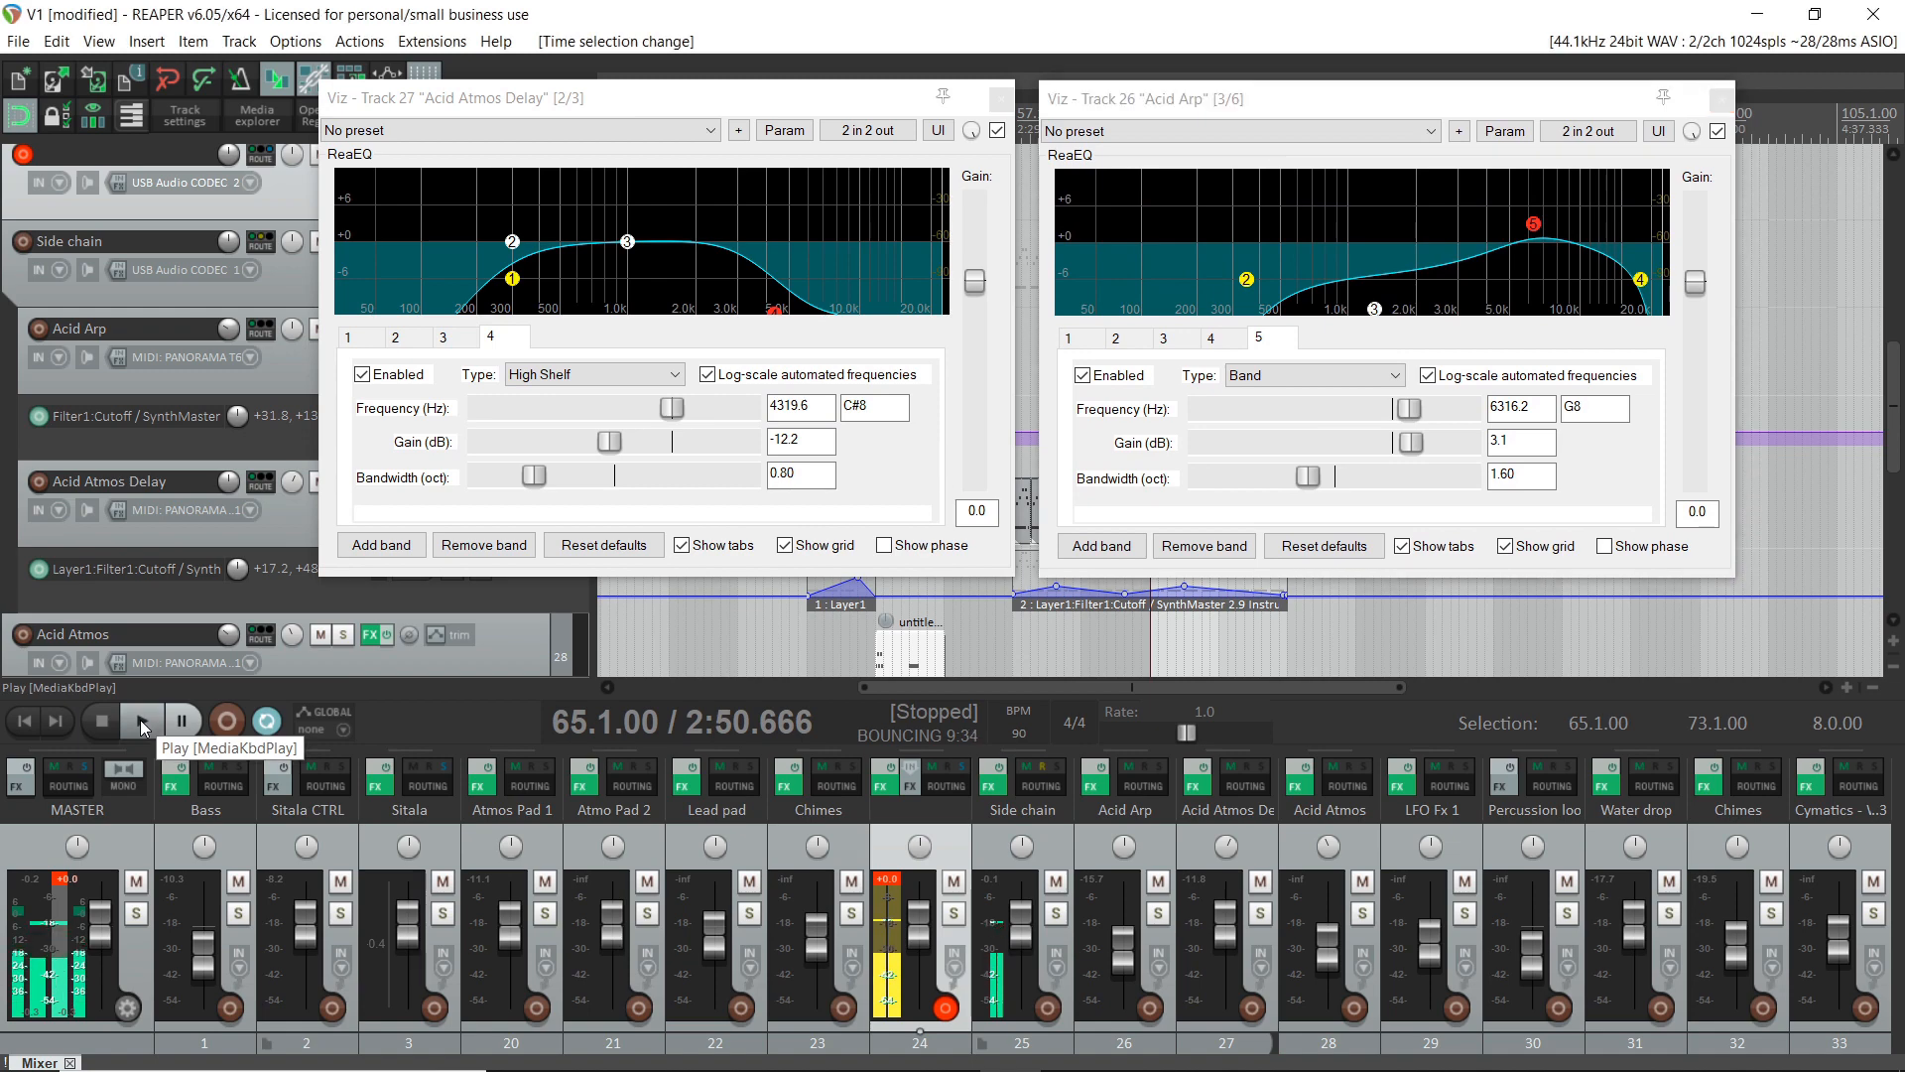
- Play bars 65–73 and toggle the Acid Atmos Delay ReaEQ bypass to compare
left_click(141, 720)
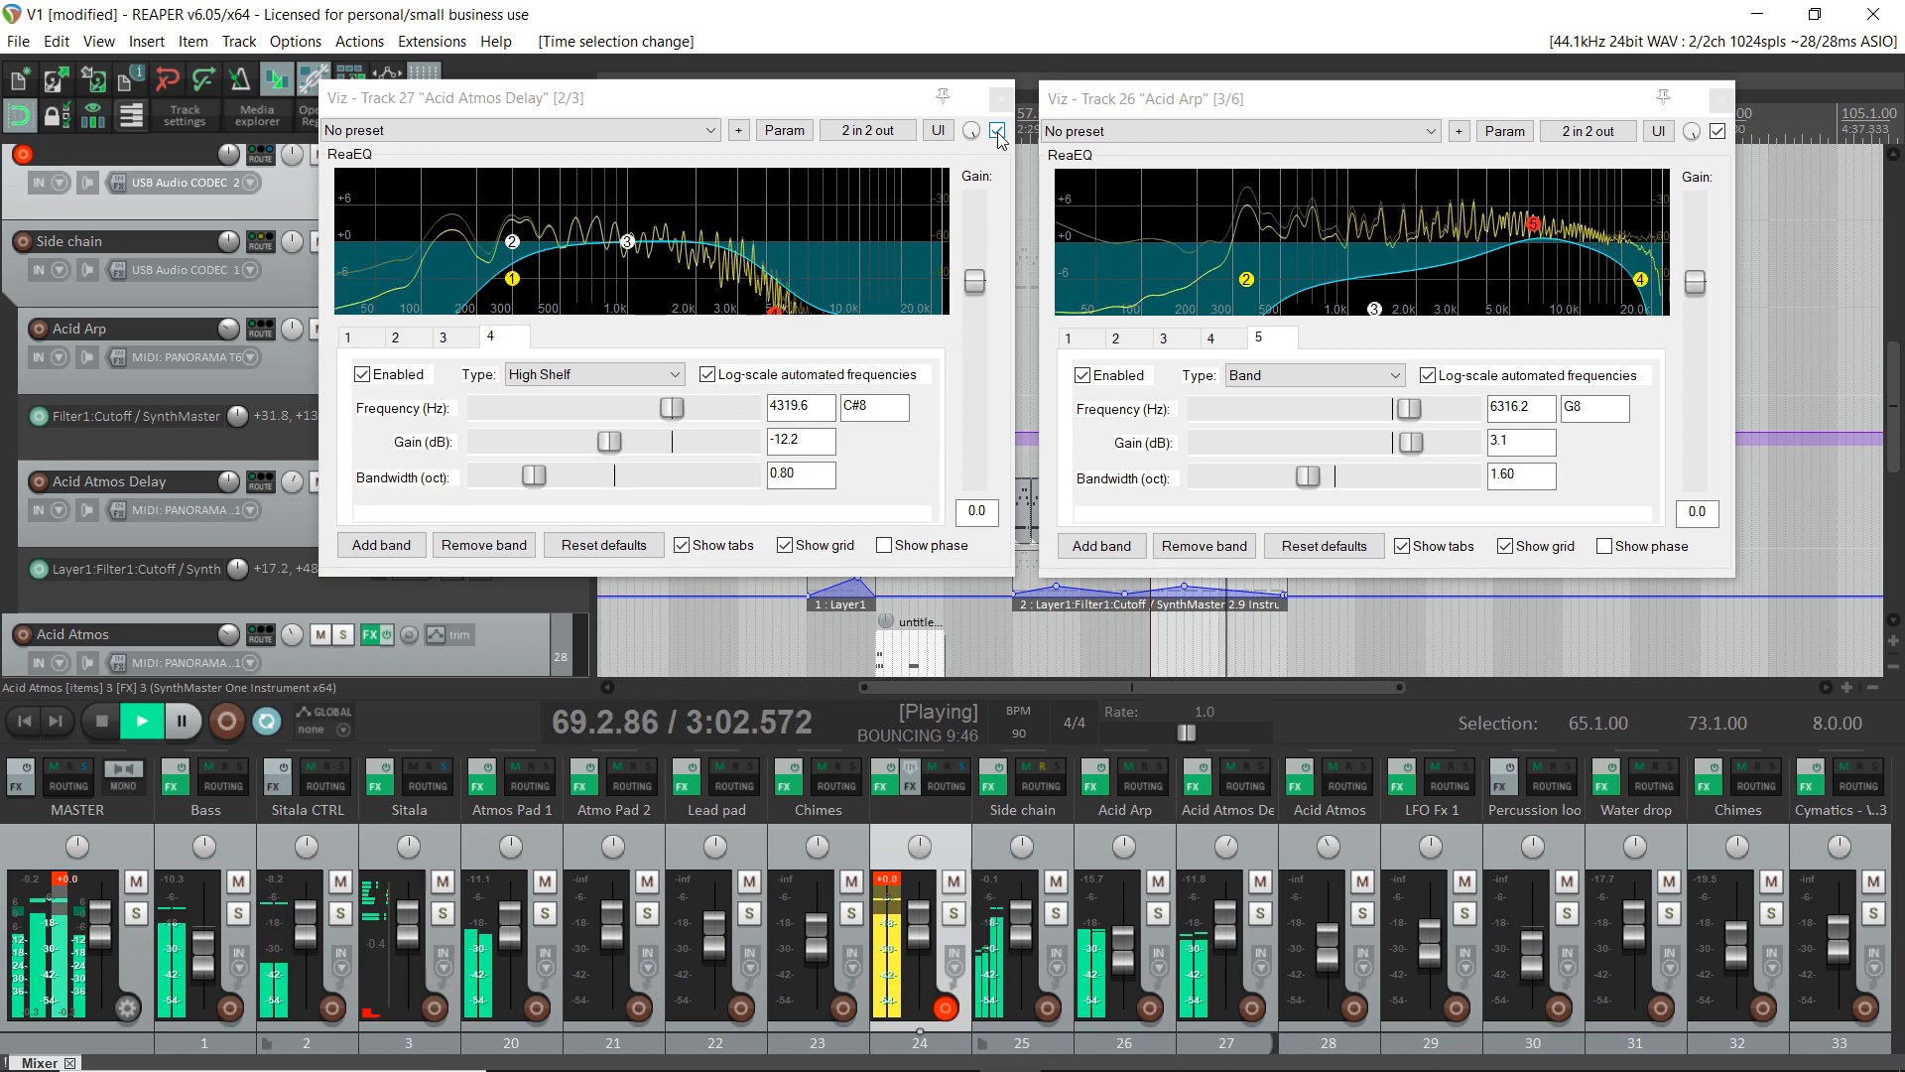
left_click(1717, 131)
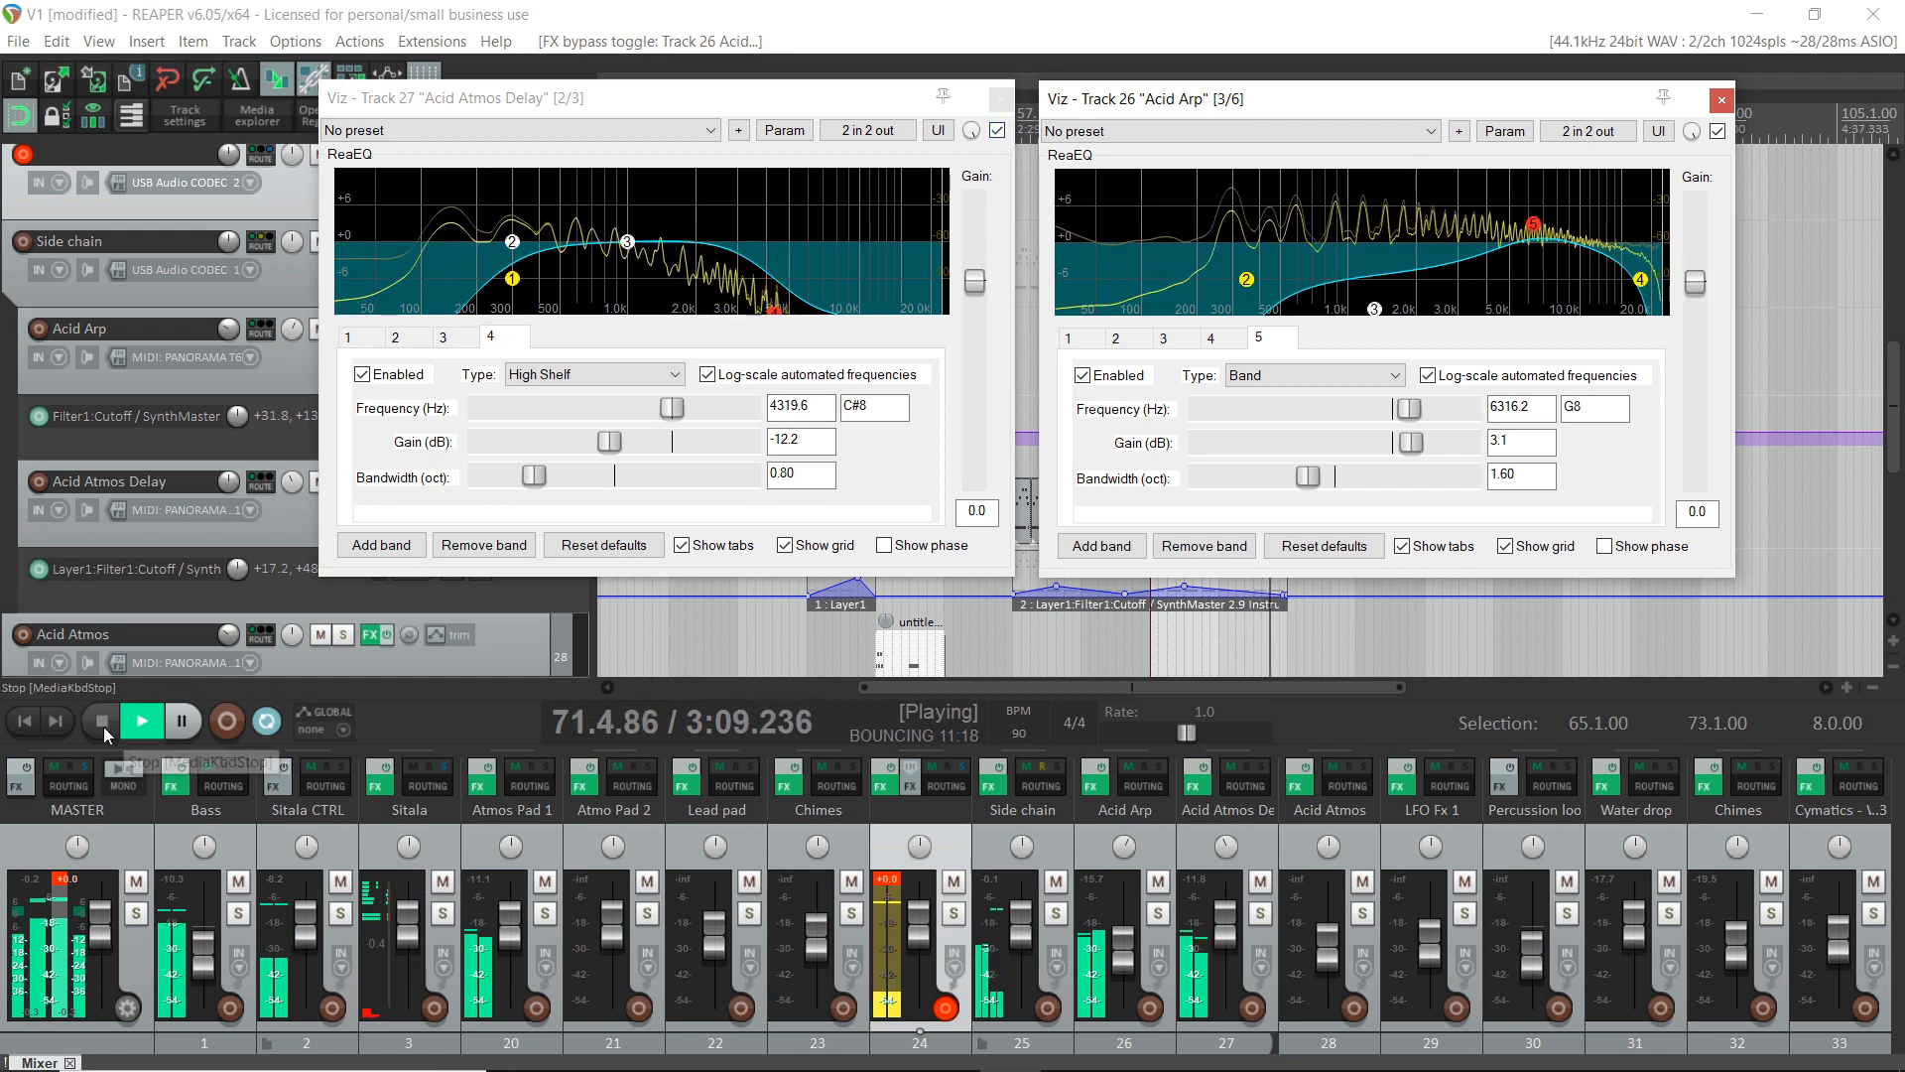
left_click(102, 721)
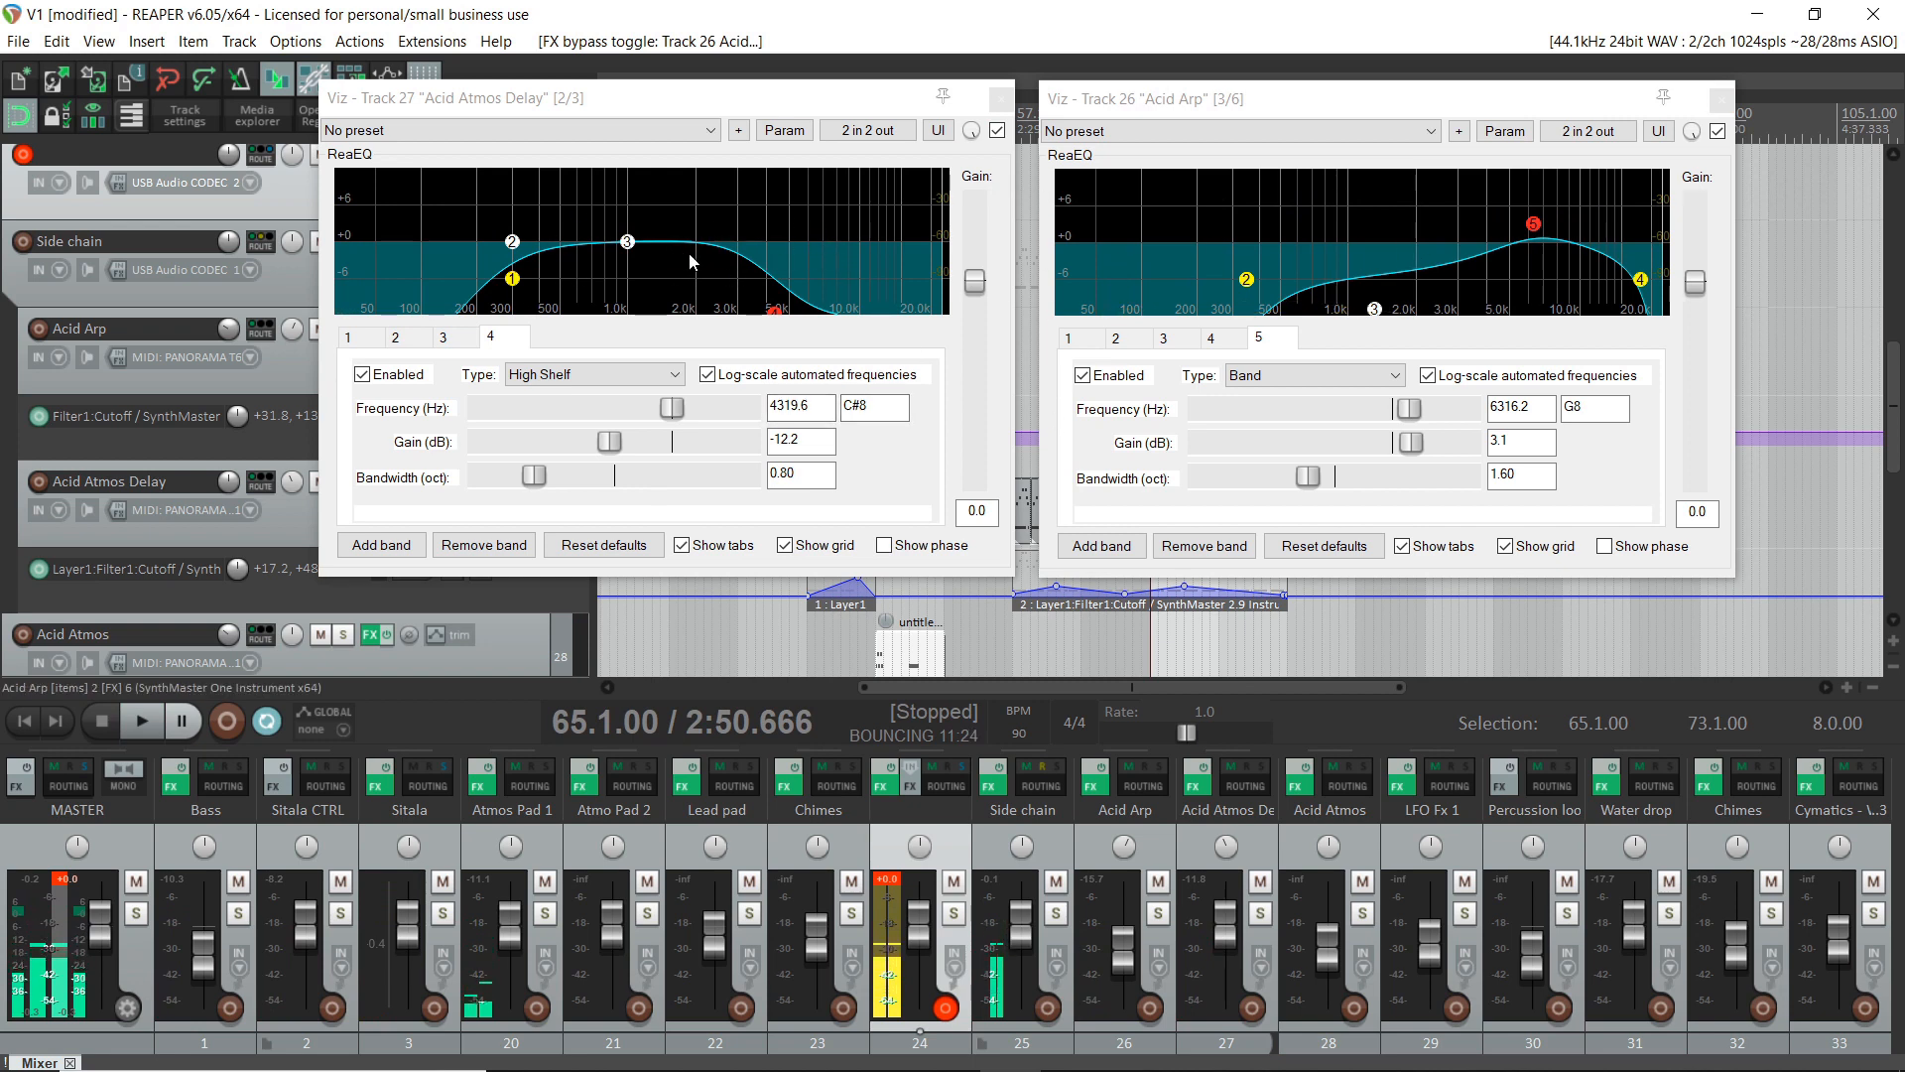
mouse_move(634, 308)
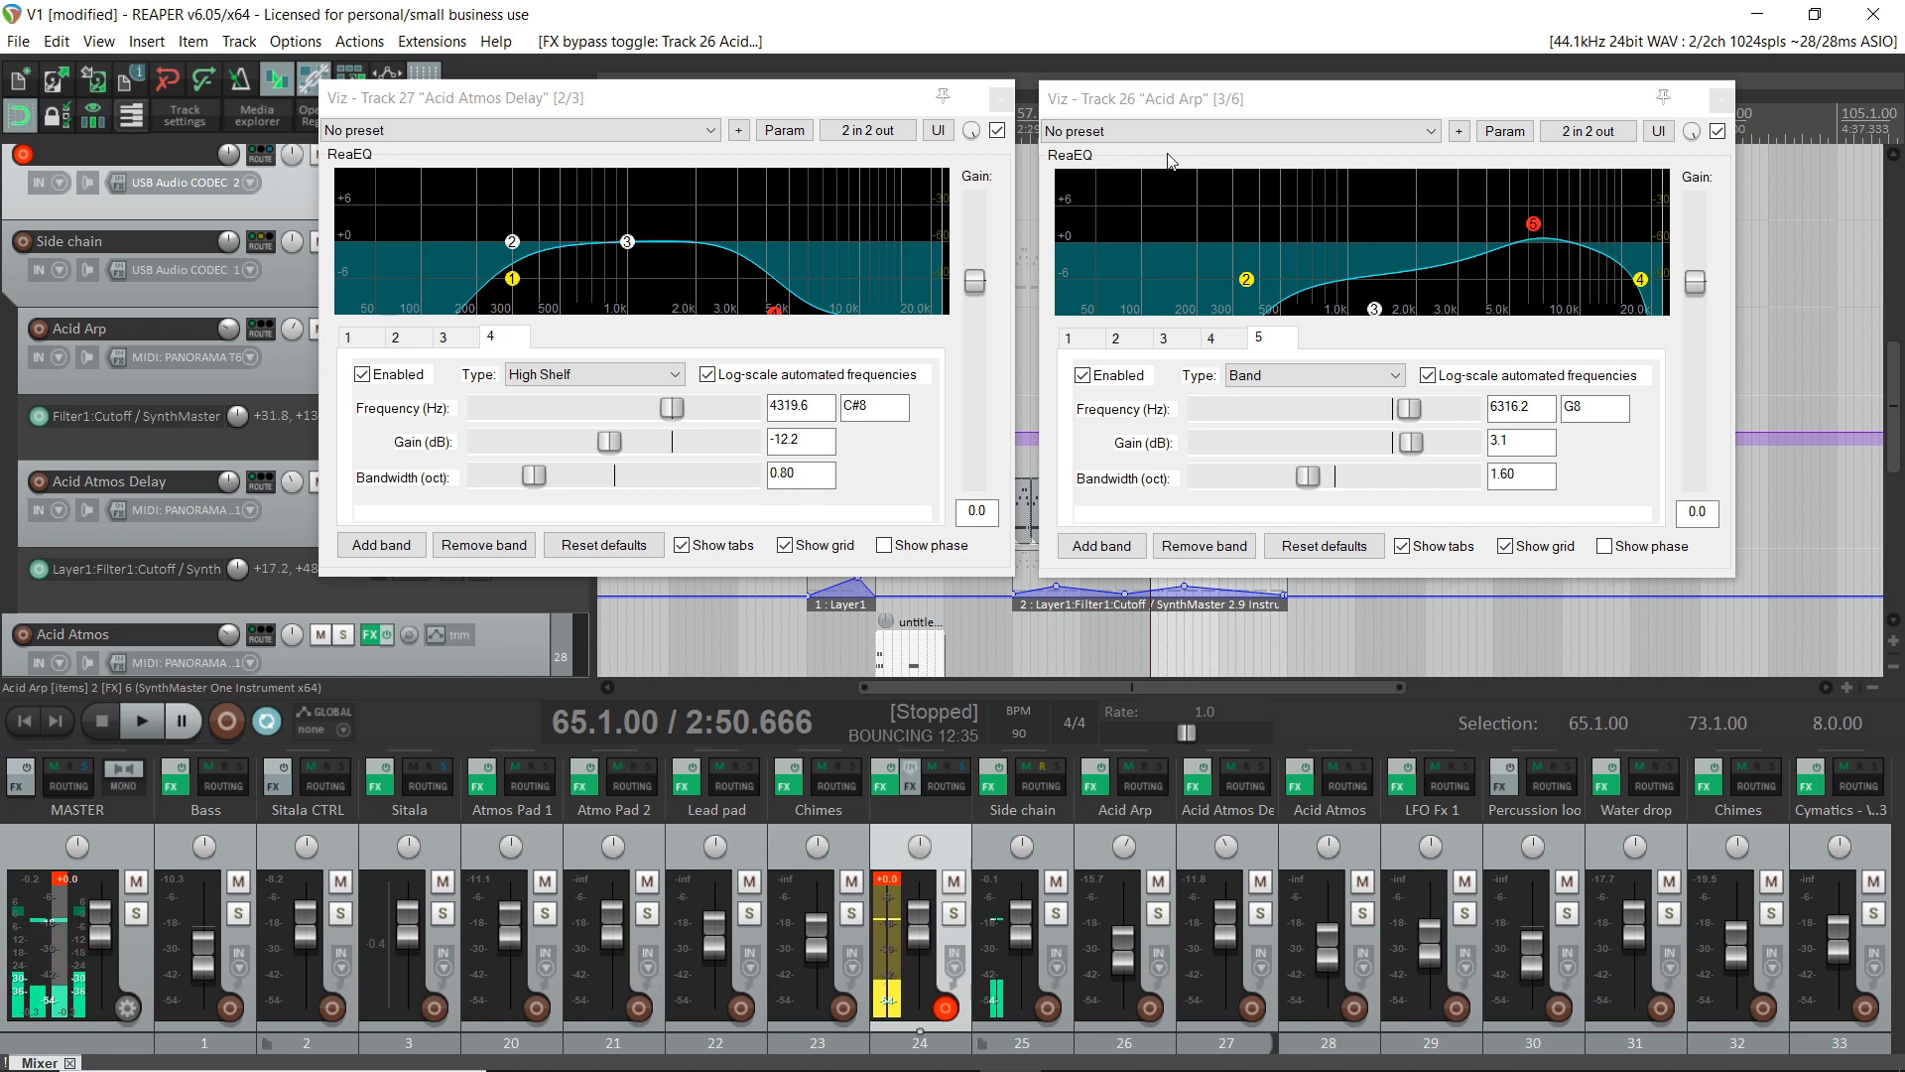
mouse_move(1304, 217)
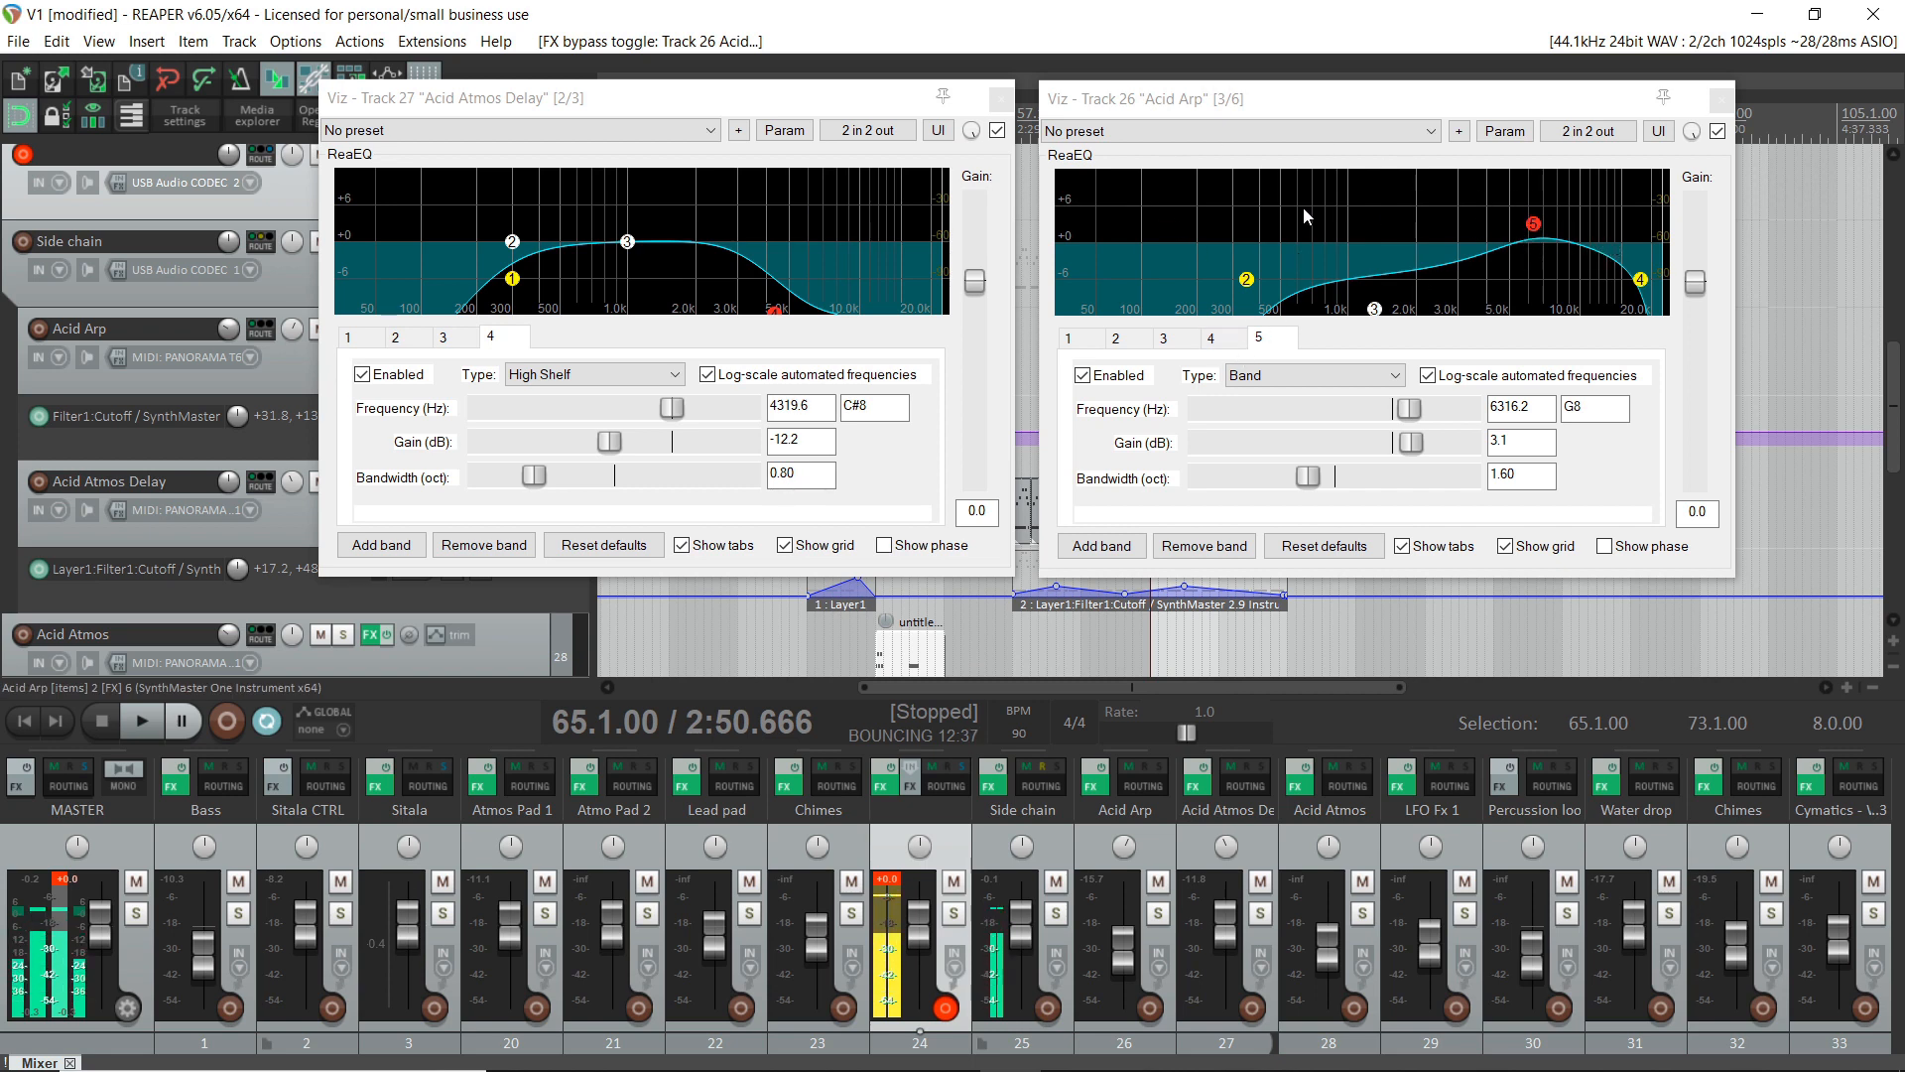
mouse_move(656, 239)
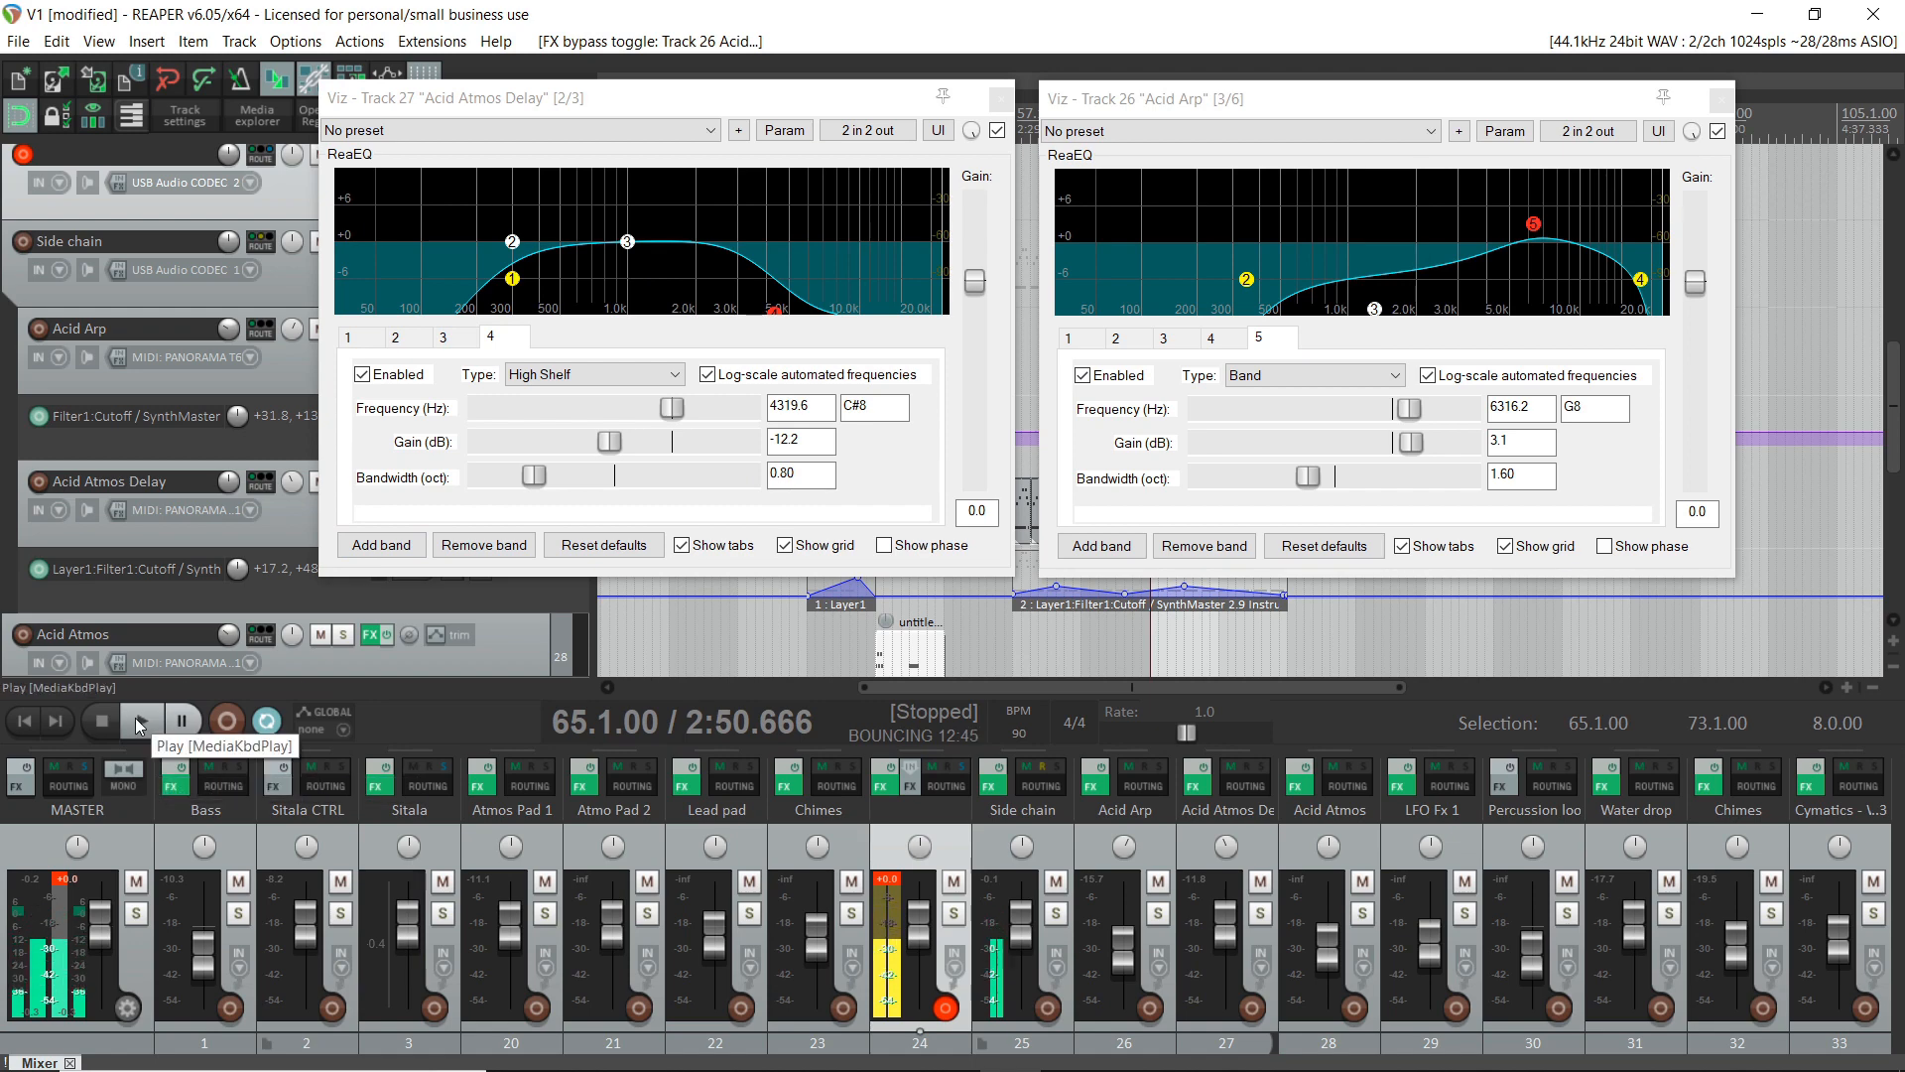
left_click(140, 719)
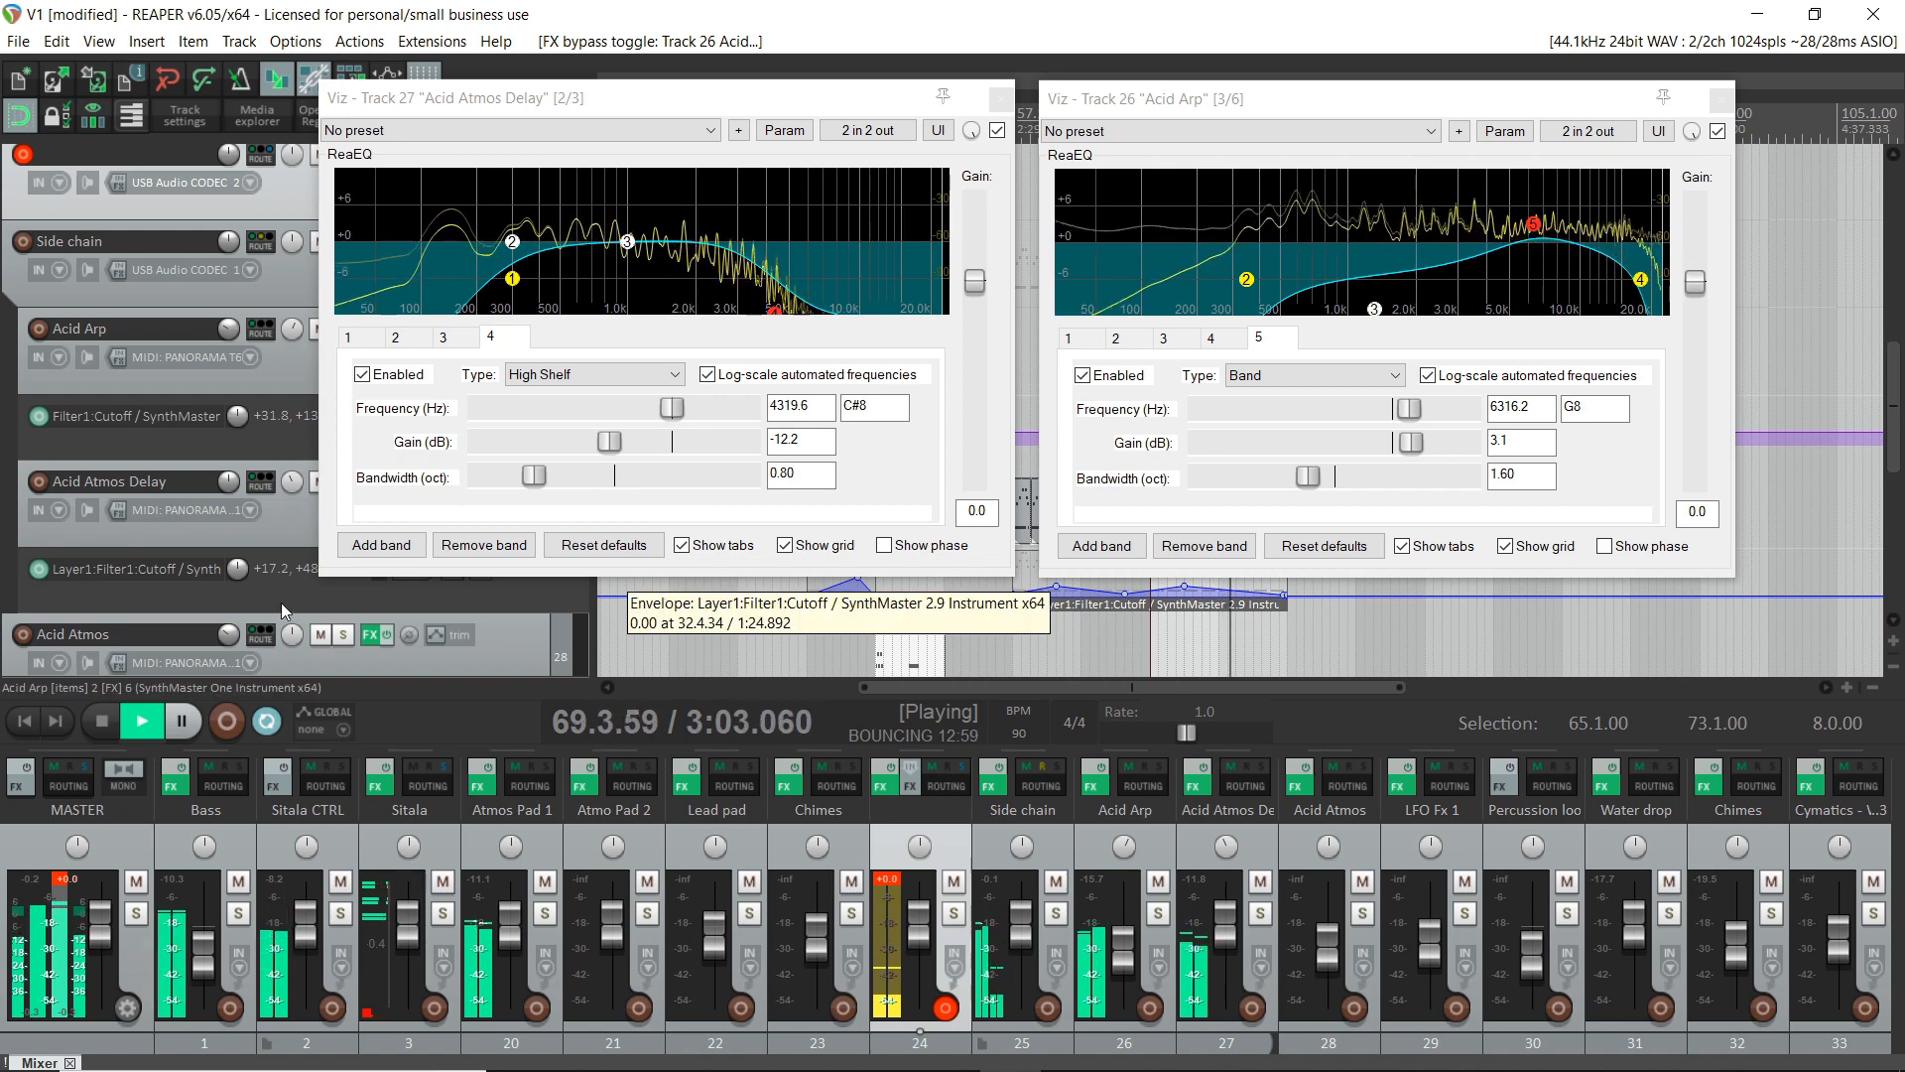
mouse_move(103, 720)
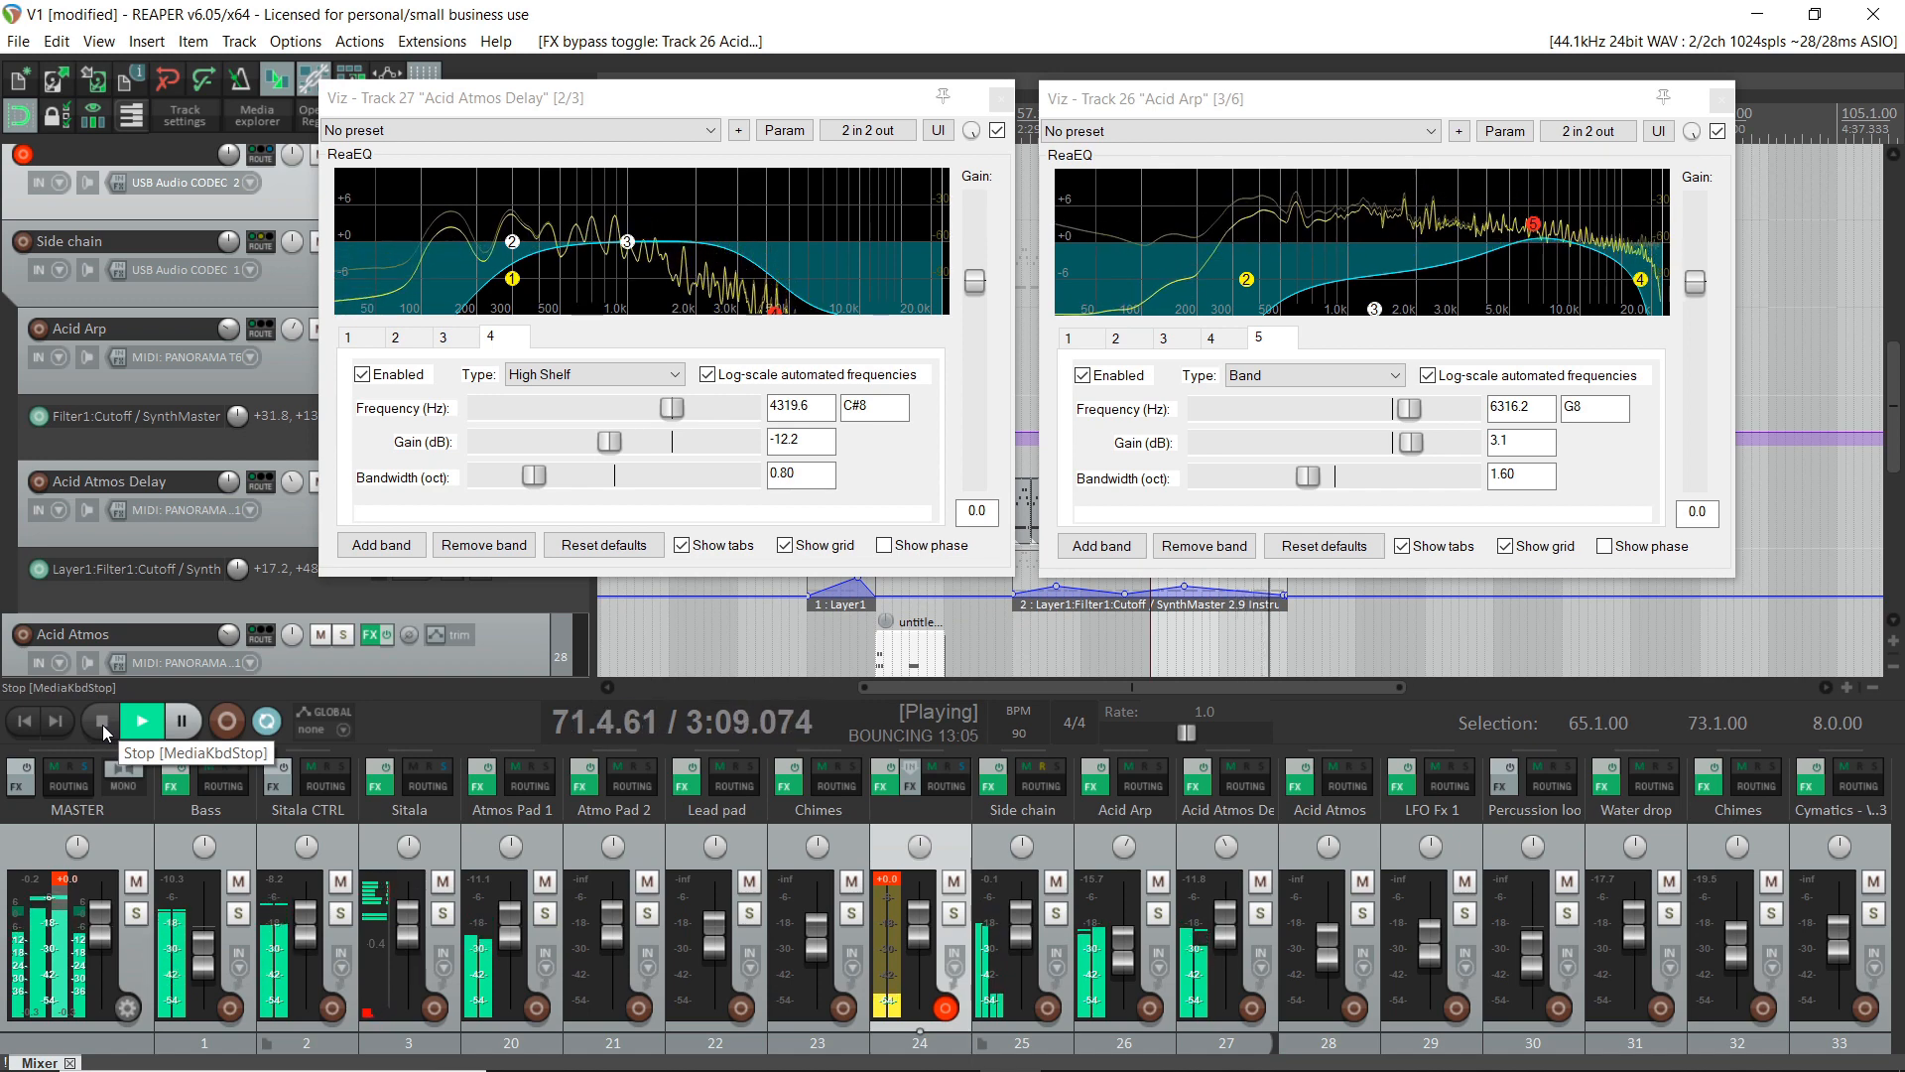
left_click(139, 720)
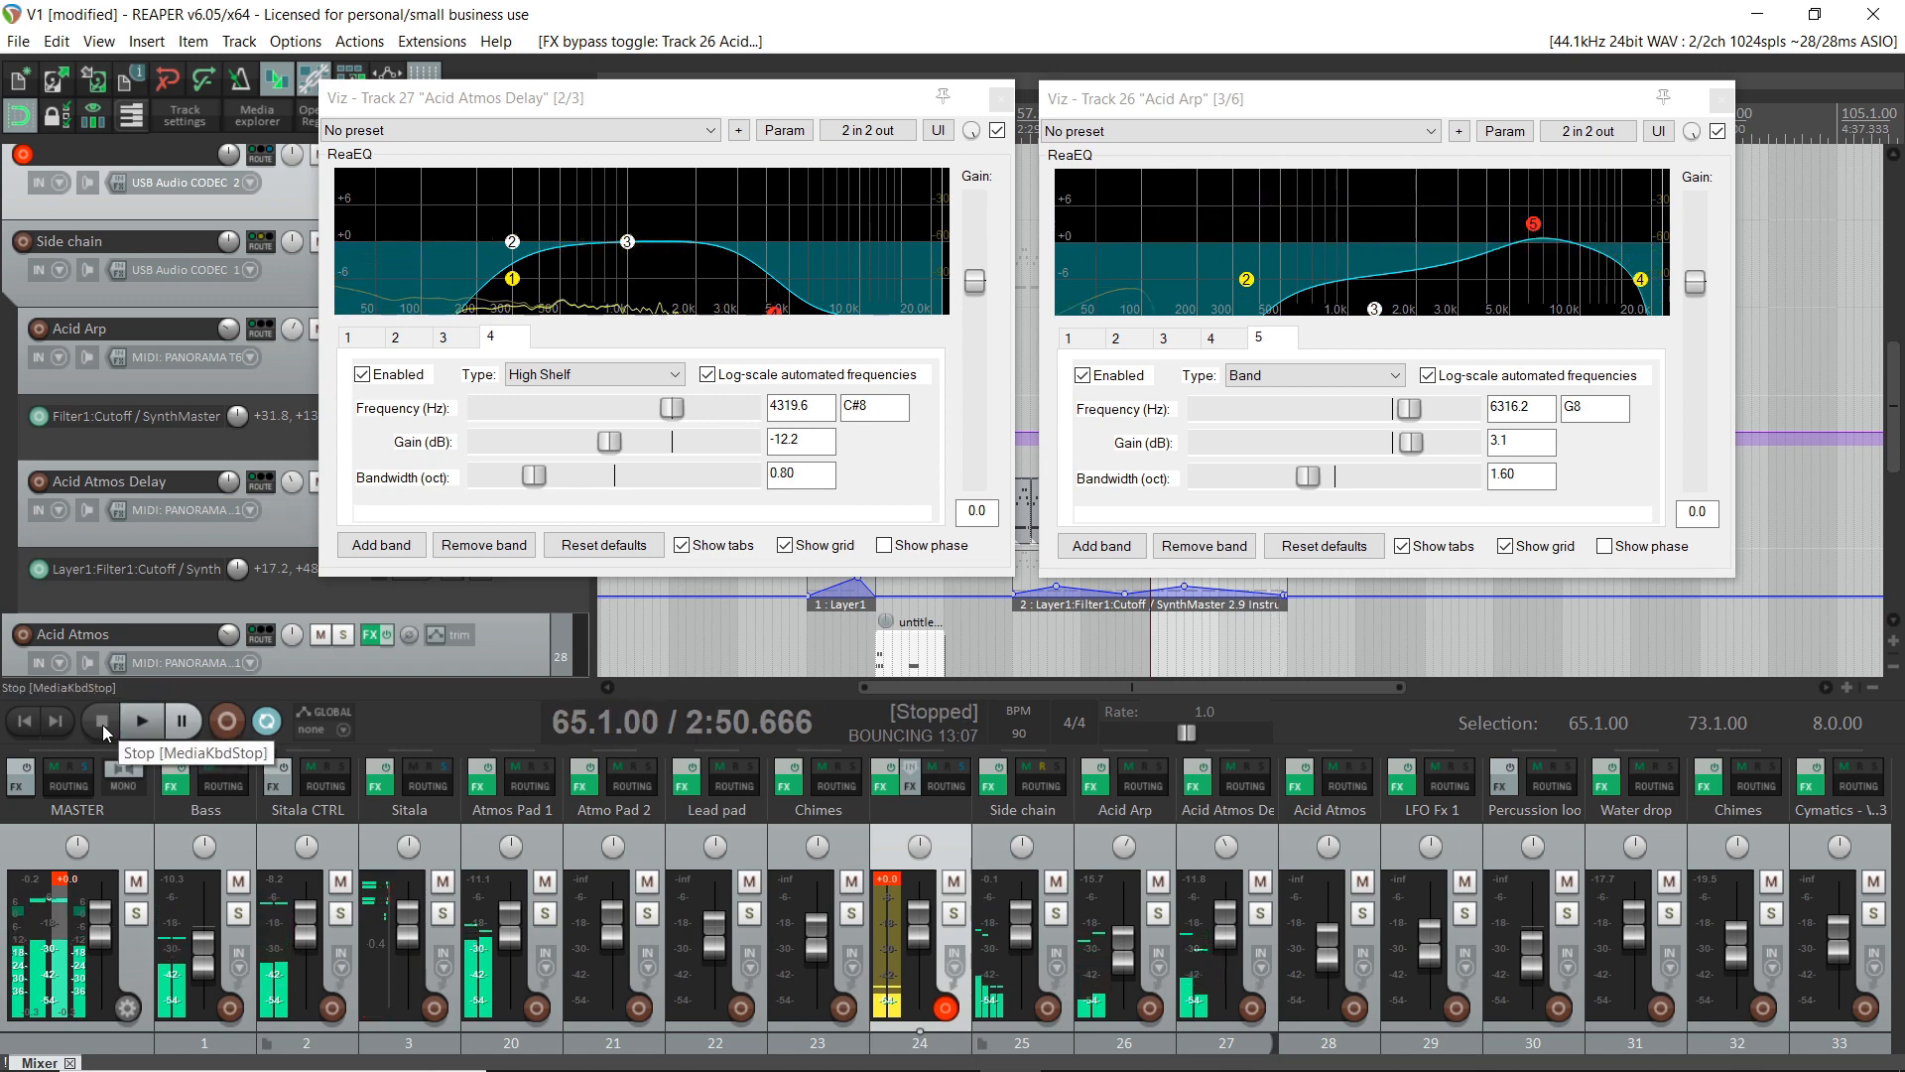